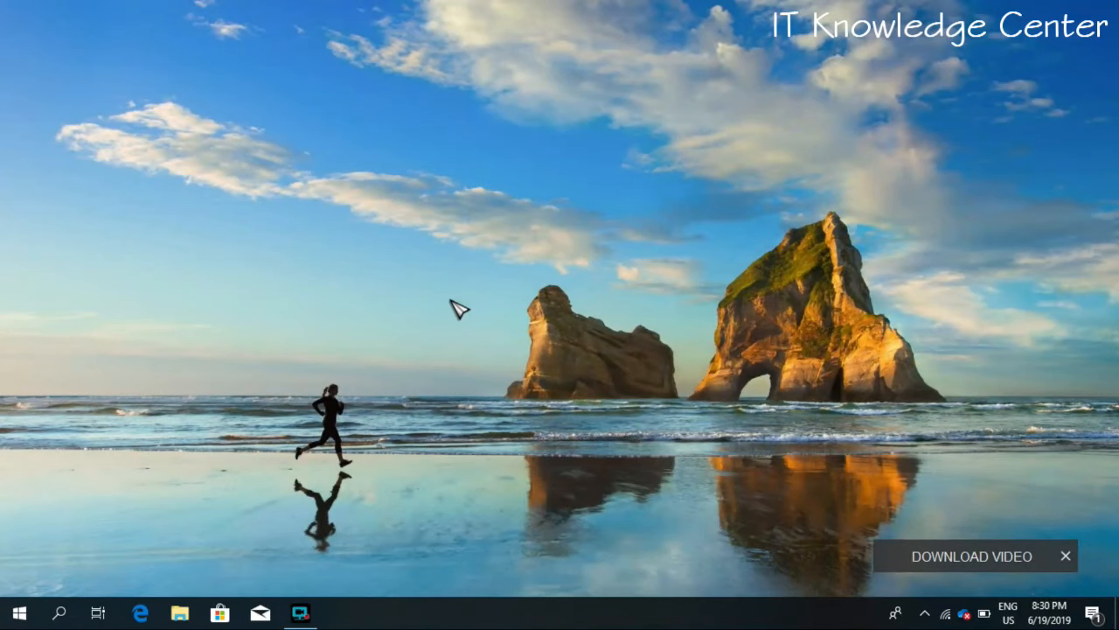
mouse_move(459, 281)
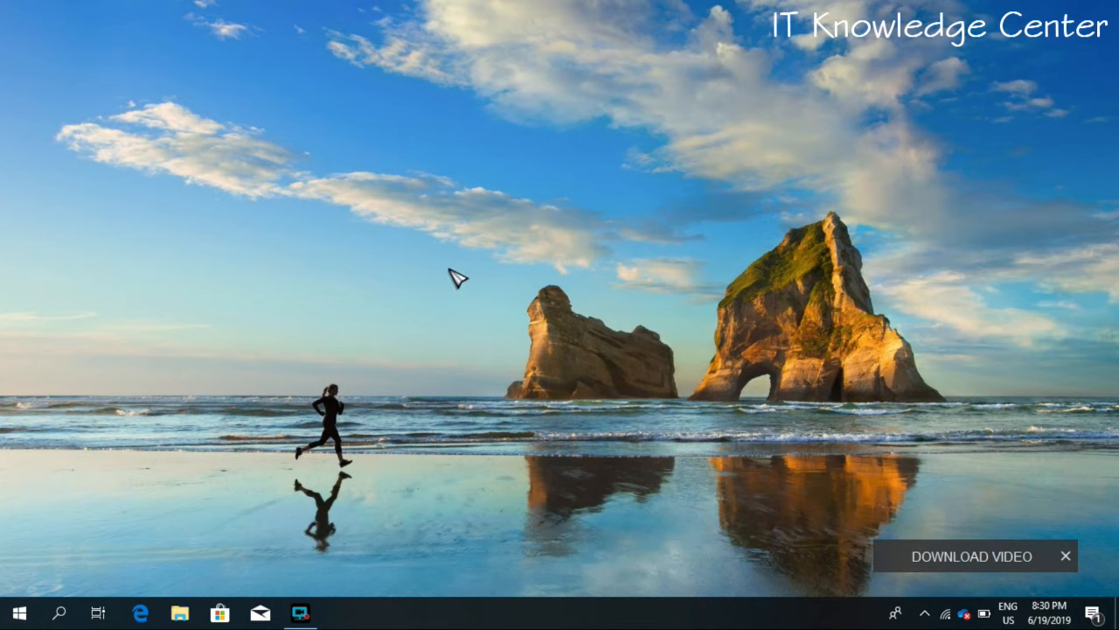
mouse_move(436, 252)
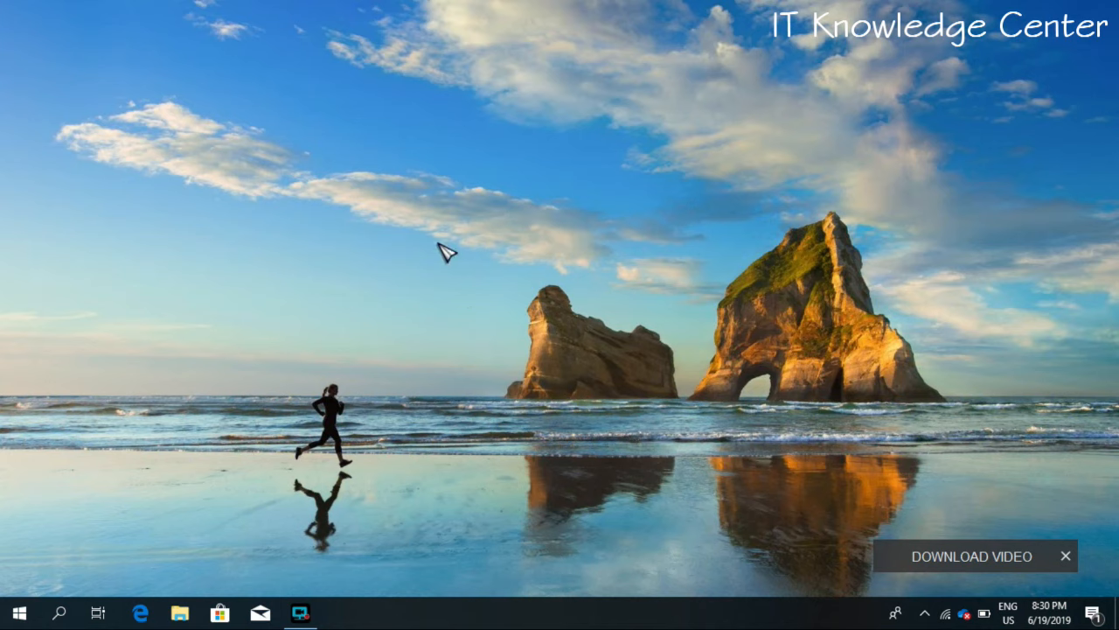
mouse_move(434, 274)
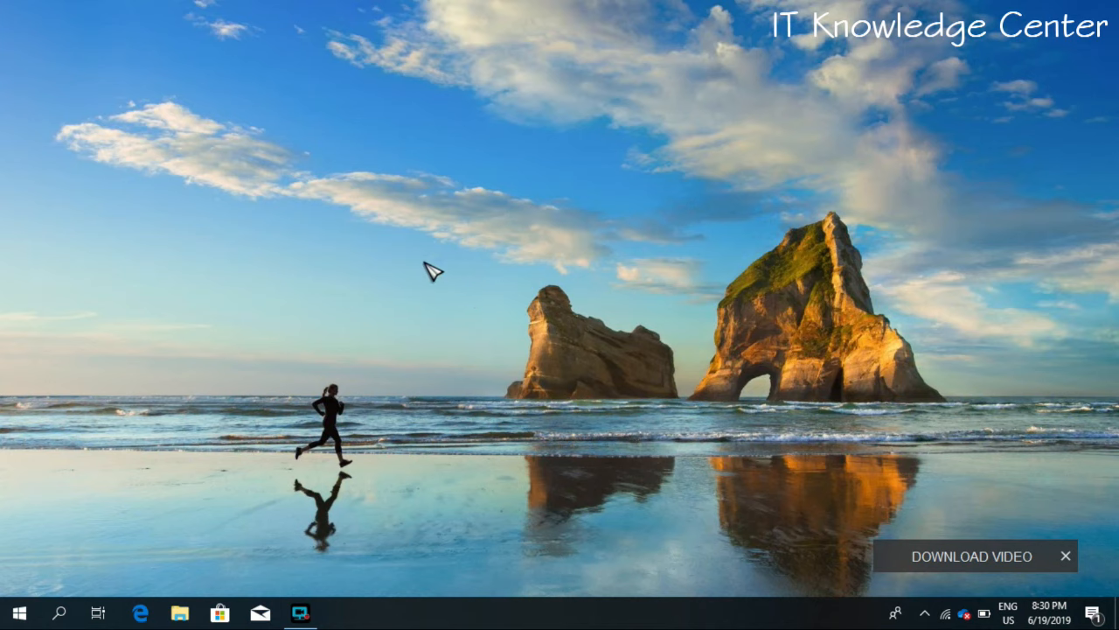
mouse_move(436, 278)
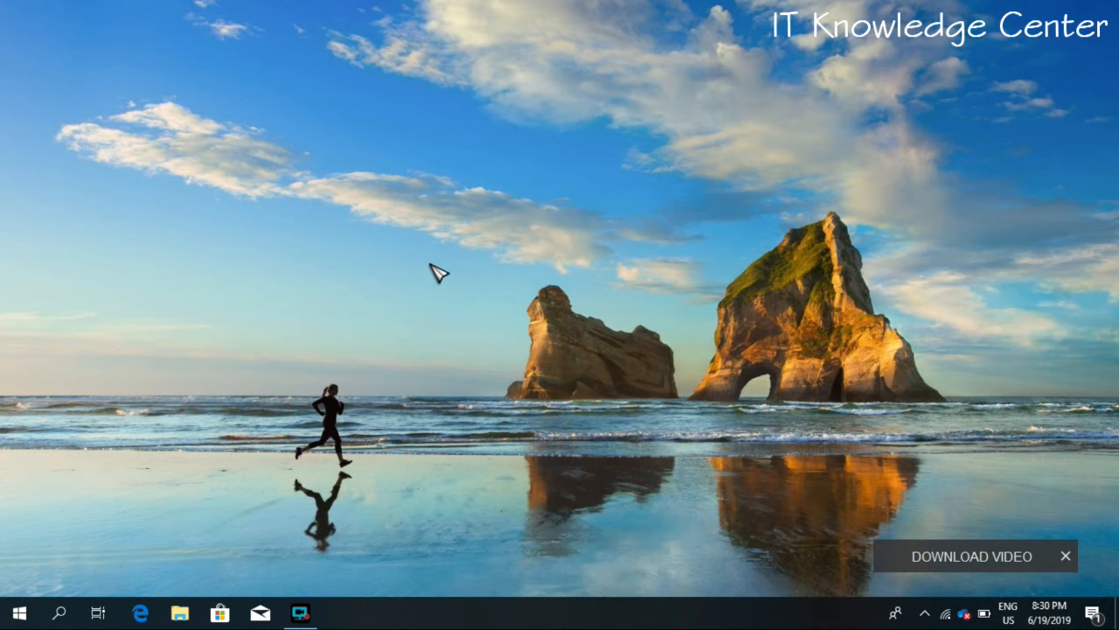
mouse_move(469, 270)
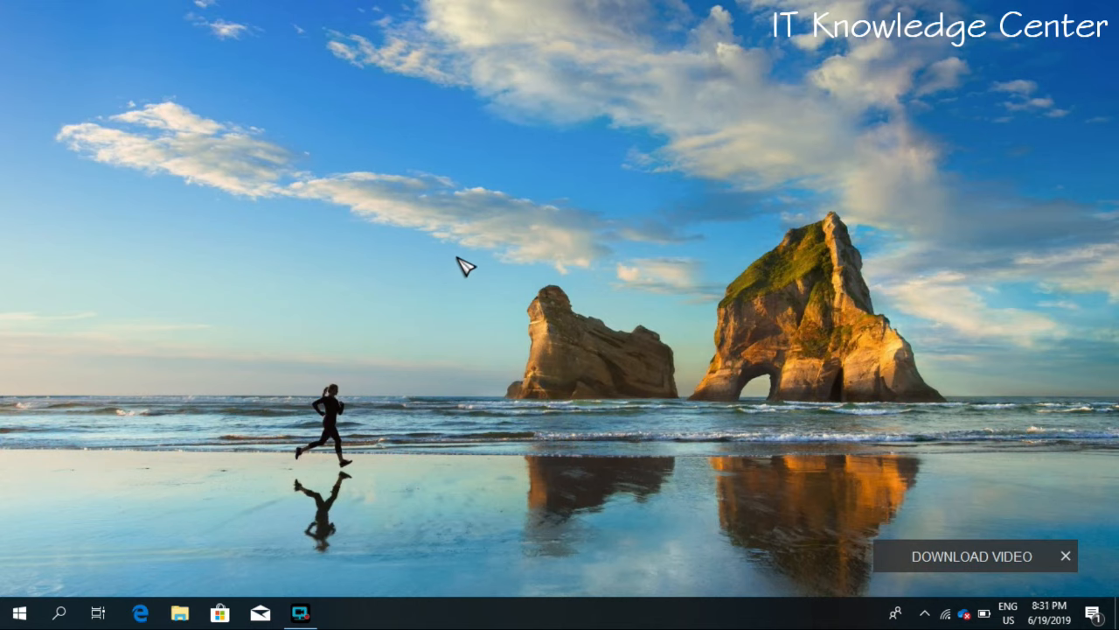
mouse_move(475, 273)
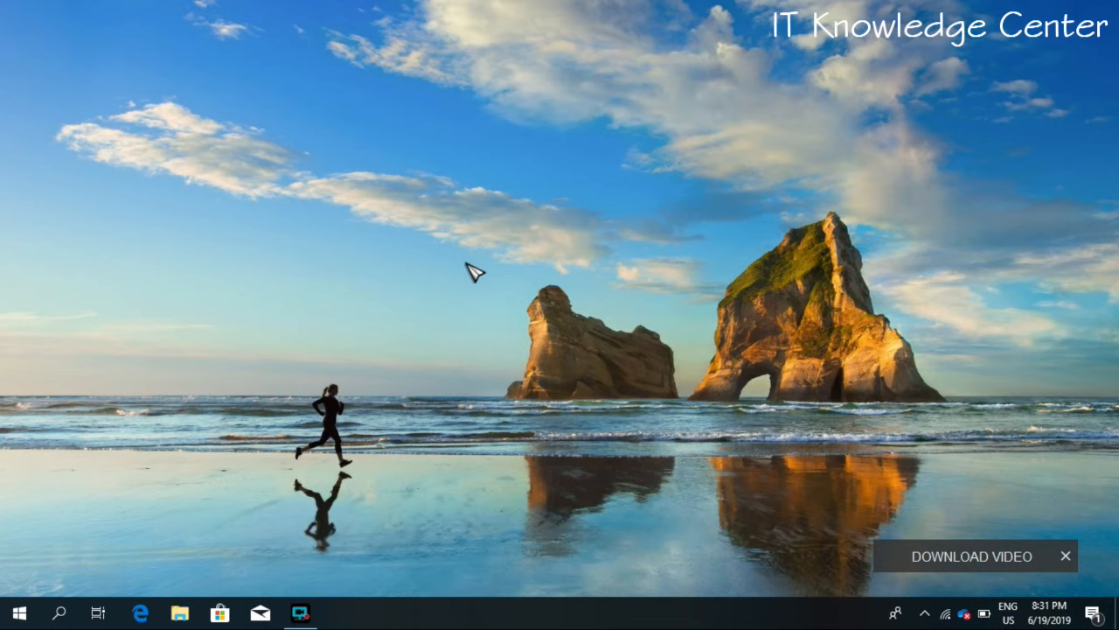
mouse_move(485, 267)
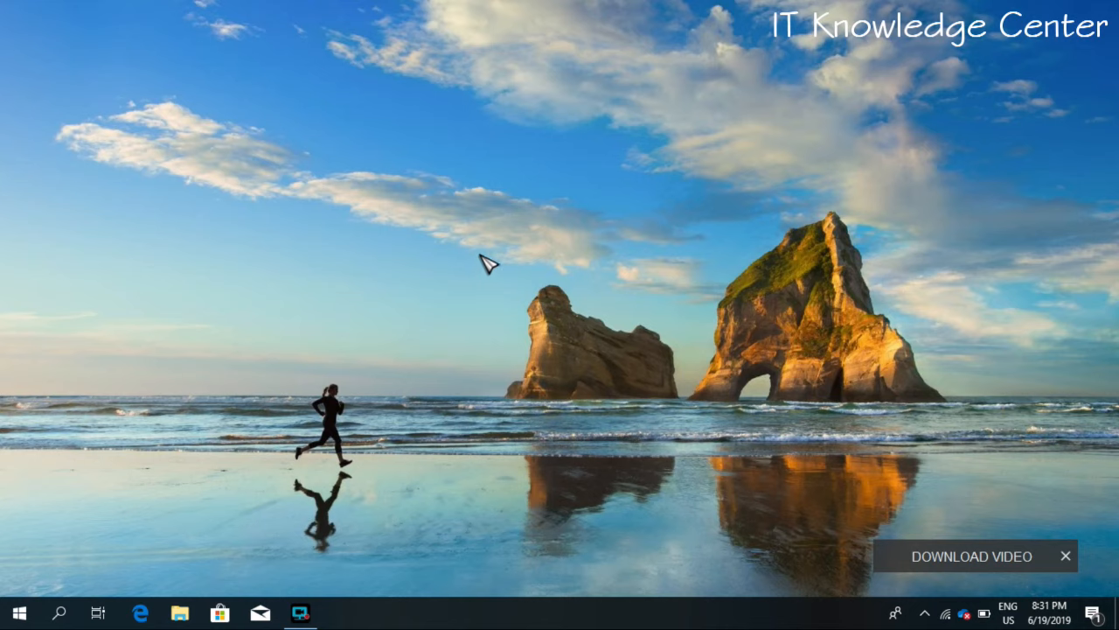
mouse_move(485, 271)
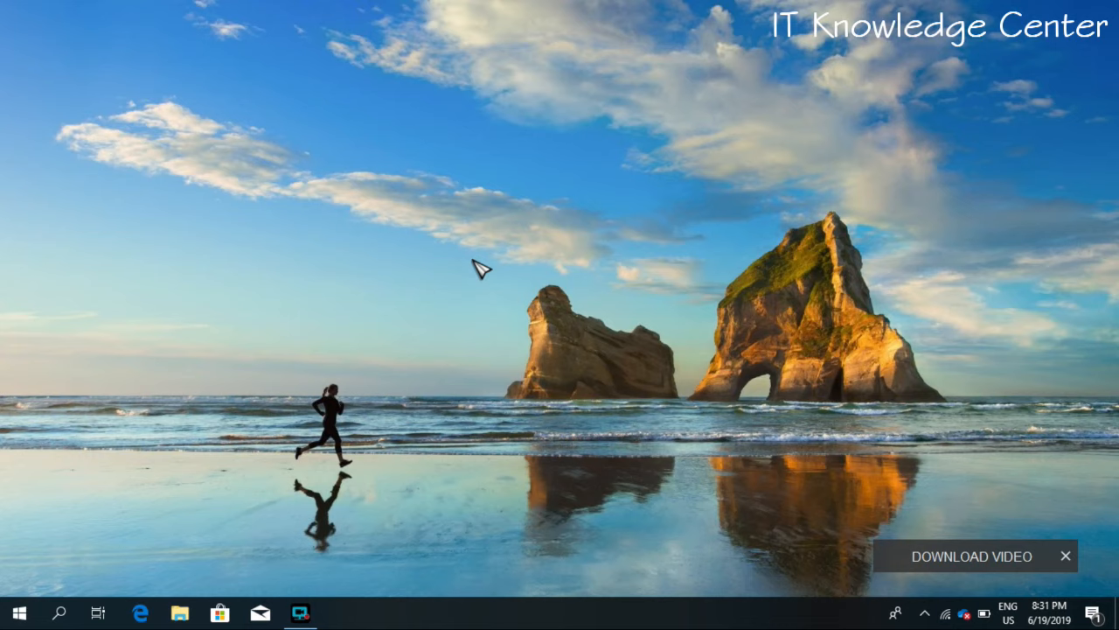
mouse_move(38, 599)
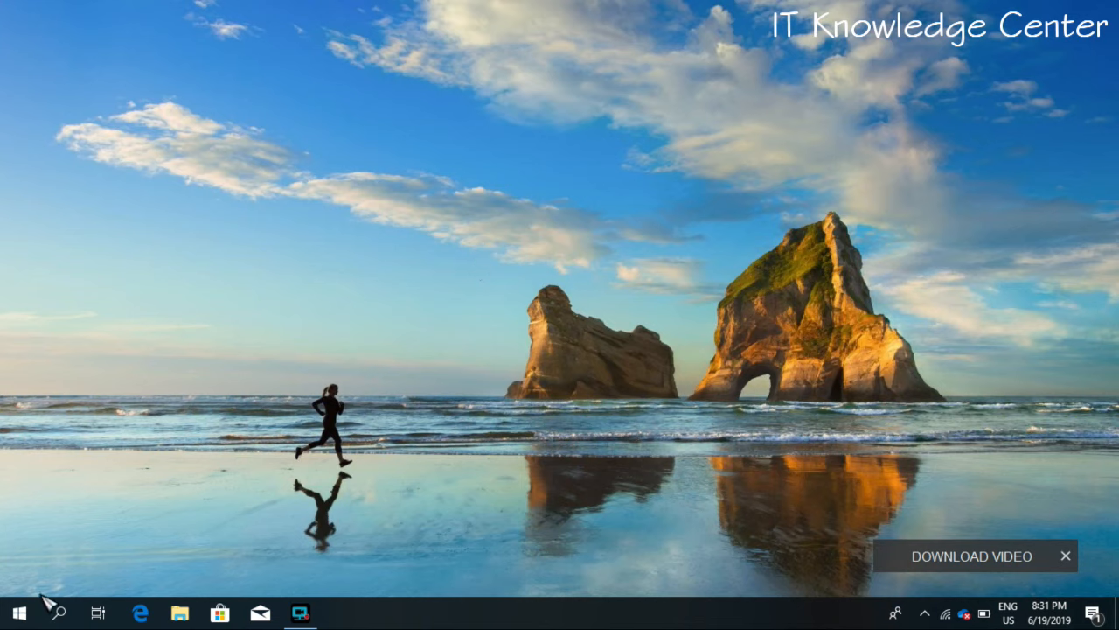
mouse_move(19, 607)
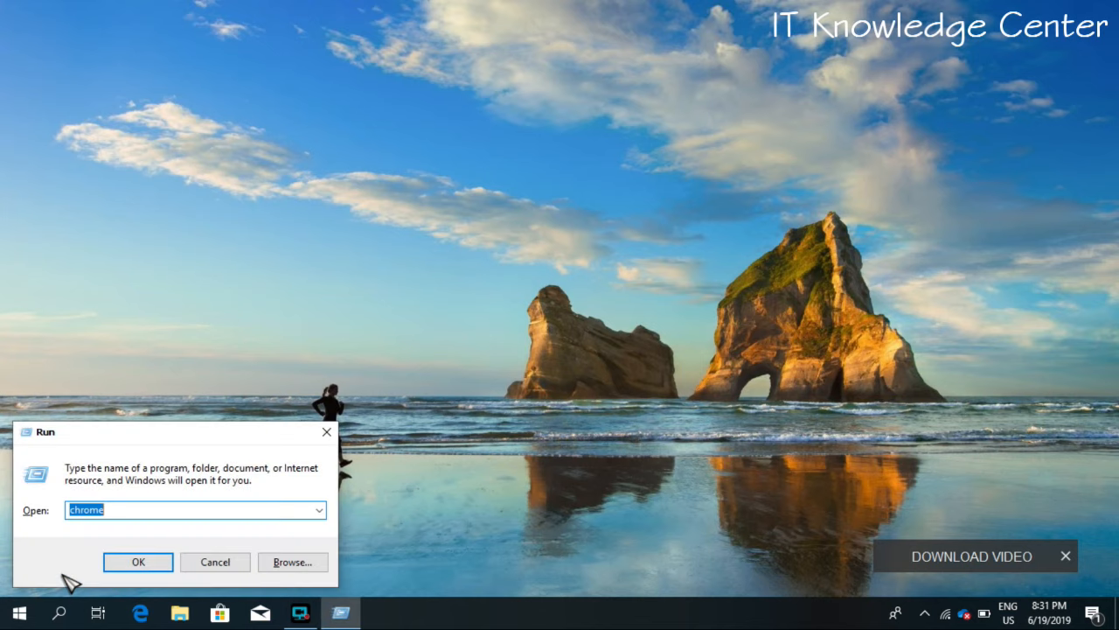
Launch the On-Screen Keyboard by running osk, then close the keyboard window.
text(os)
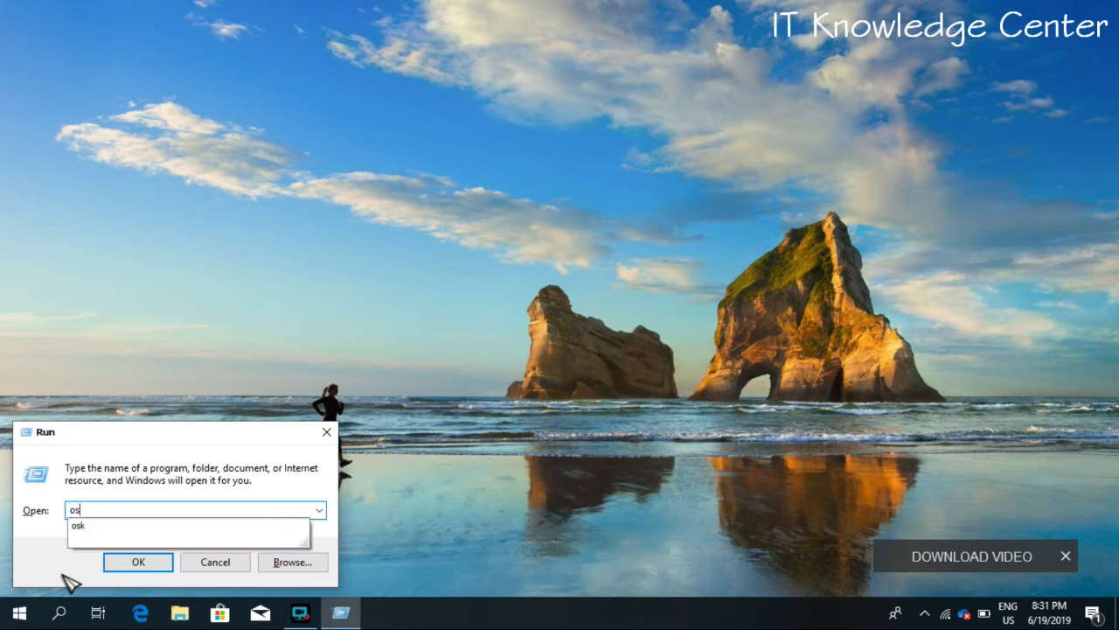
click(137, 561)
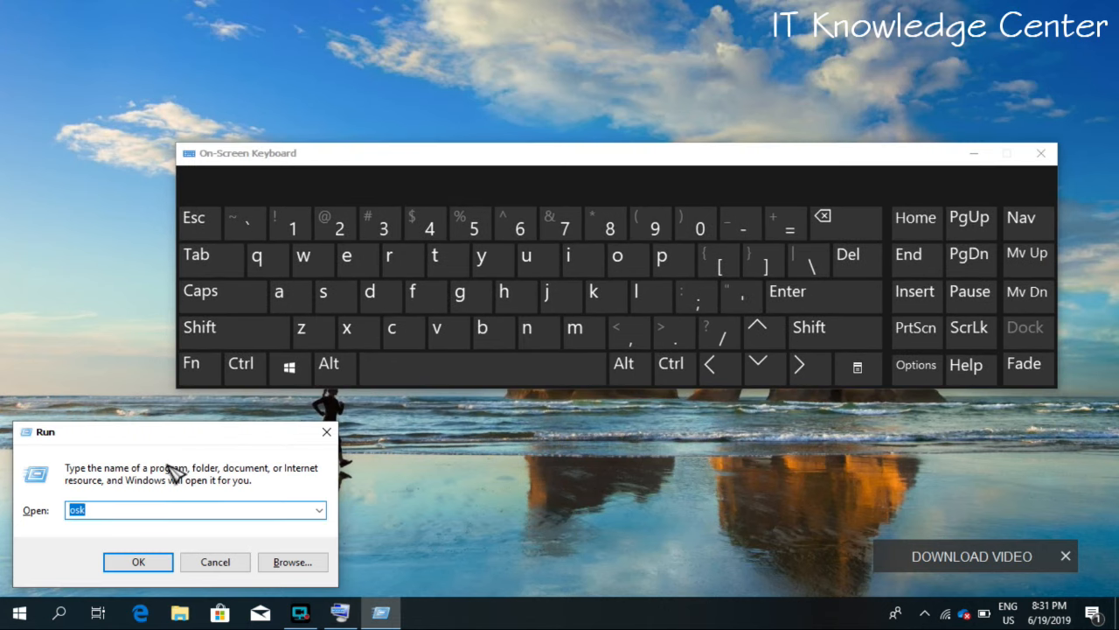
mouse_move(231, 433)
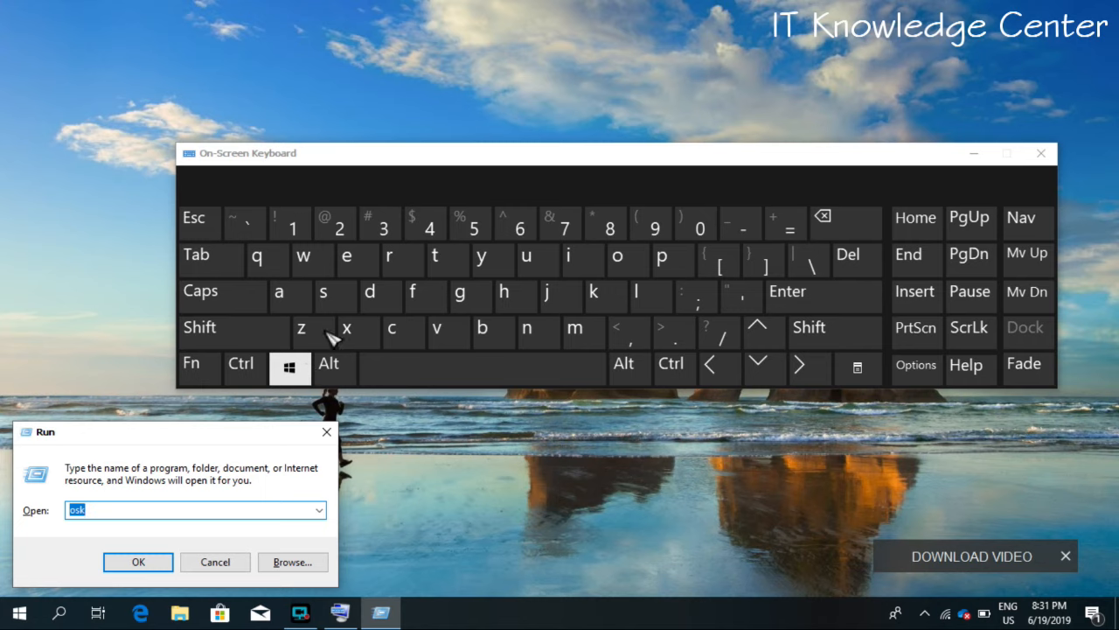
click(1038, 153)
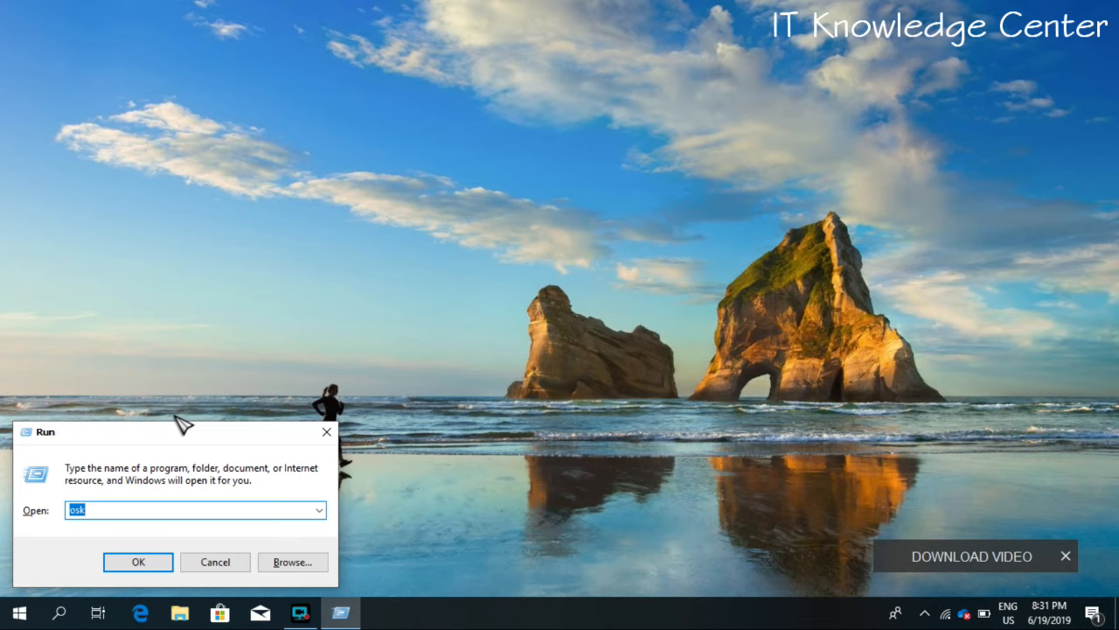
Run main.cpl and select Normal Select on the Mouse Properties Pointers tab.
text(main.cpl)
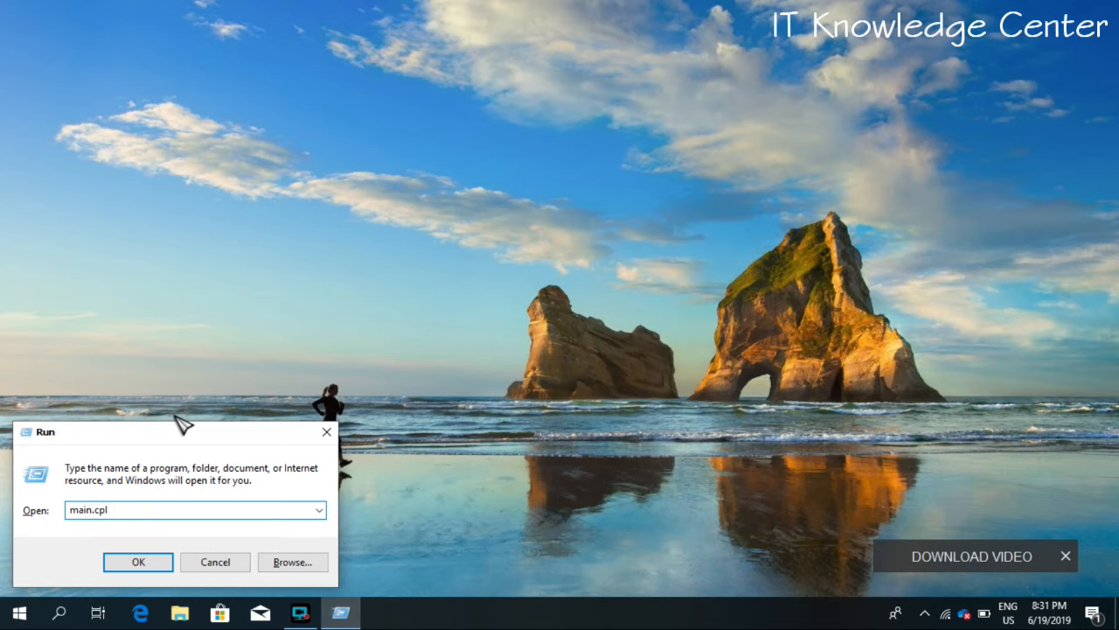
click(138, 562)
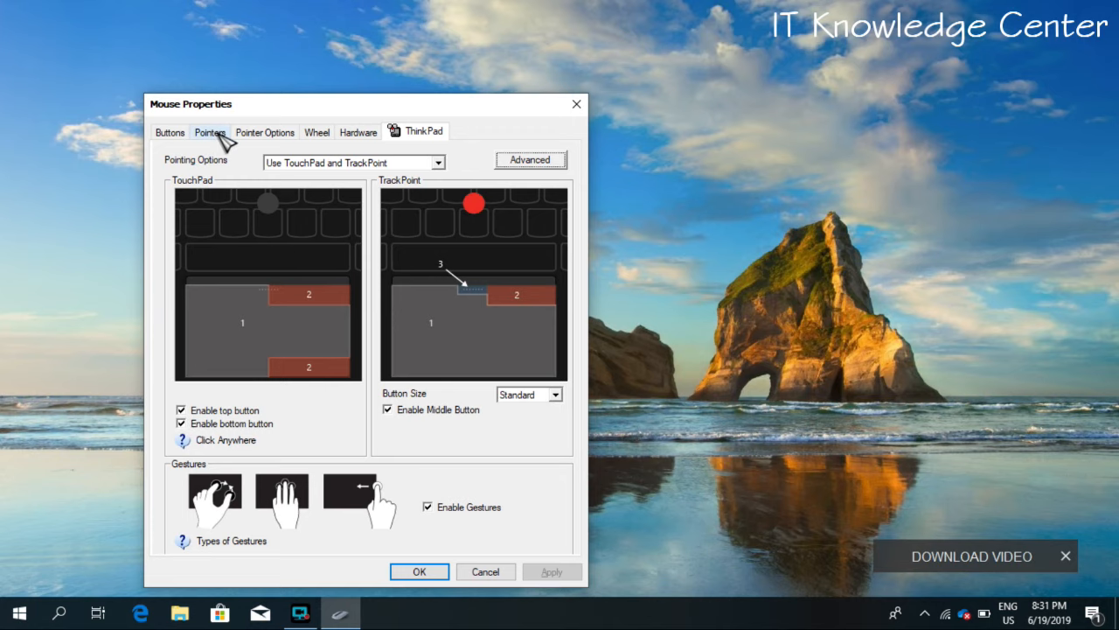
click(209, 132)
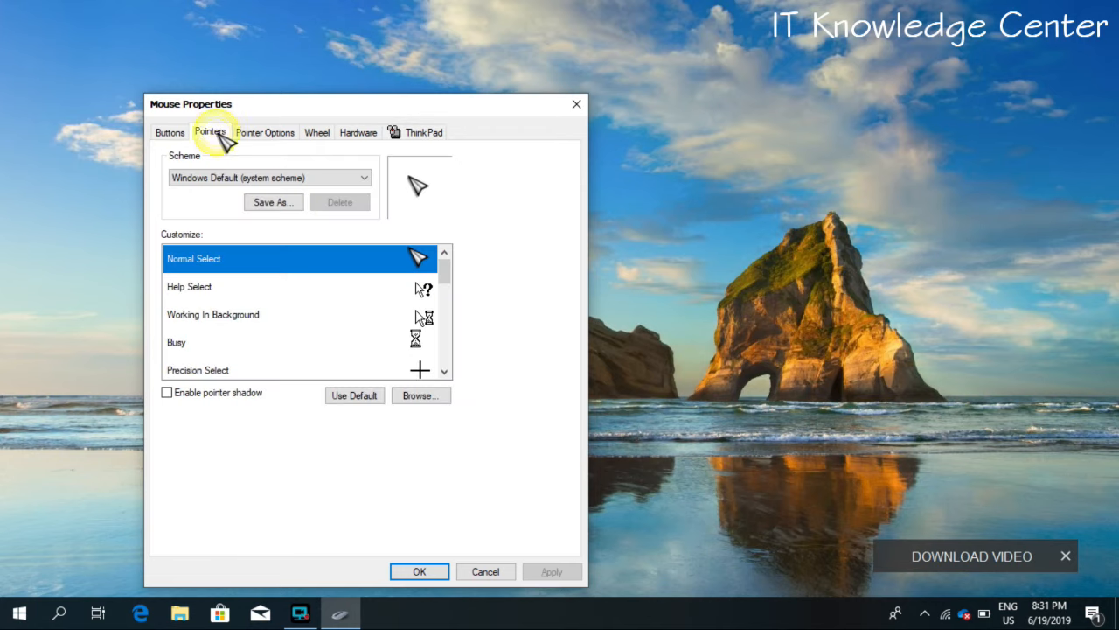
mouse_move(247, 285)
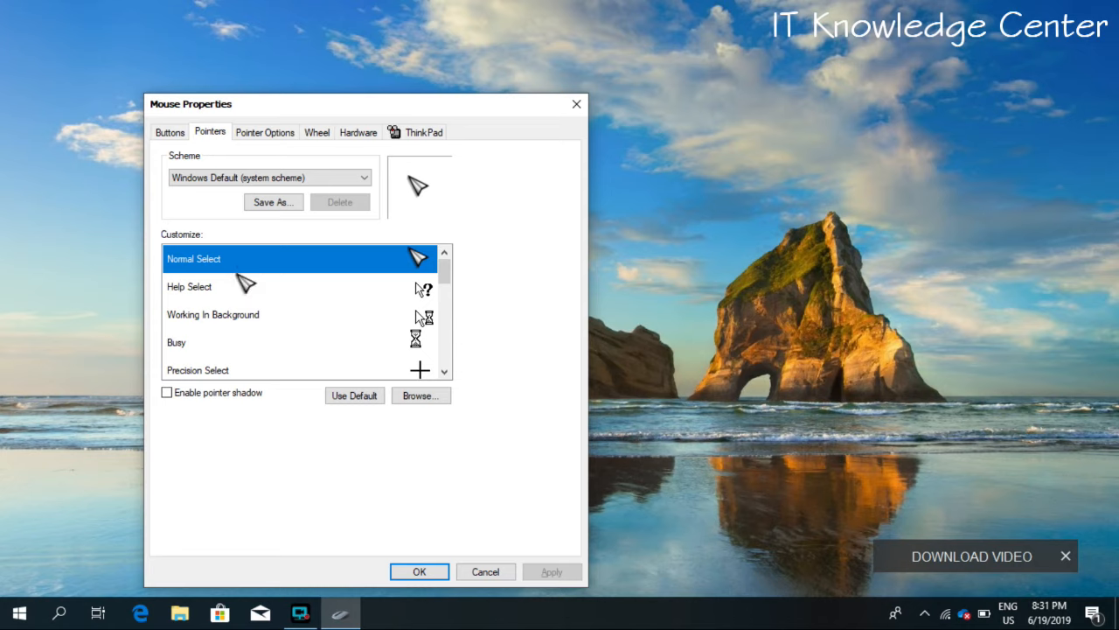
mouse_move(245, 269)
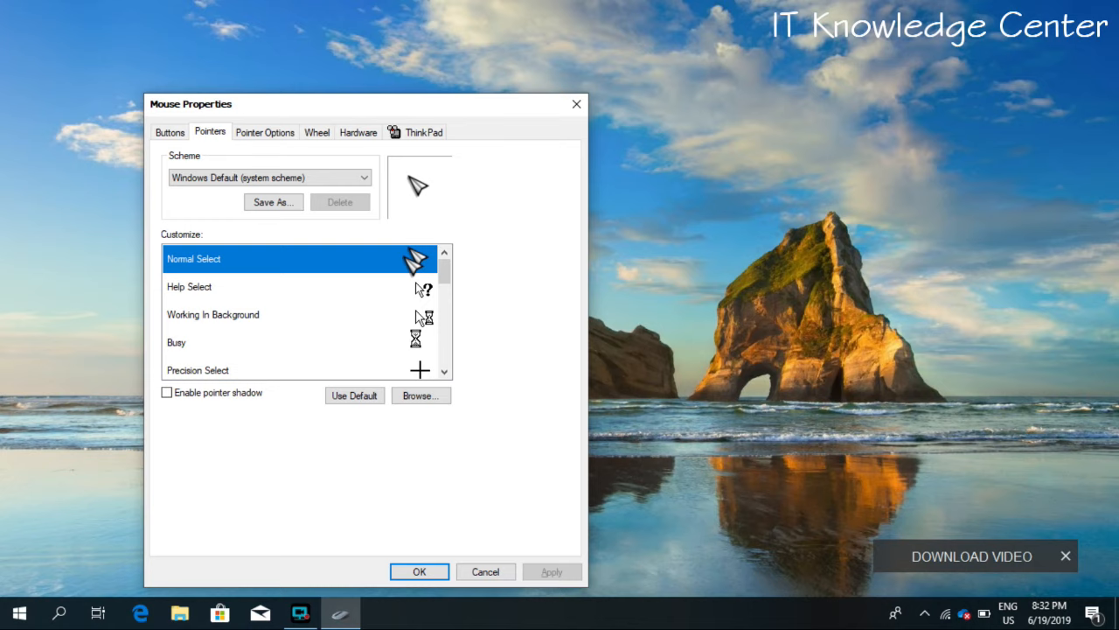
click(367, 258)
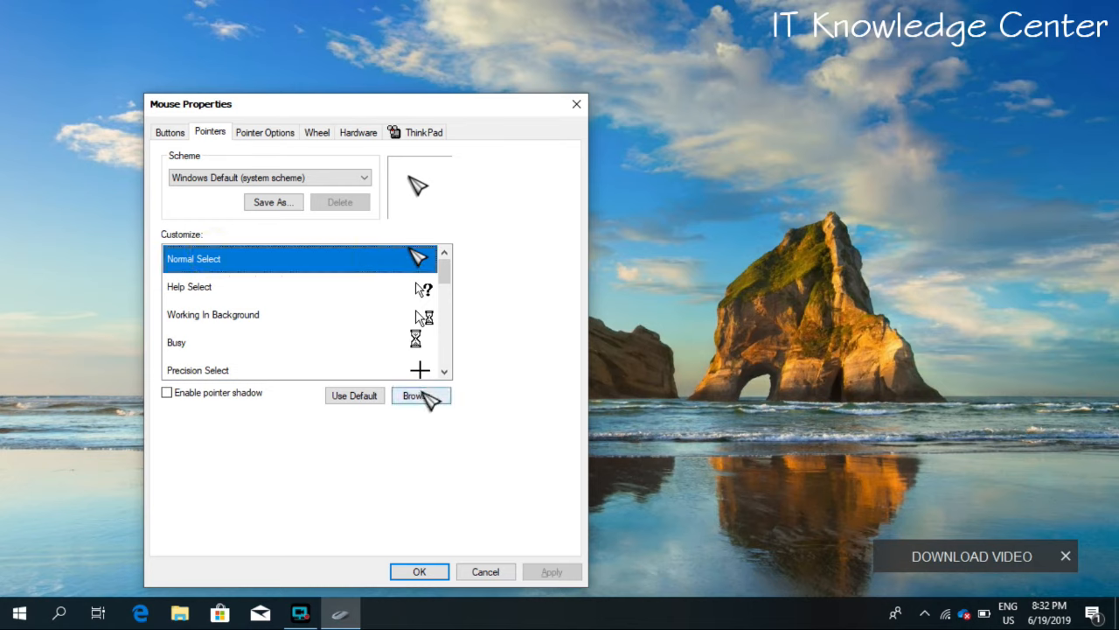
Browse the Cursors folder and assign aero_pen_xl.cur to Normal Select.
click(419, 395)
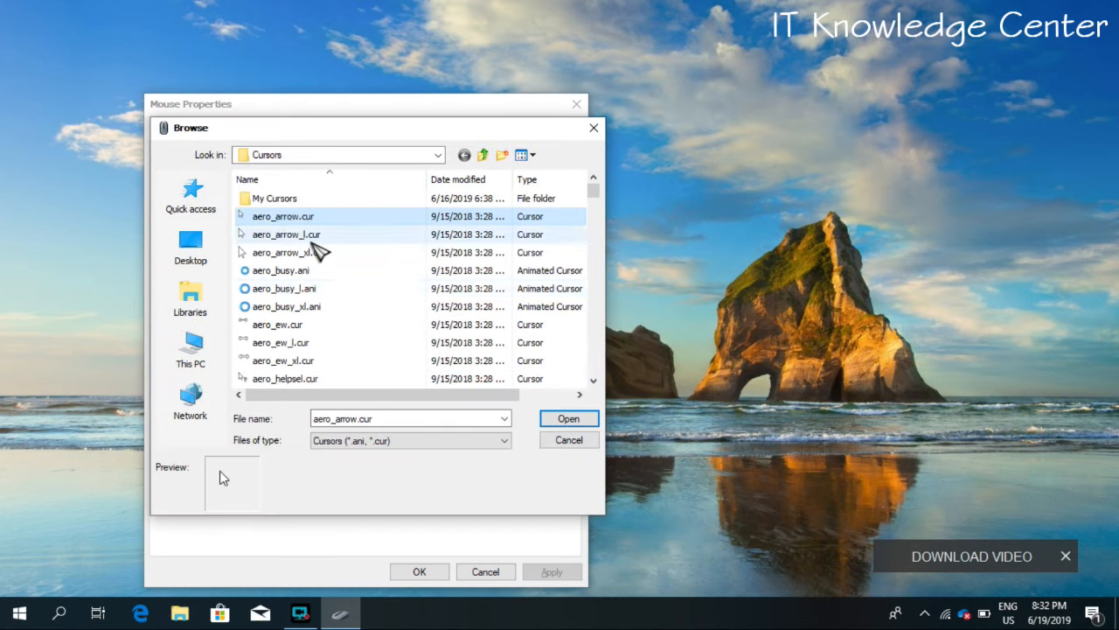
click(285, 306)
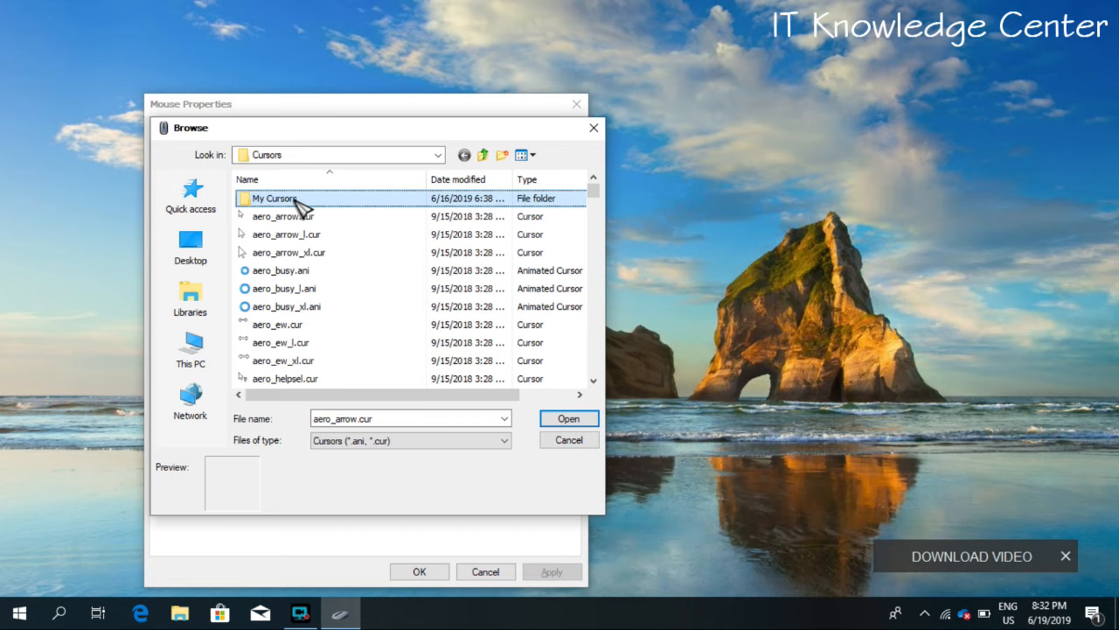
mouse_move(287, 212)
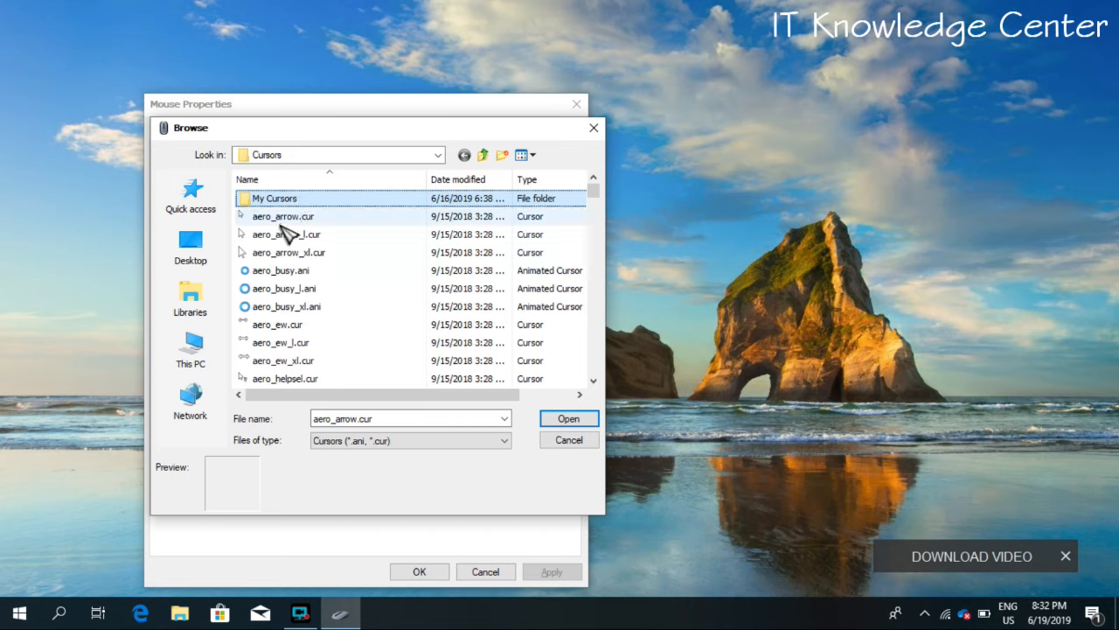
click(285, 306)
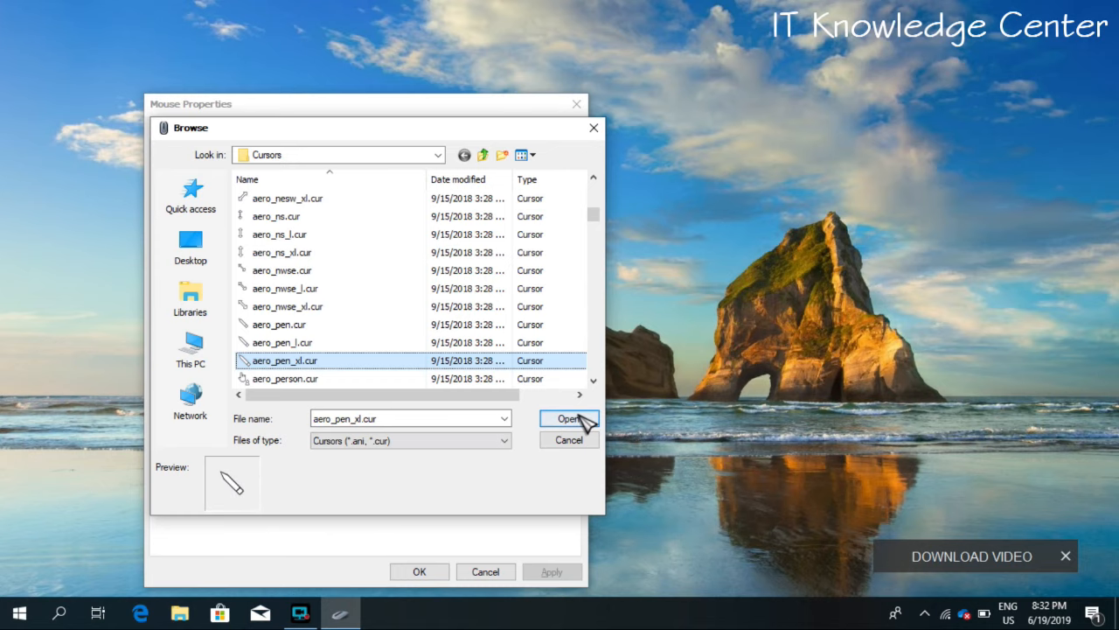
click(568, 418)
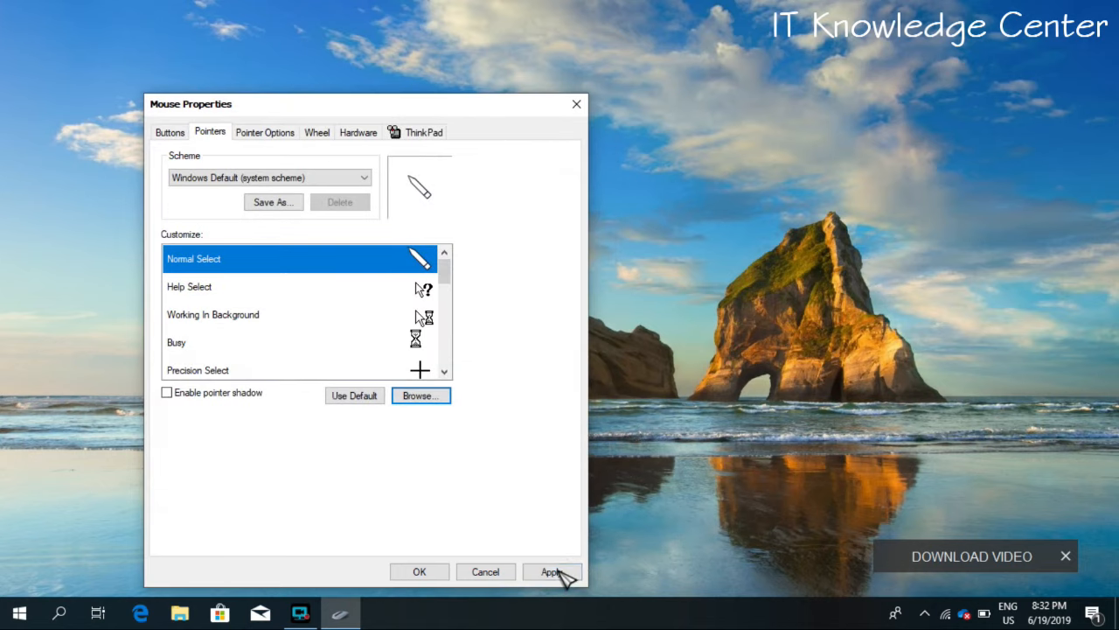
Apply the pen cursor, then browse for another cursor file and cancel.
click(552, 572)
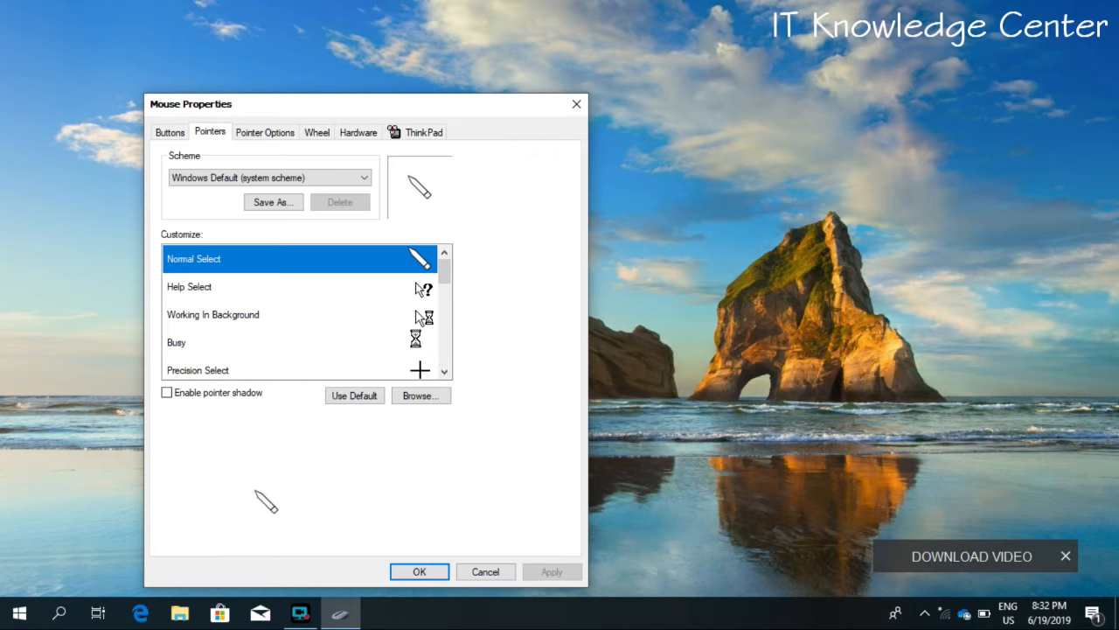
mouse_move(302, 422)
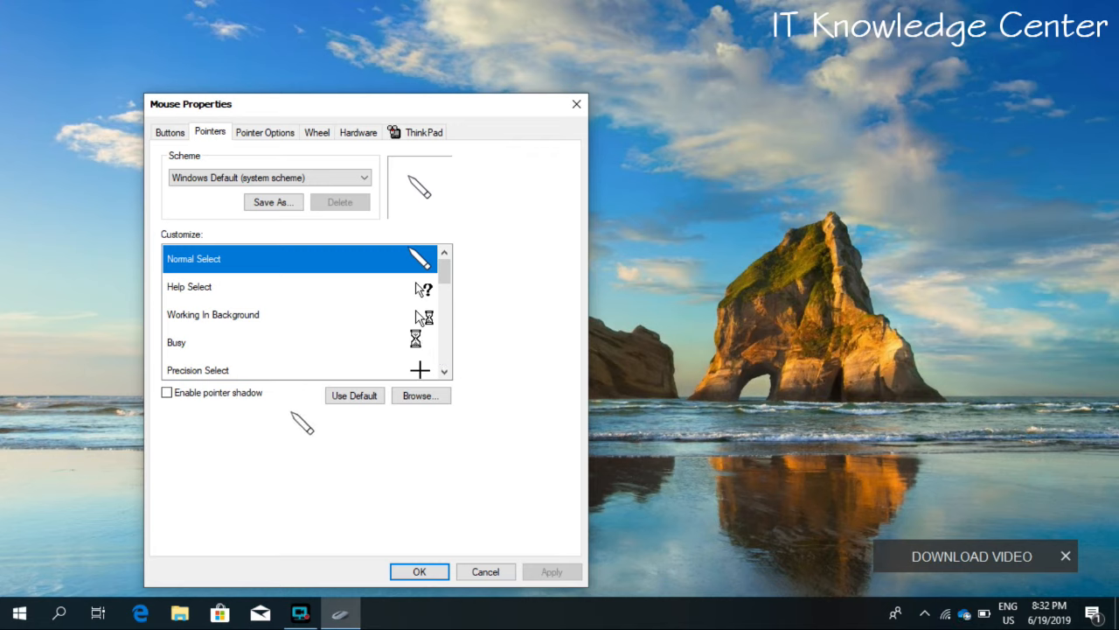
click(420, 395)
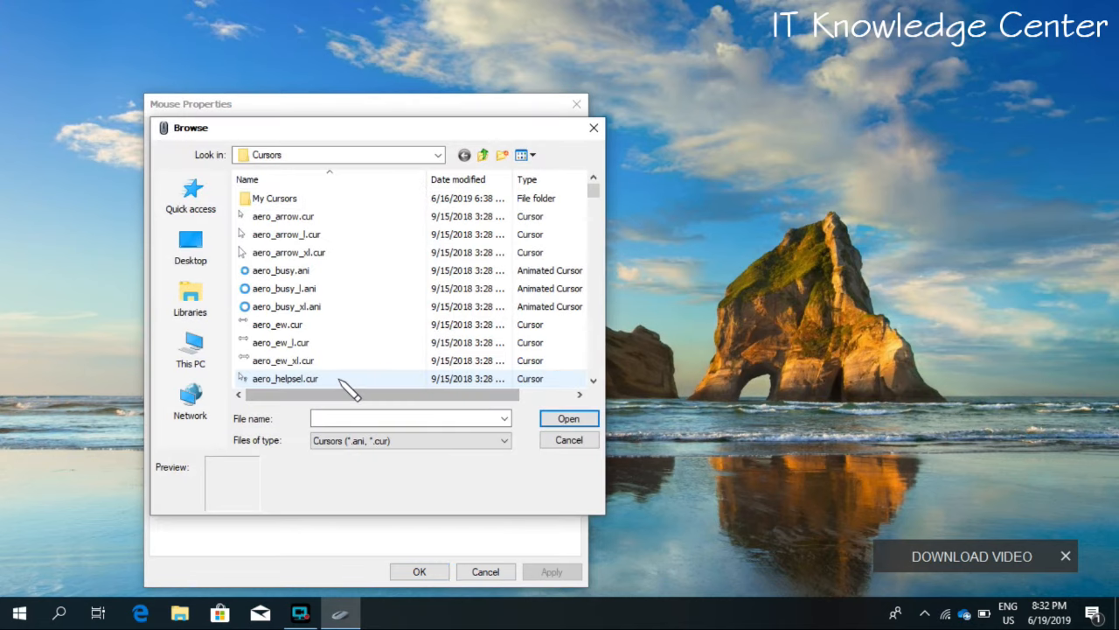
scroll(down, 3)
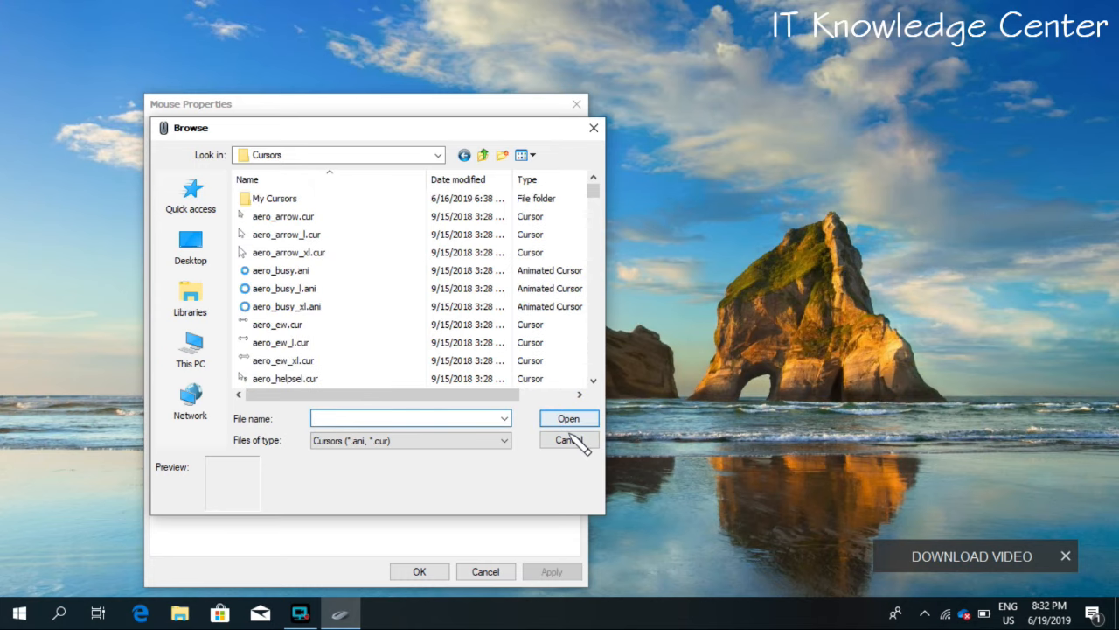
click(569, 440)
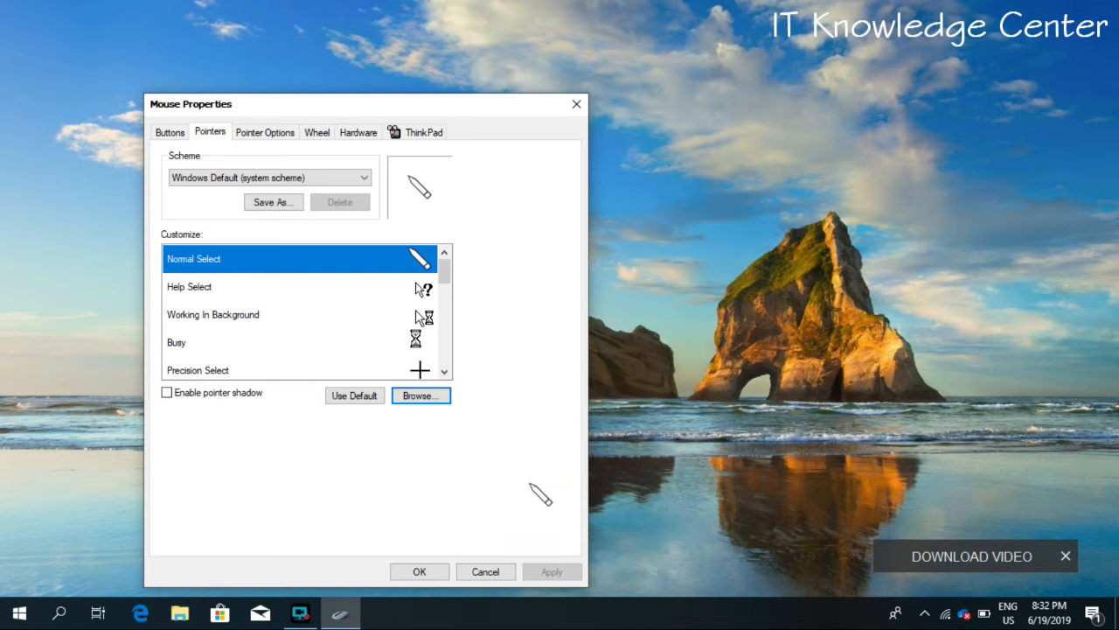
mouse_move(455, 533)
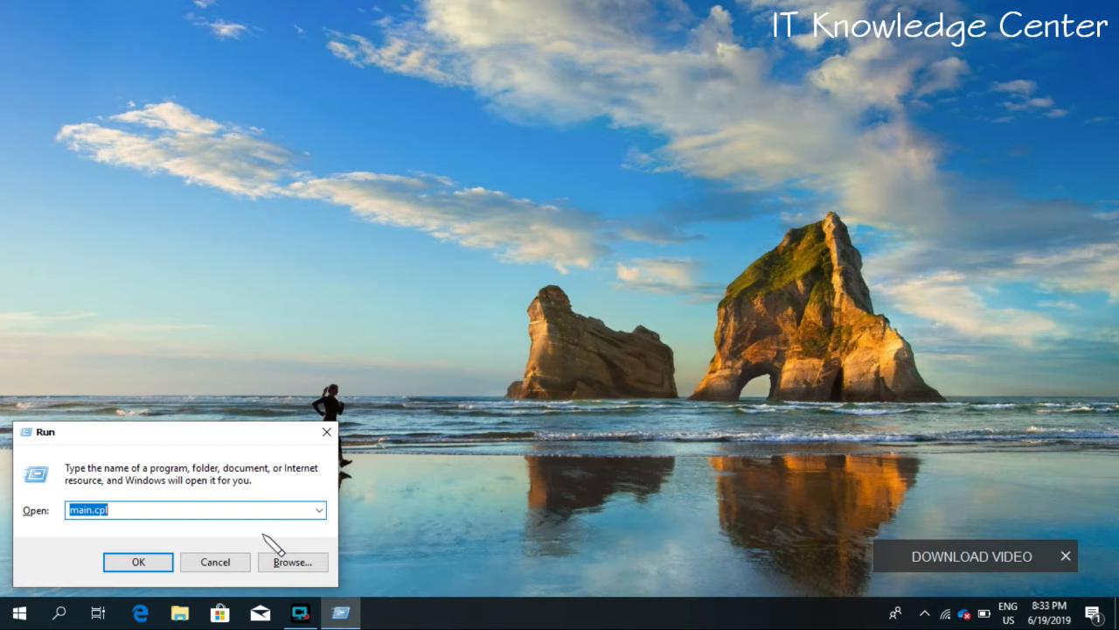
Close Run, launch Chrome and open rw-designer.com/gallery from a 'cursor' search.
click(137, 562)
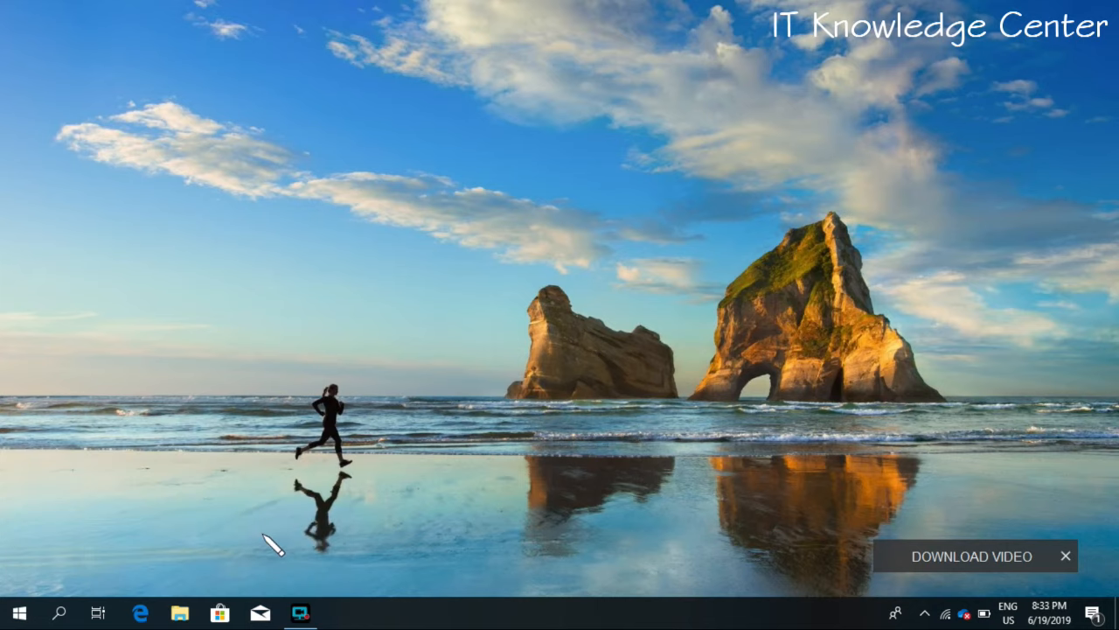
click(306, 614)
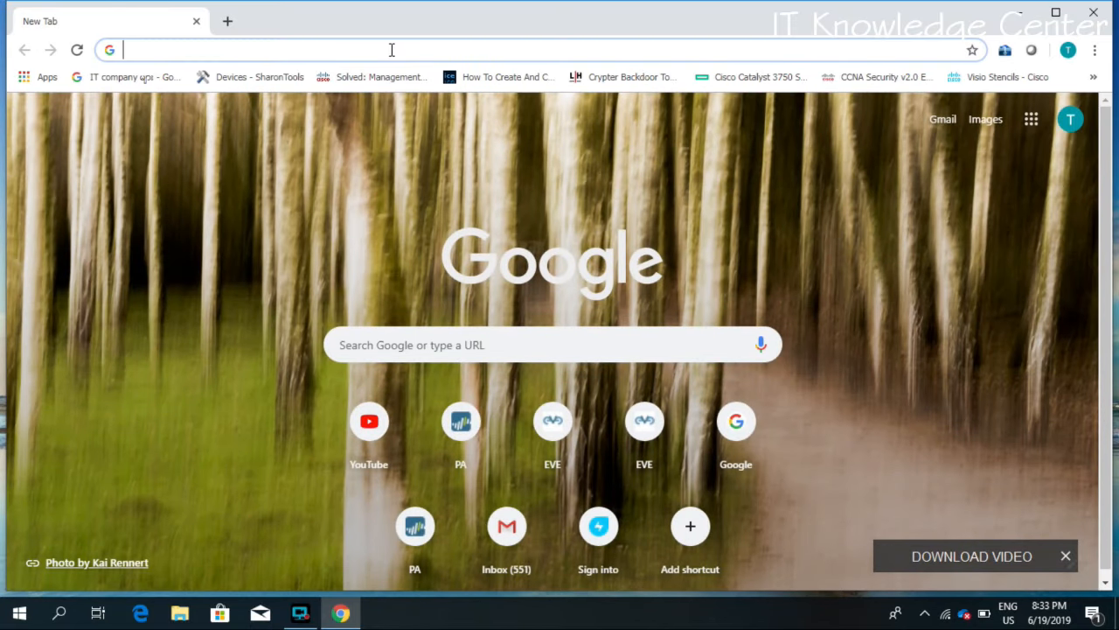
text(cus)
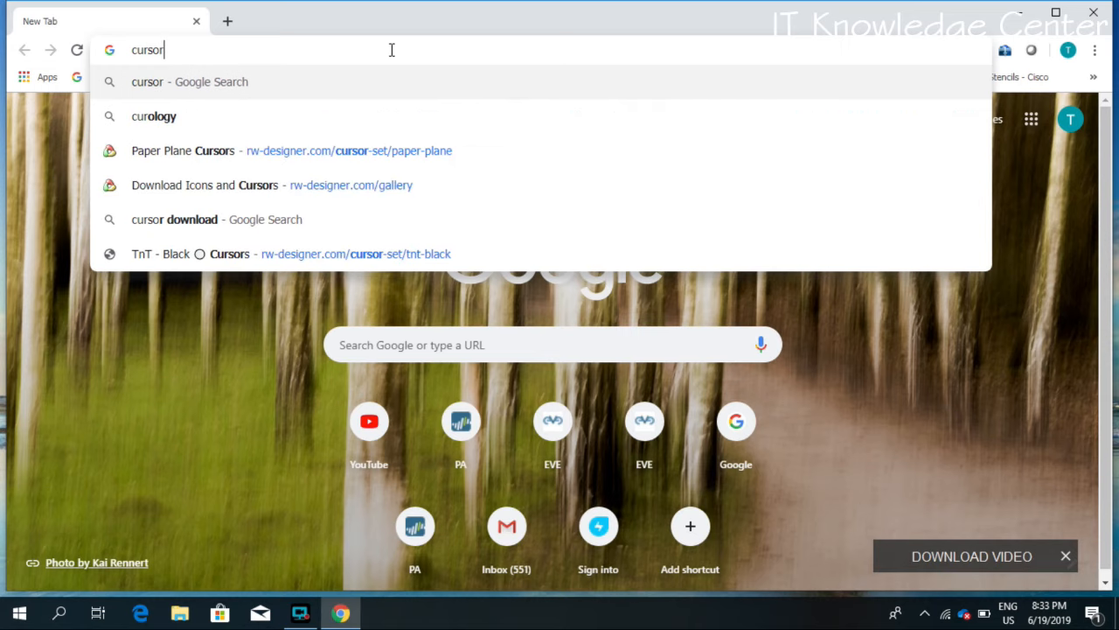
click(174, 218)
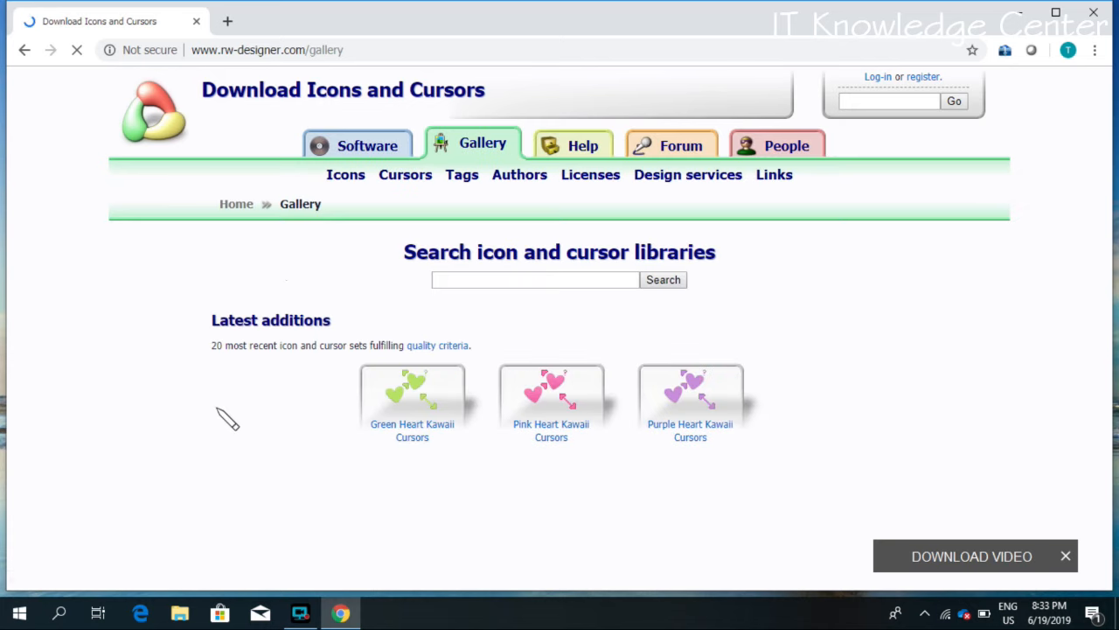
mouse_move(426, 405)
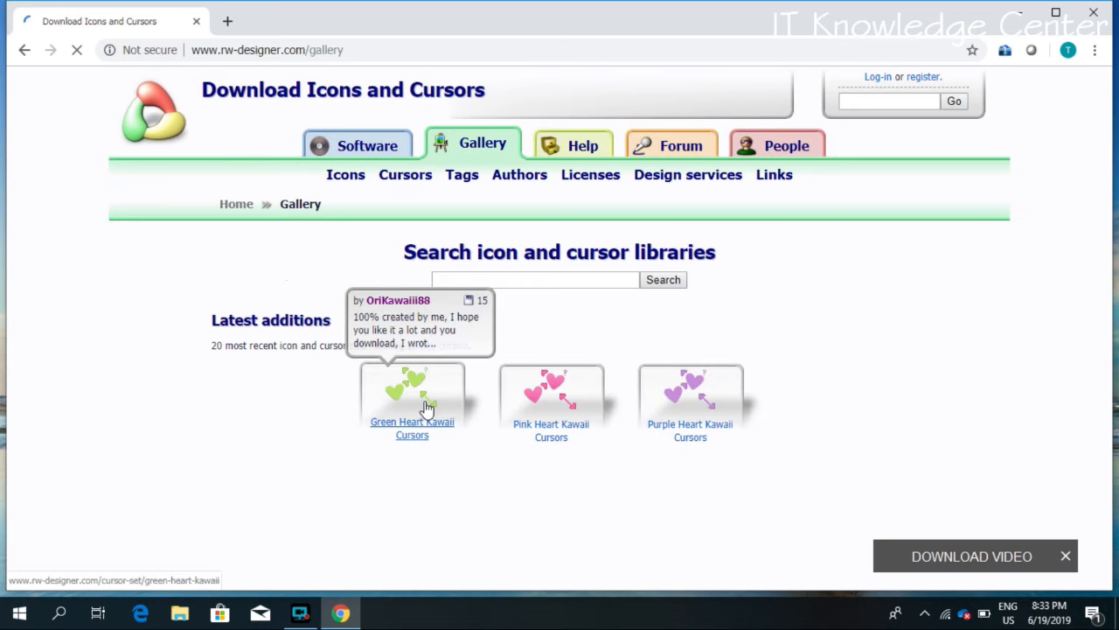
Scroll to May 2019's most popular cursor sets, dismissing the network panel.
click(411, 421)
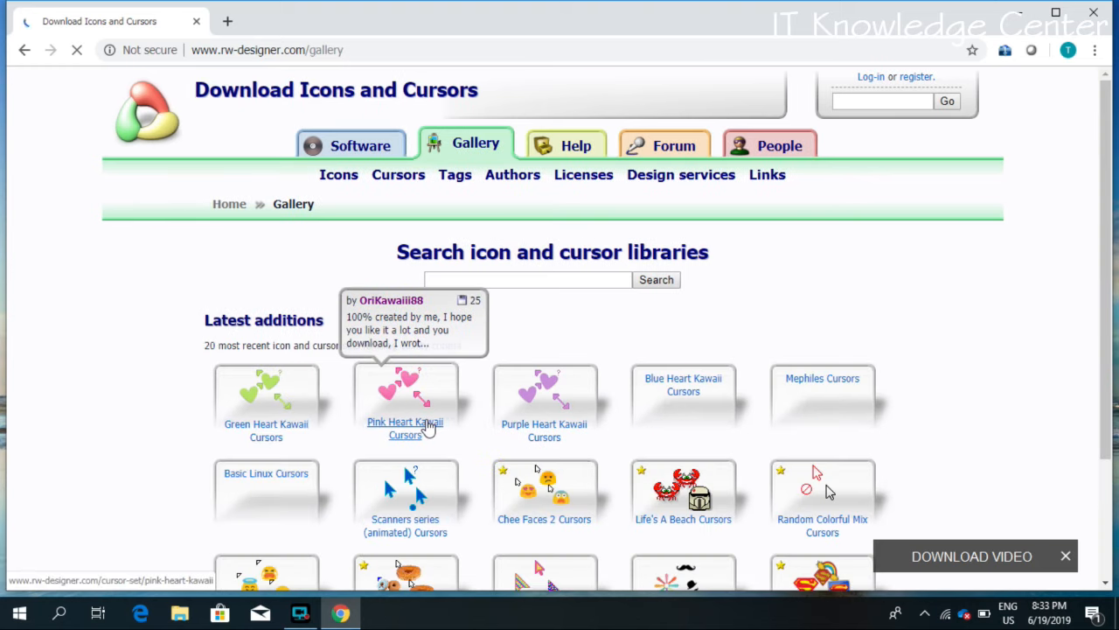
scroll(down, 3)
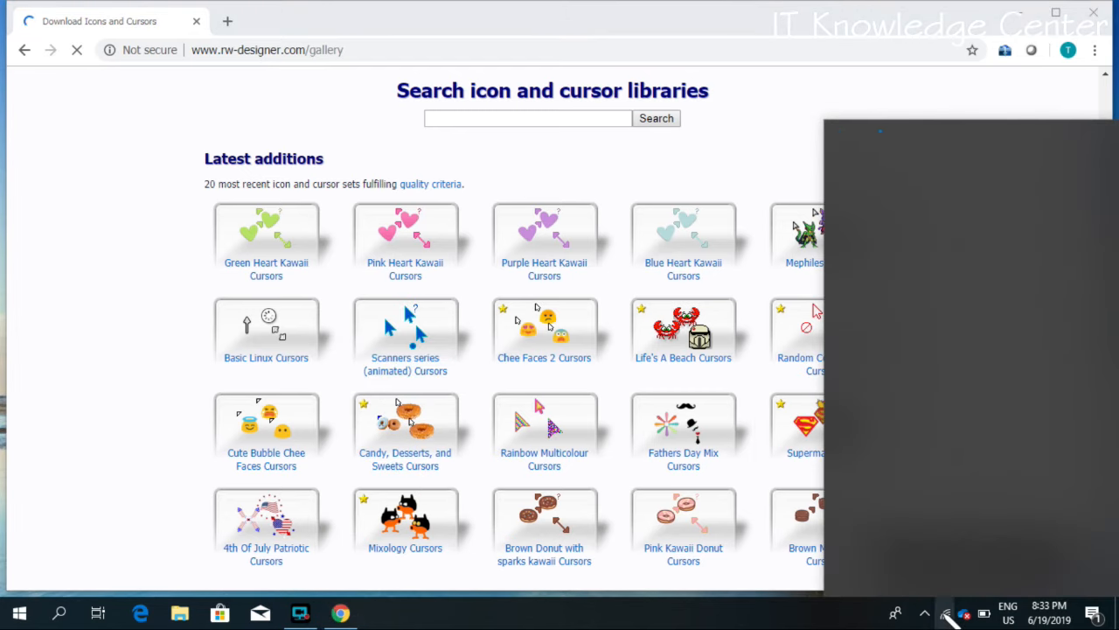
click(955, 614)
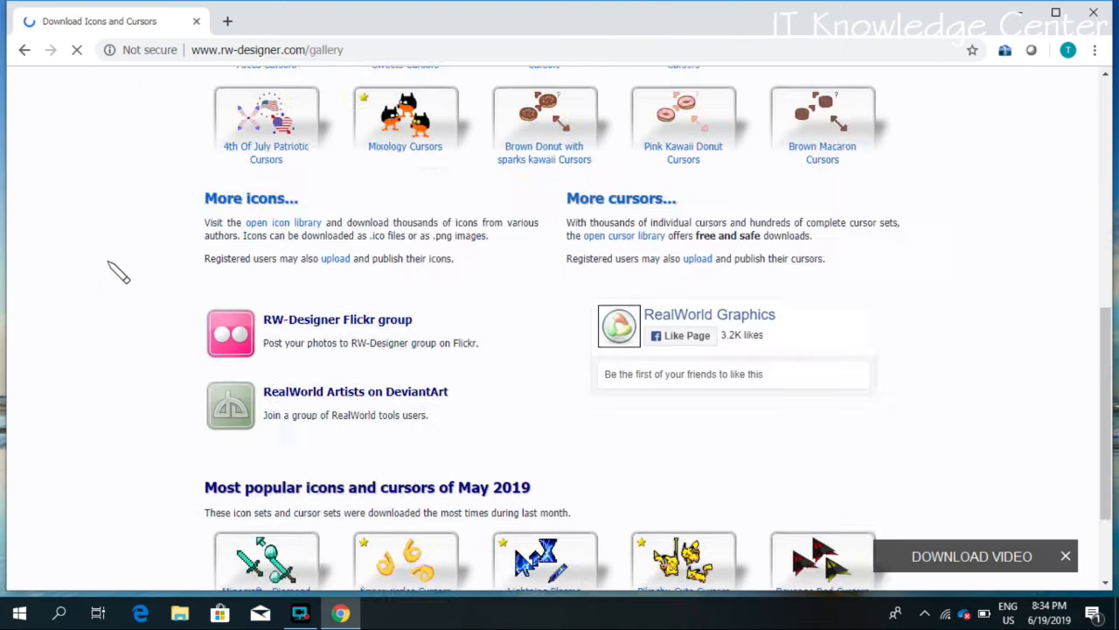
scroll(down, 3)
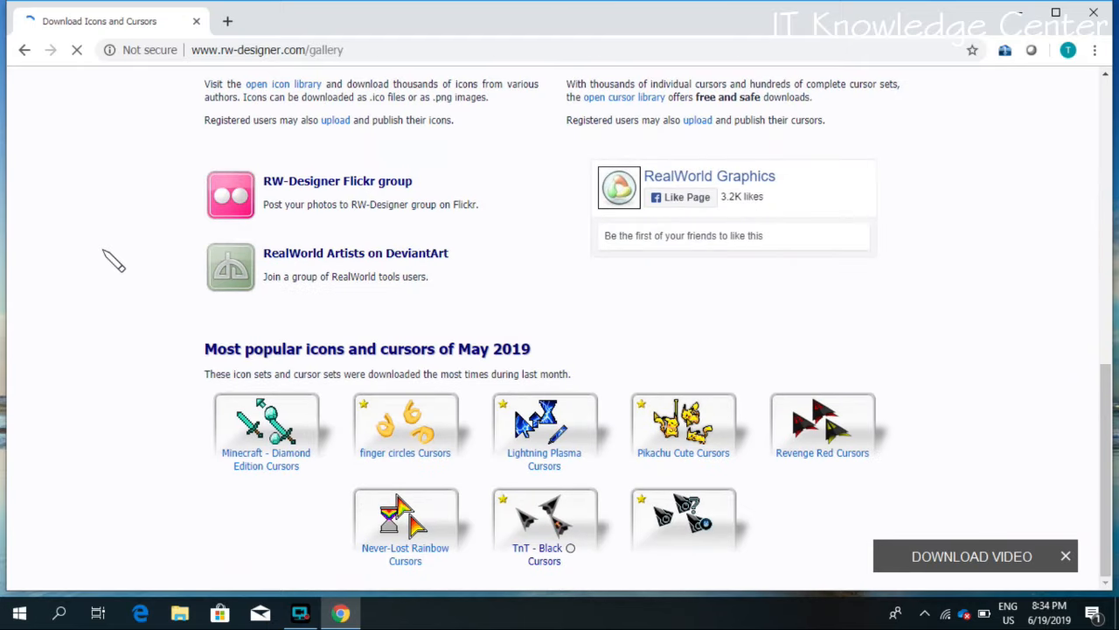
mouse_move(537, 526)
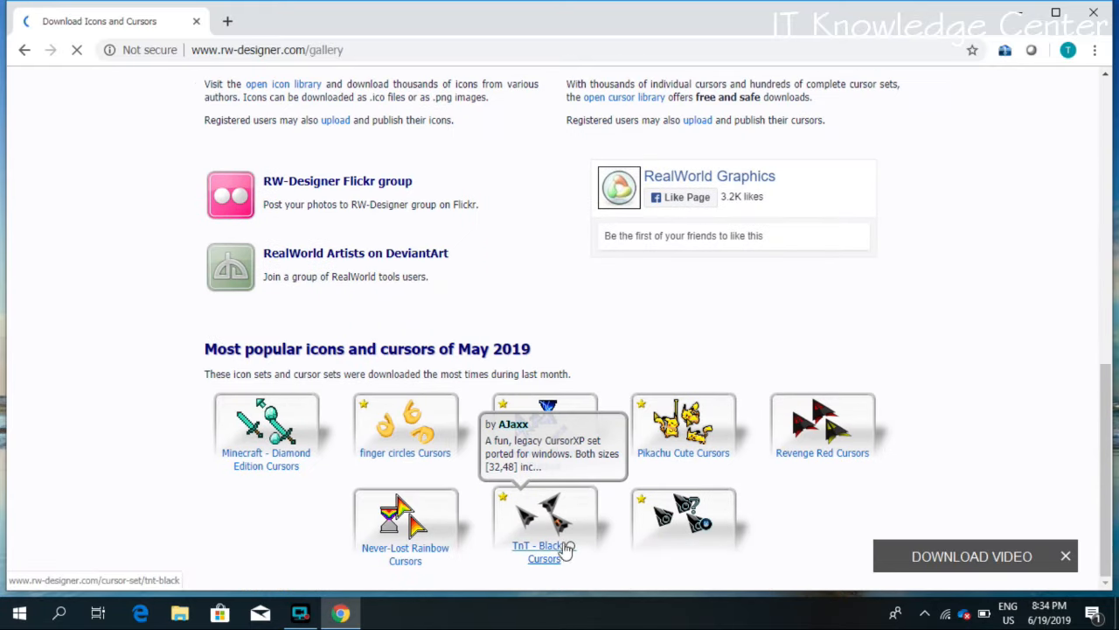
Download the TnT - Black Cursors zip and open its Downloads\Compressed folder.
click(537, 546)
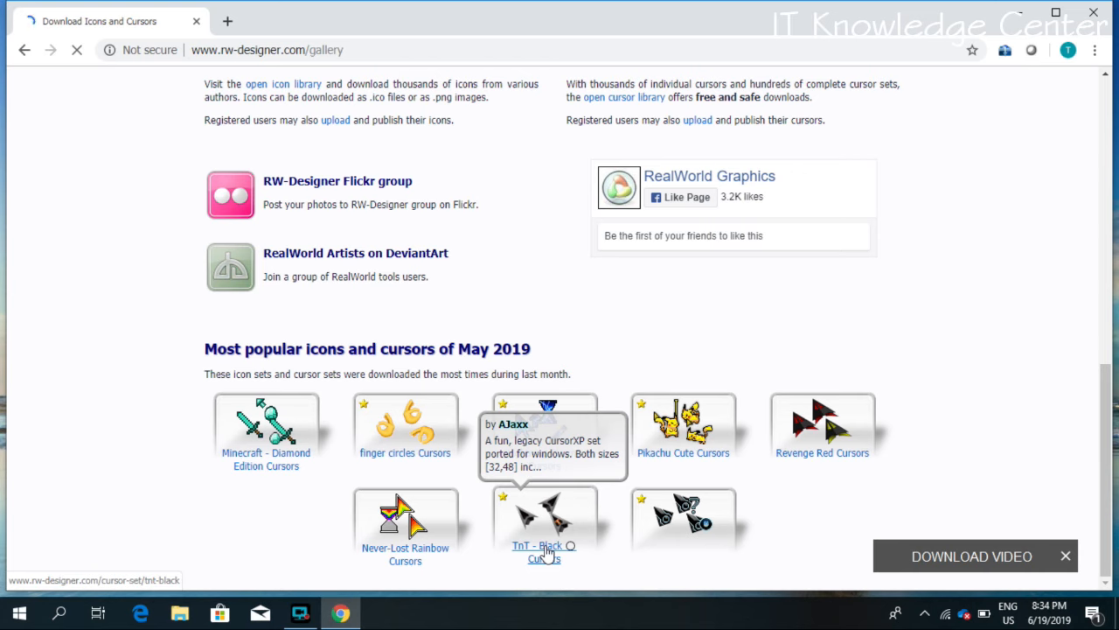
click(537, 548)
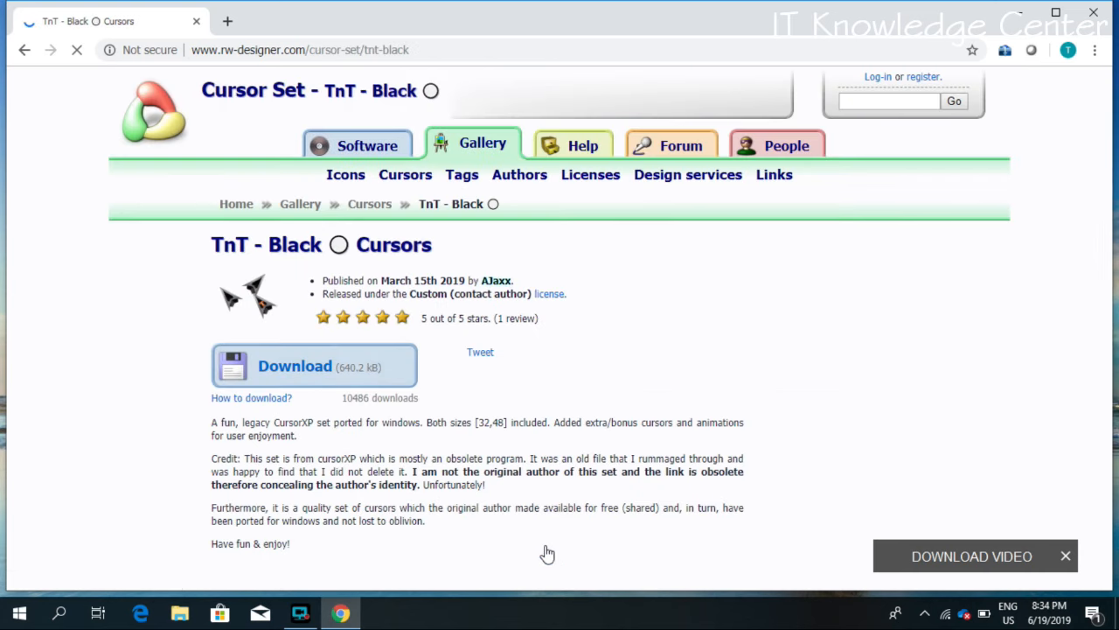
click(287, 366)
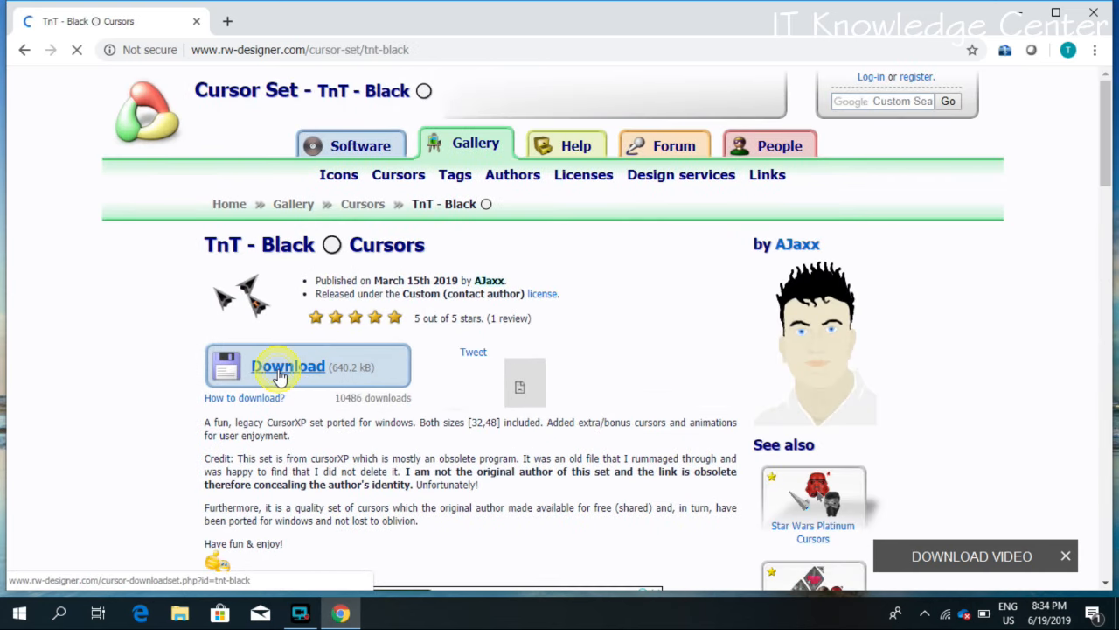
click(288, 366)
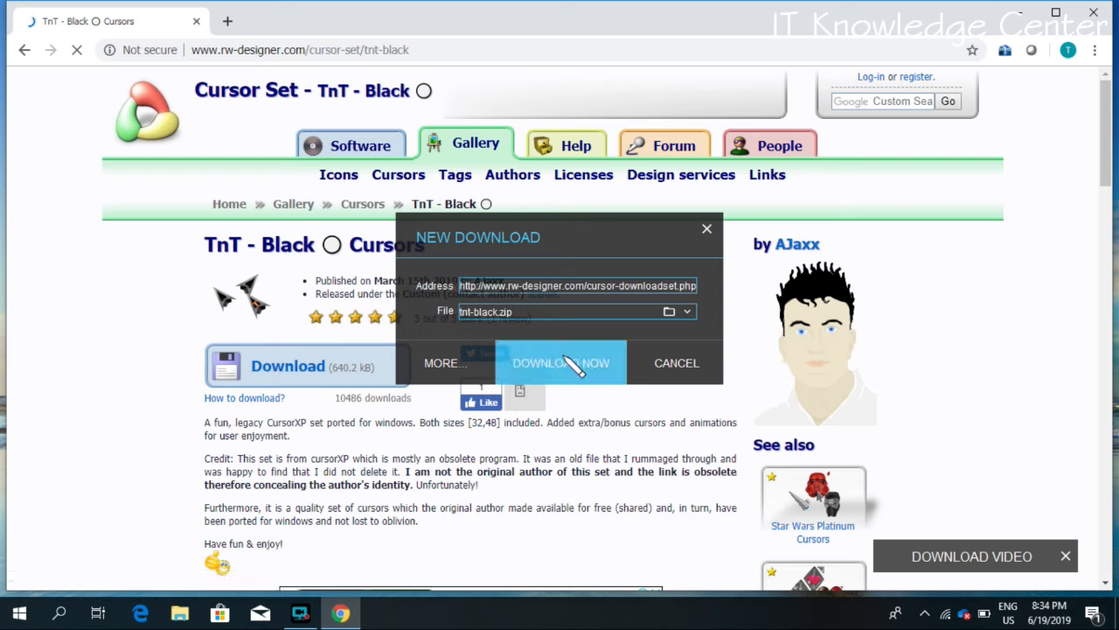
click(560, 362)
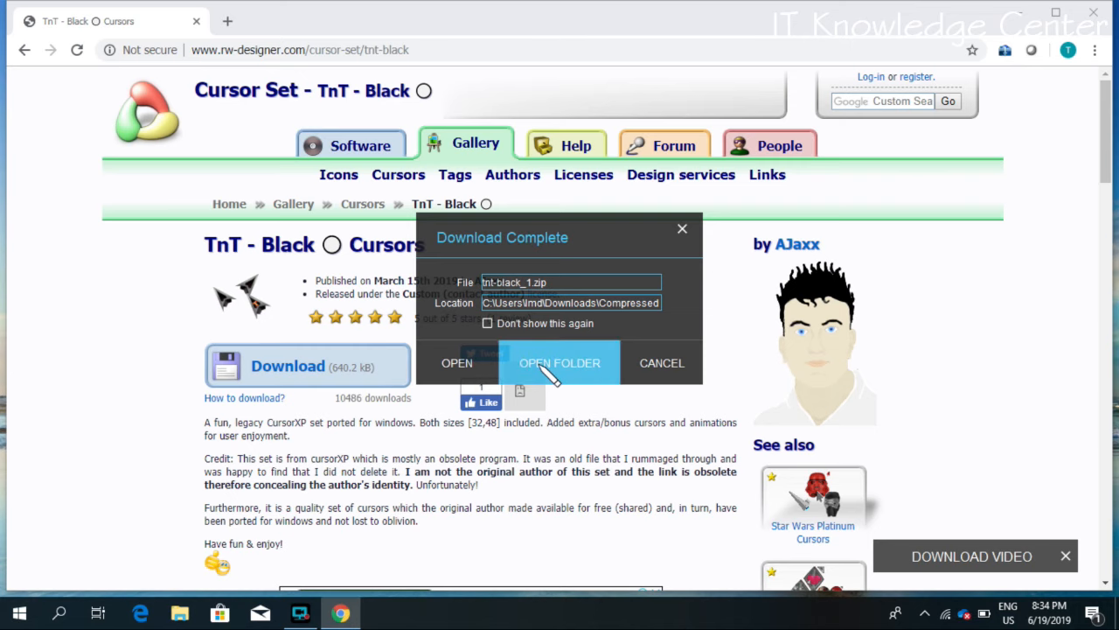
click(560, 363)
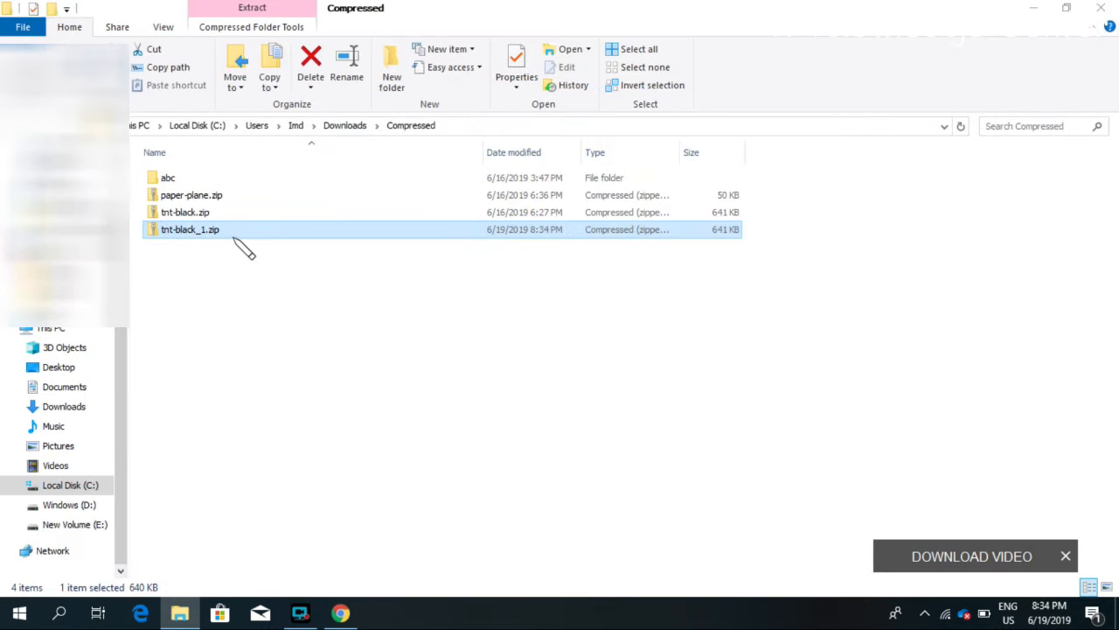
Extract tnt-black_1.zip in place and sort the Compressed folder by type.
right_click(190, 229)
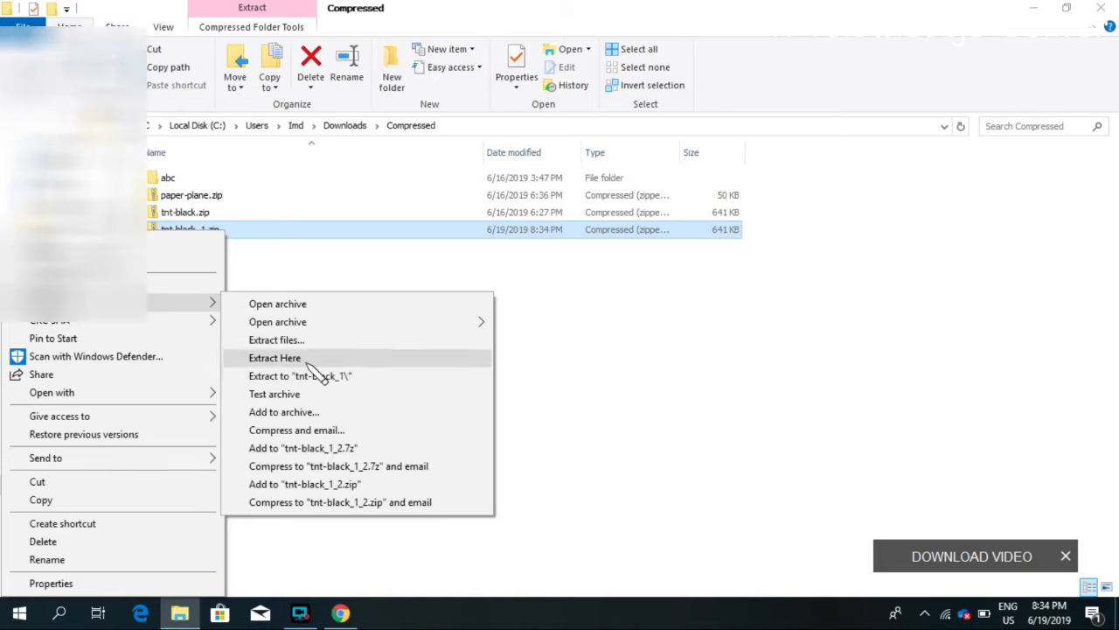
click(275, 358)
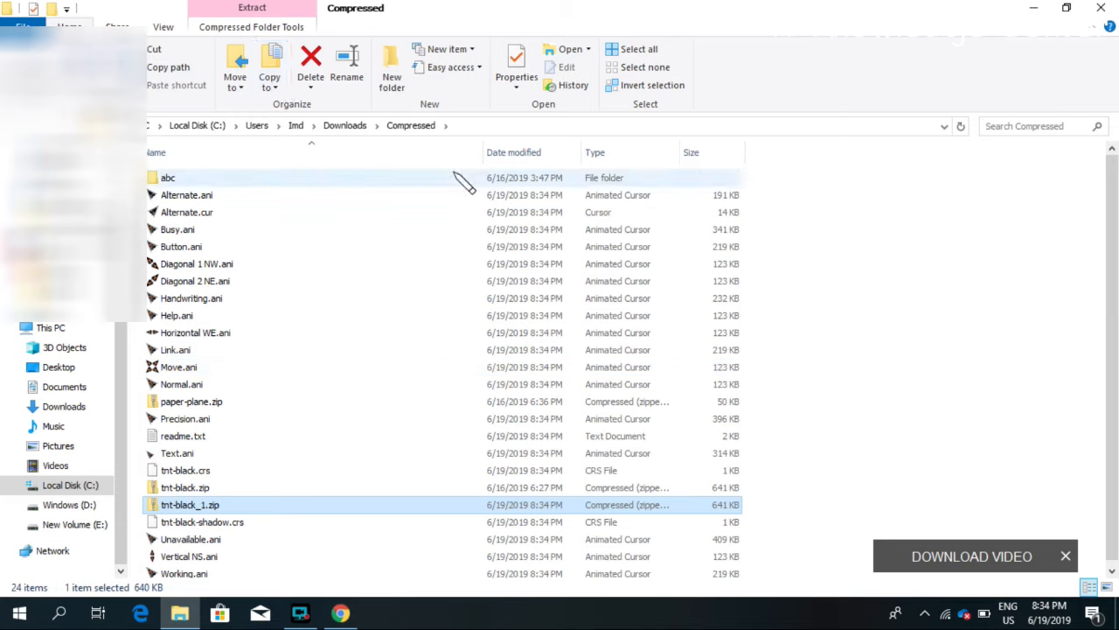
mouse_move(612, 166)
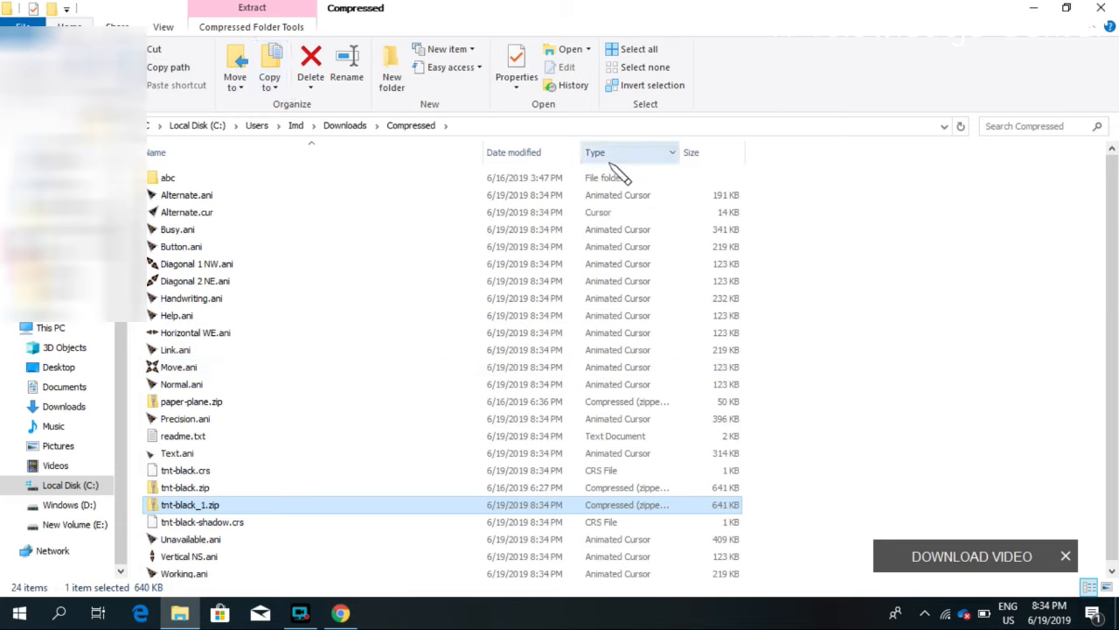
click(595, 152)
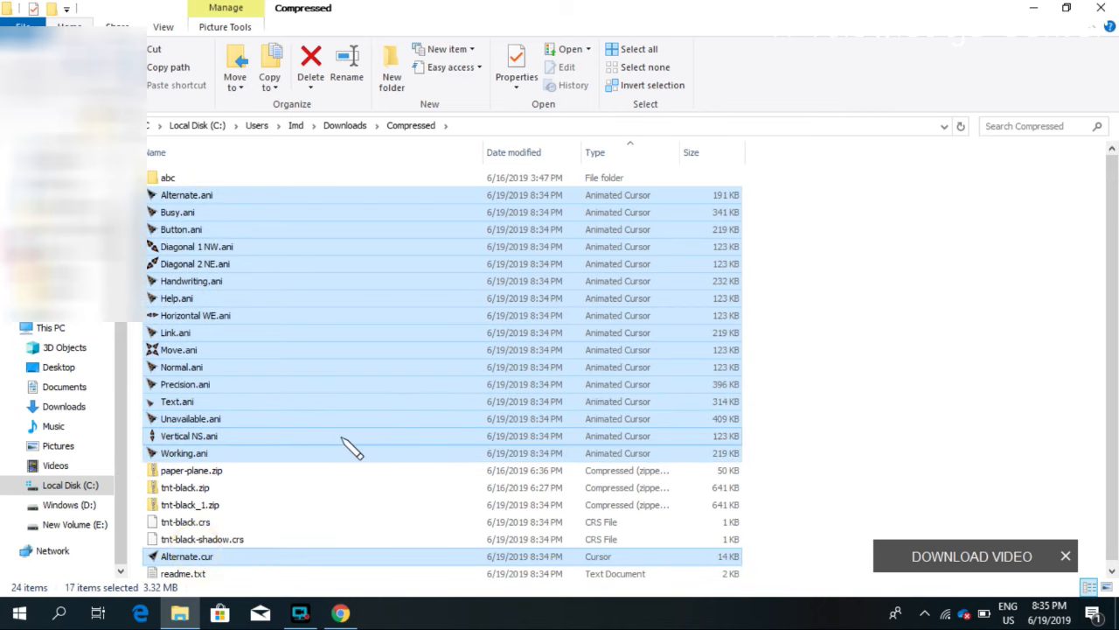
mouse_move(407, 339)
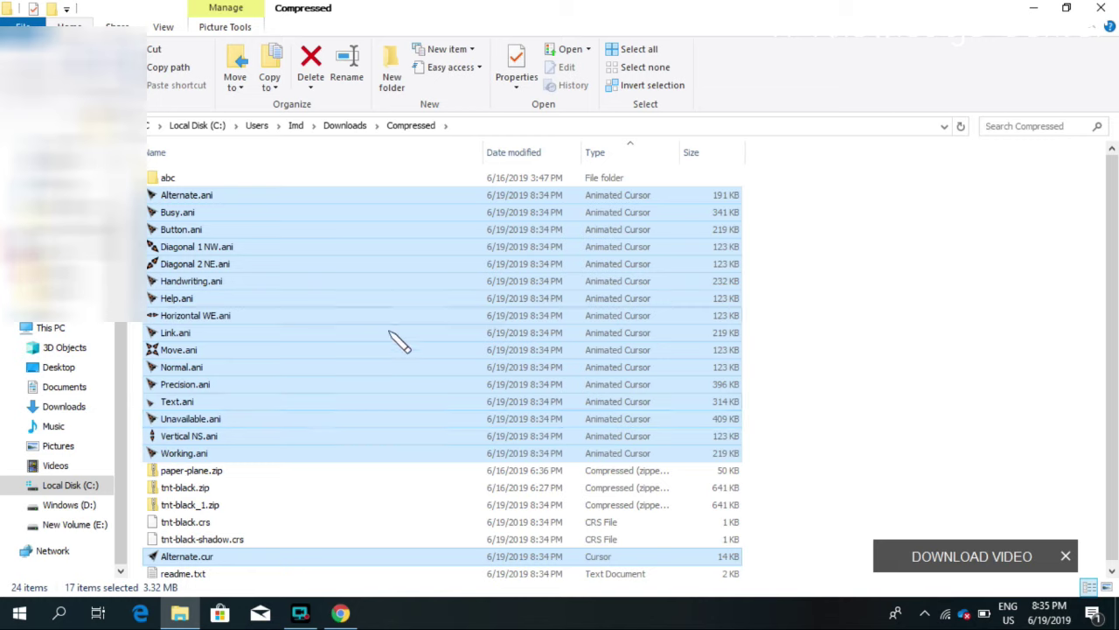
mouse_move(433, 356)
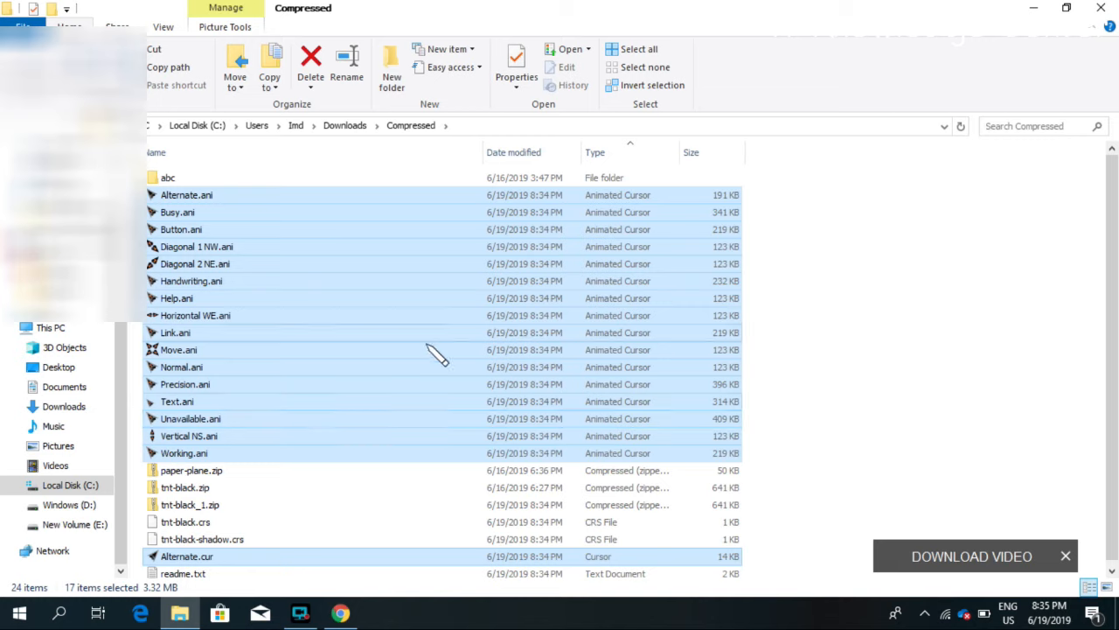
mouse_move(409, 339)
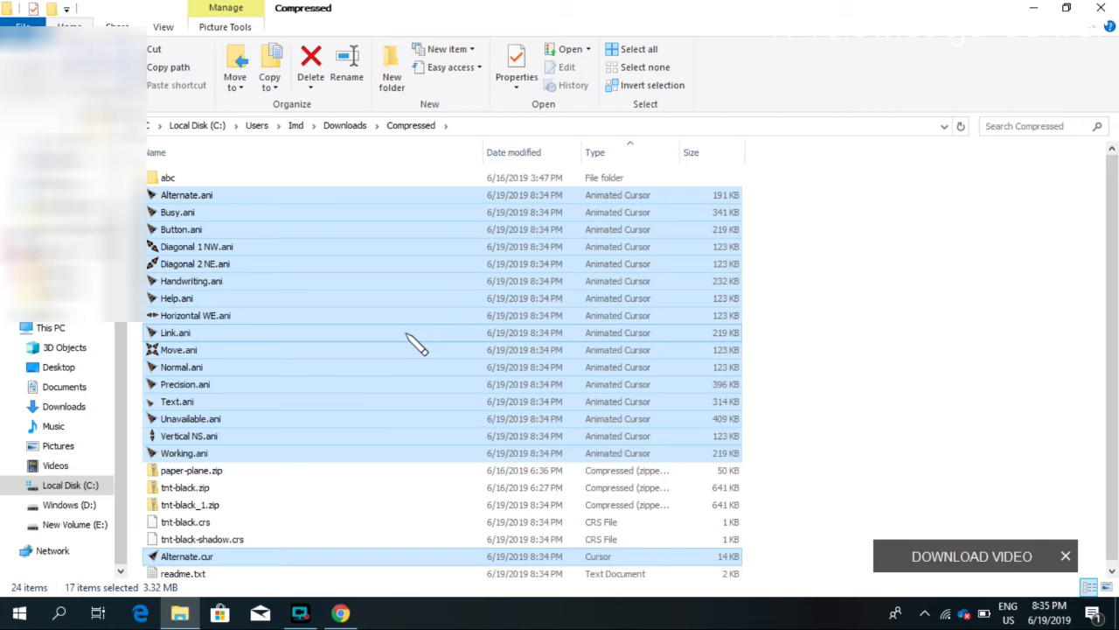
Right-click the selected TnT - Black cursor files to bring up the copy menu.
right_click(411, 332)
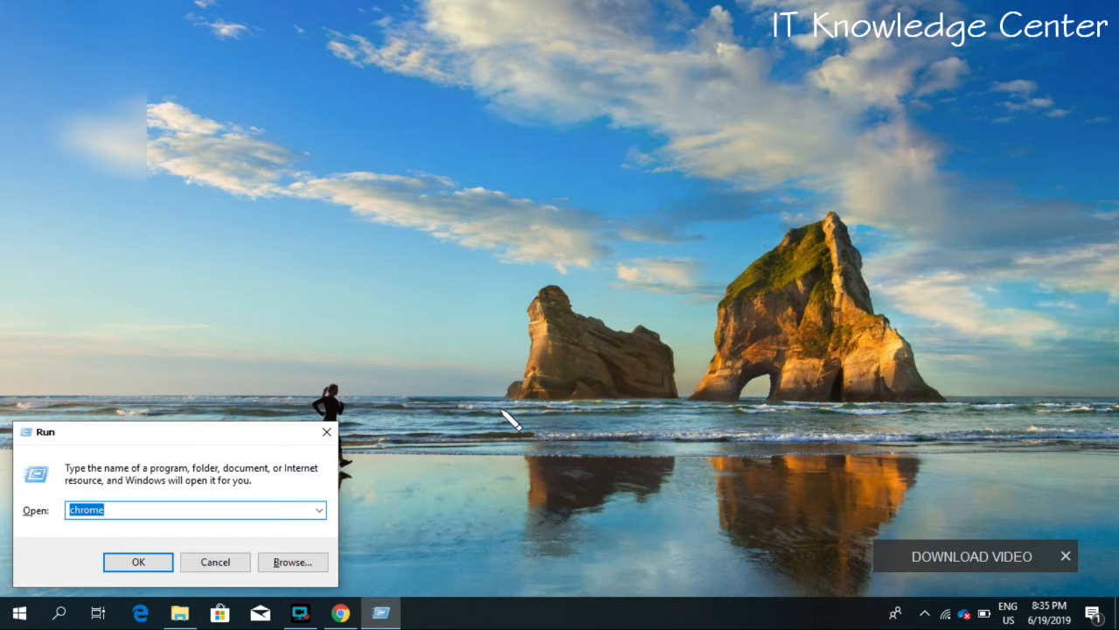
text(cursors)
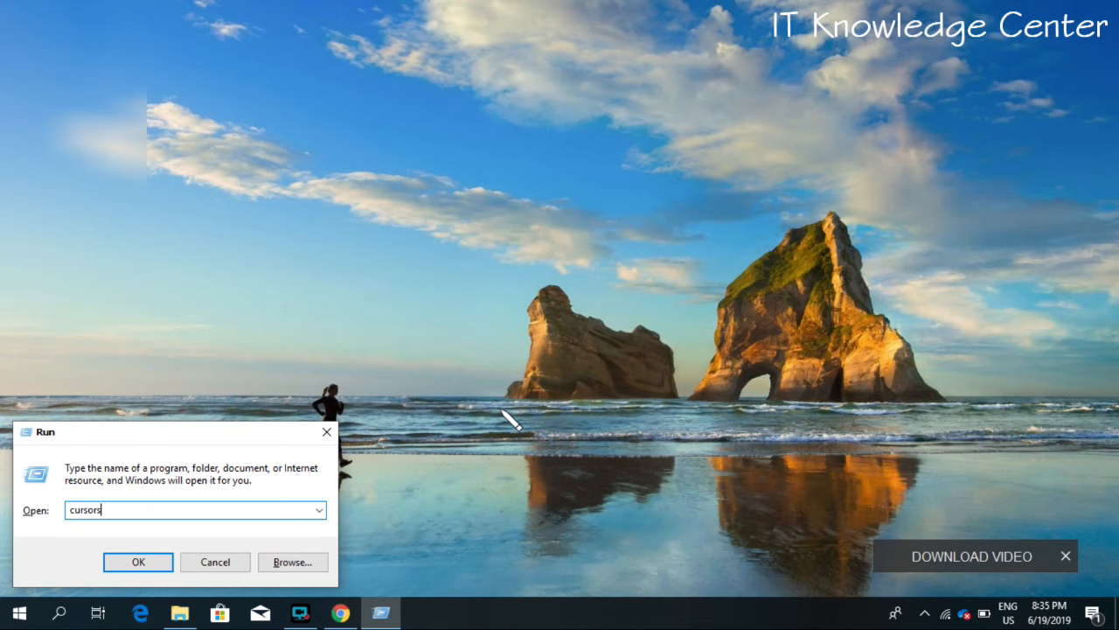
click(138, 561)
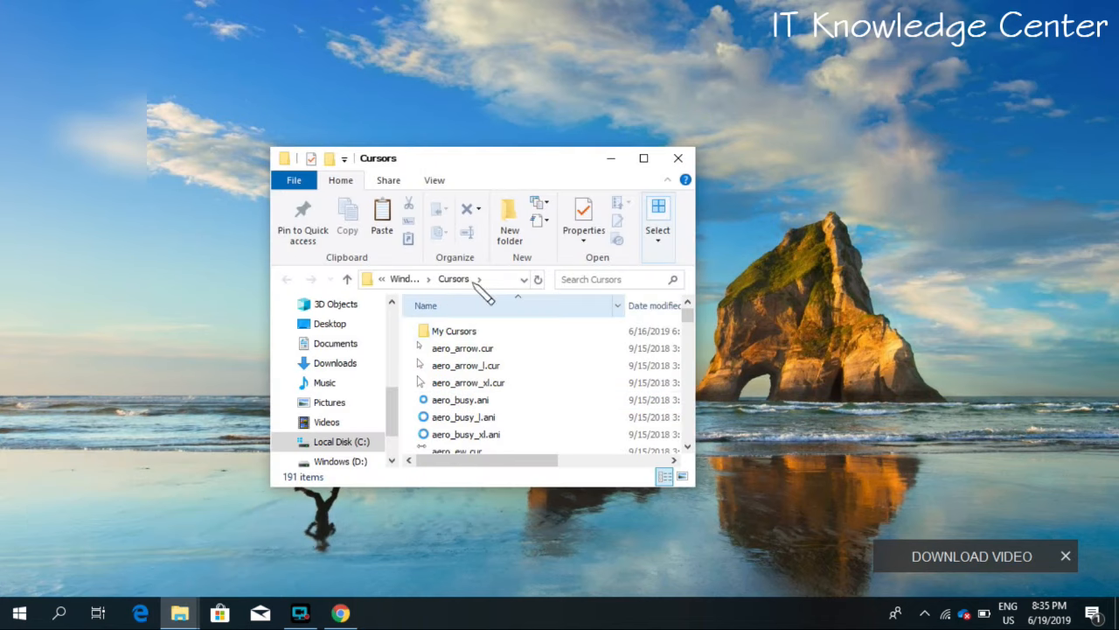
click(643, 159)
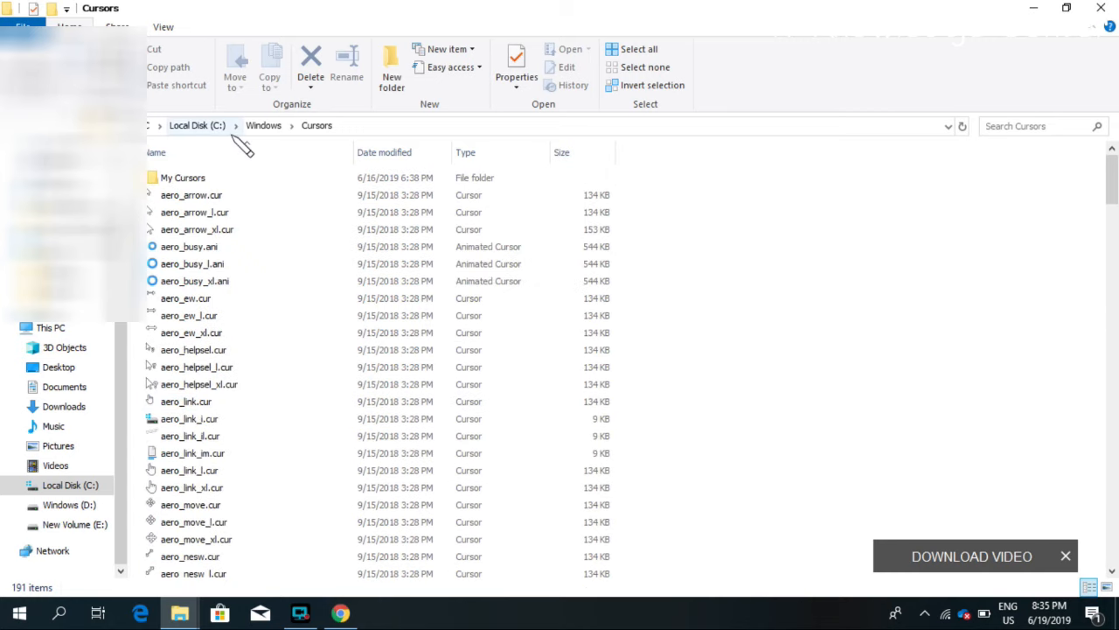
click(182, 177)
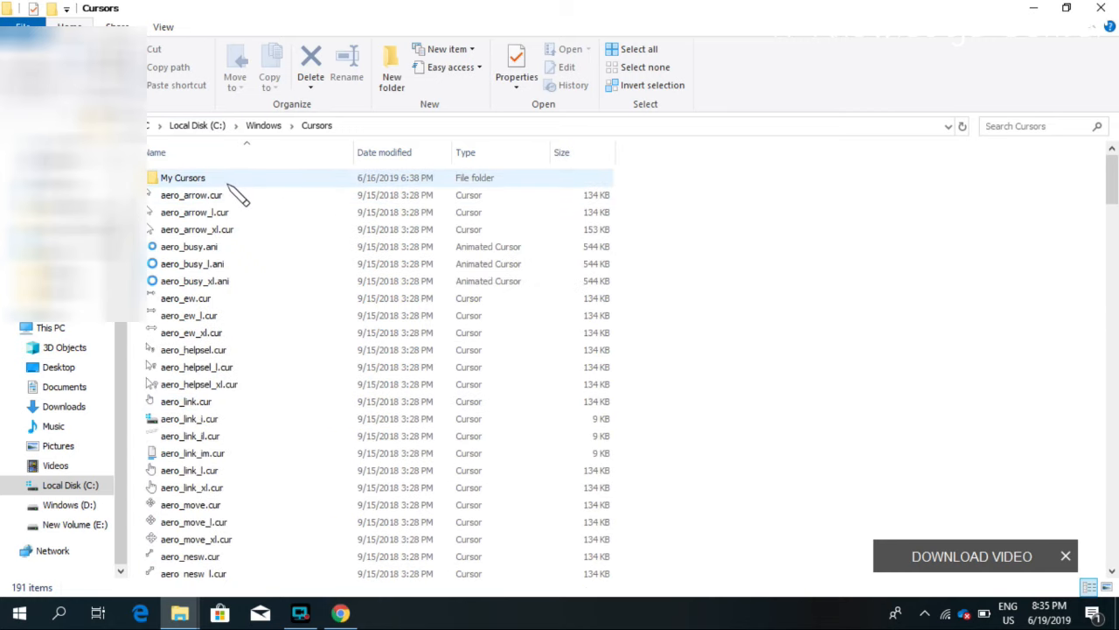
mouse_move(319, 194)
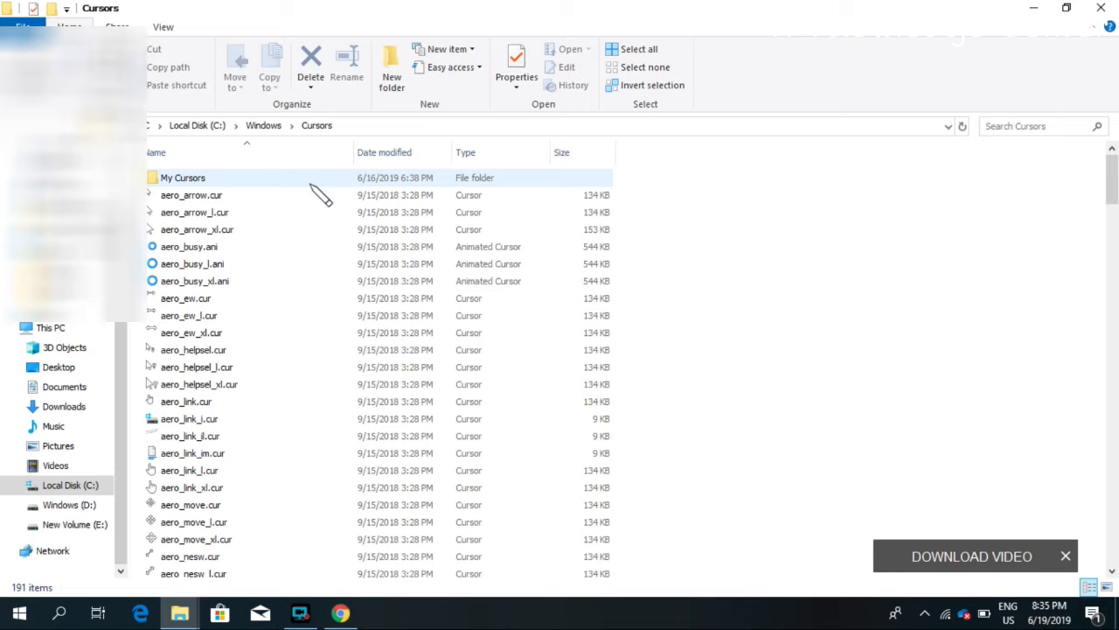
mouse_move(197, 188)
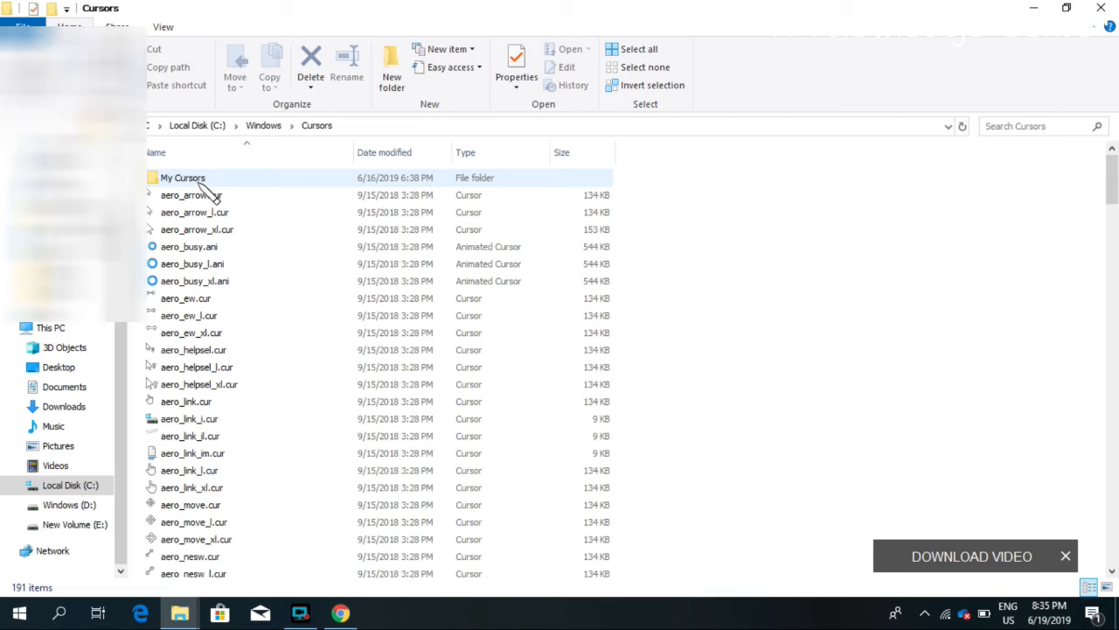
click(183, 177)
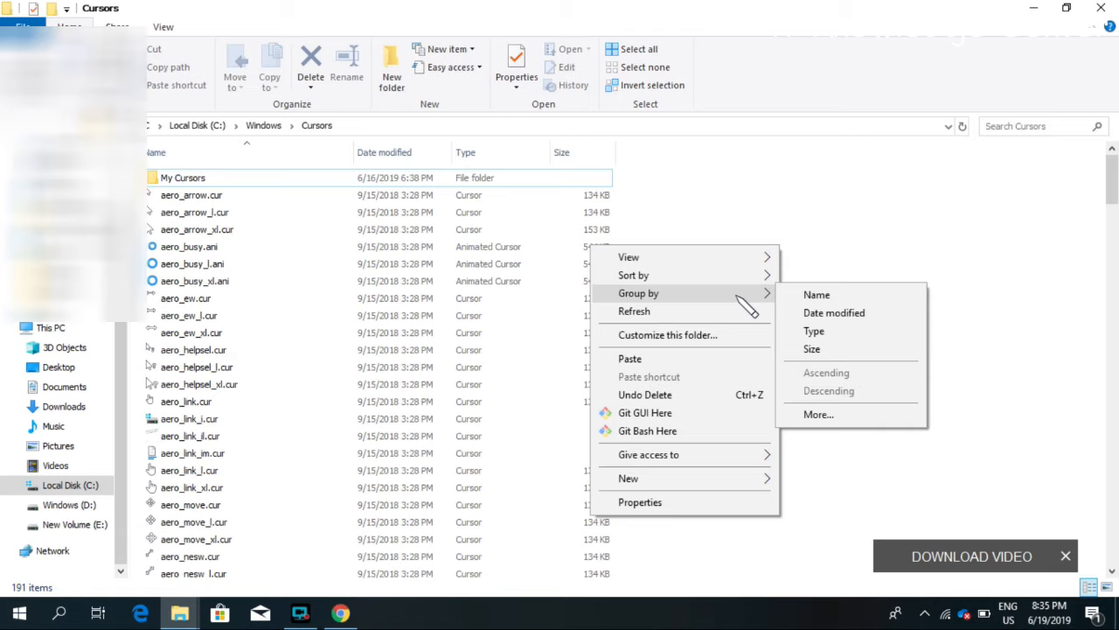
mouse_move(743, 479)
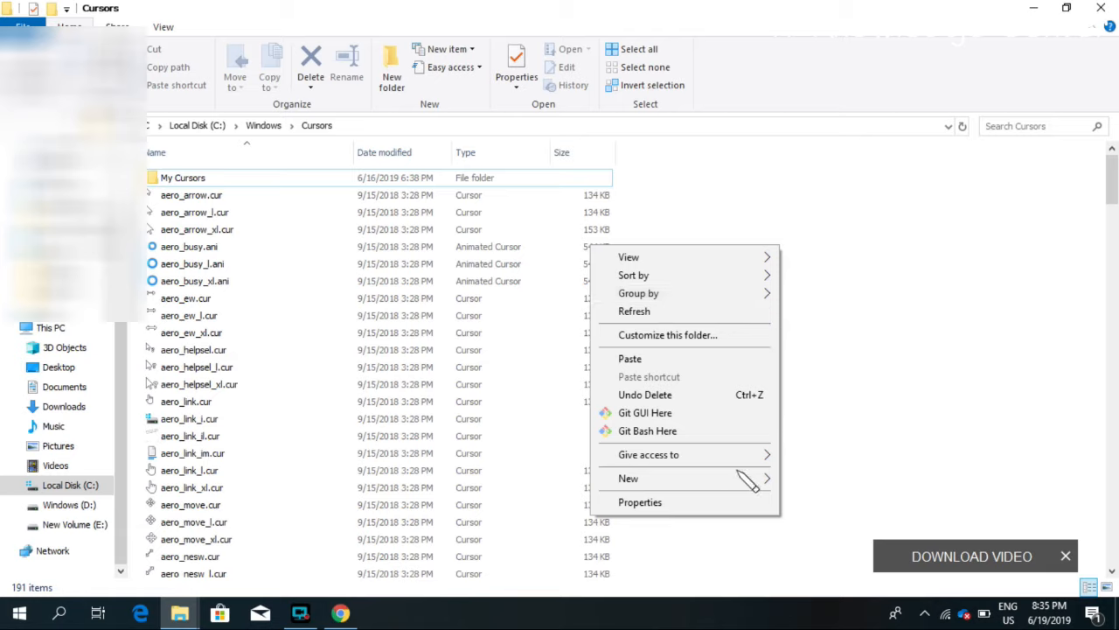
mouse_move(627, 478)
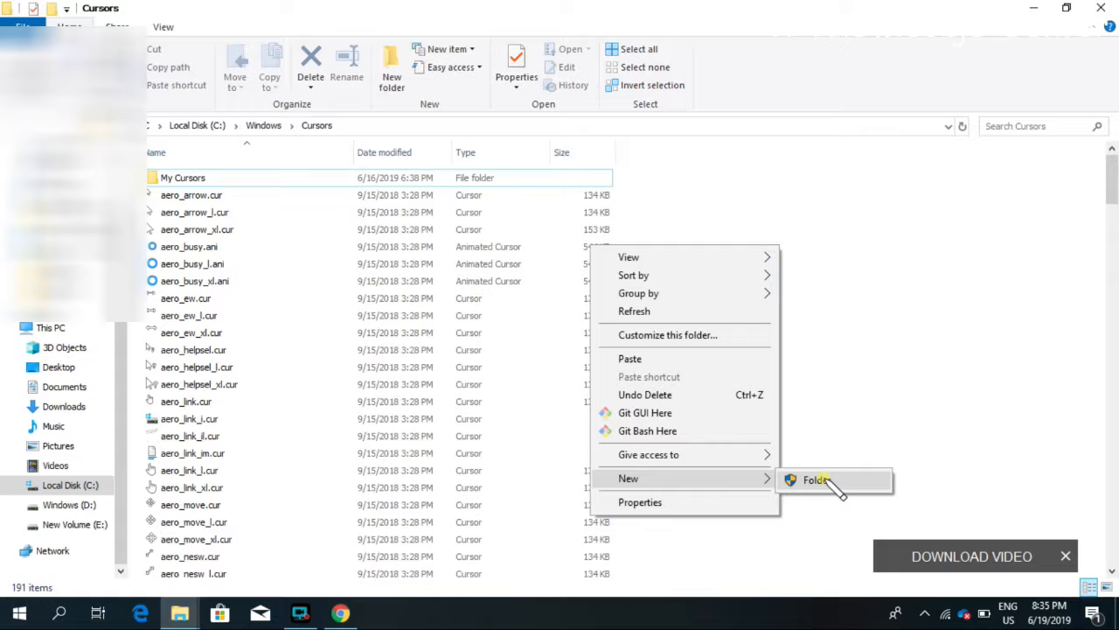
Create a 'My Cursors 2' folder inside Windows Cursors and open it.
click(815, 479)
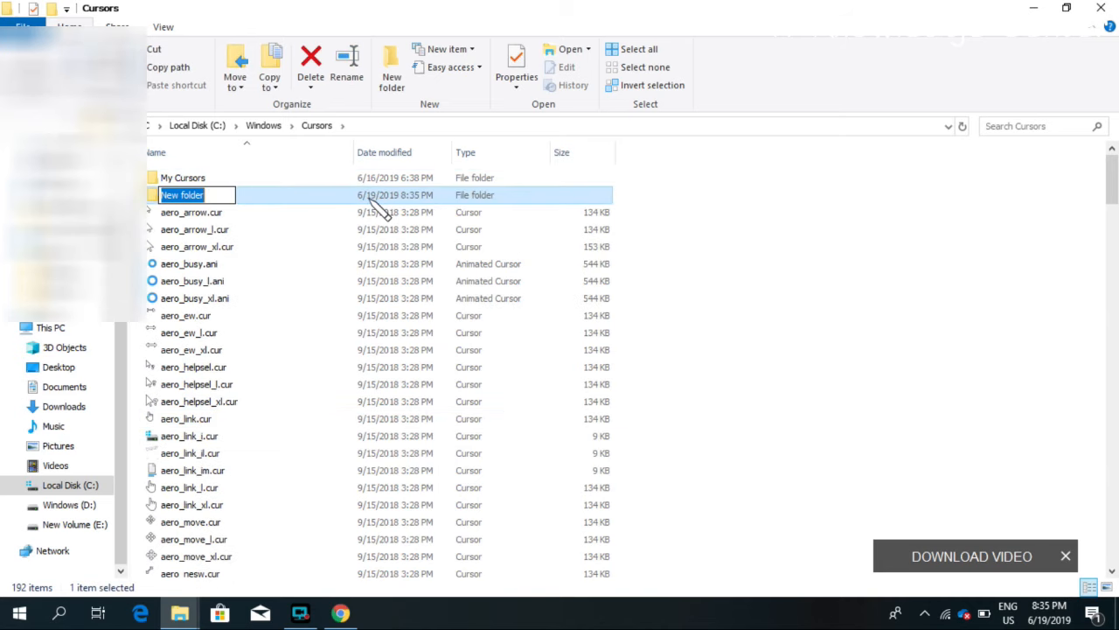
text(My Cursors 2)
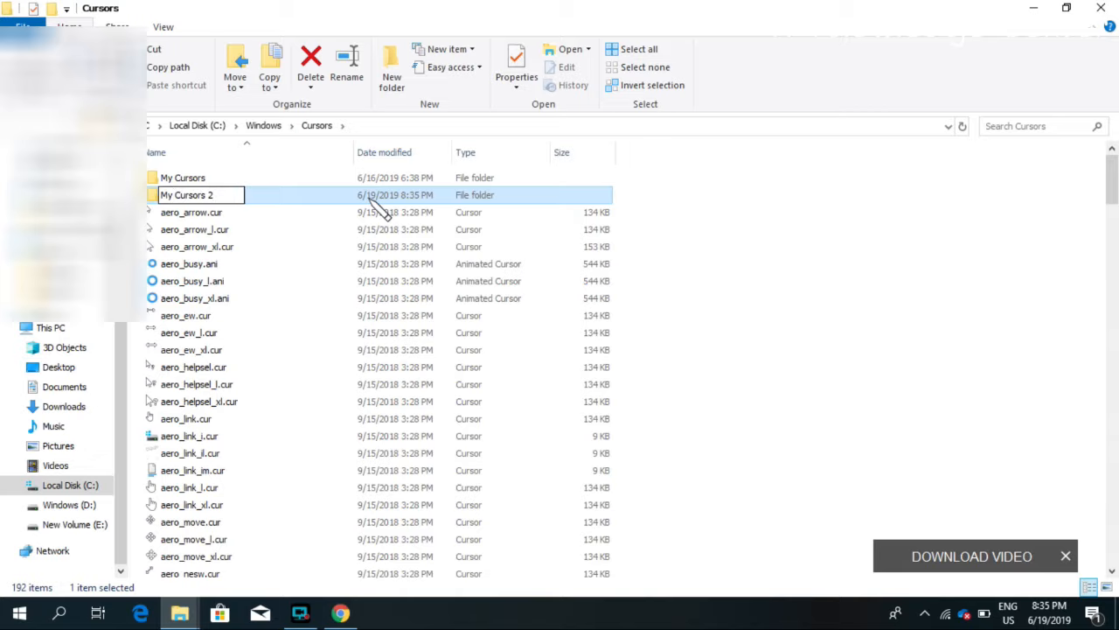
double_click(186, 194)
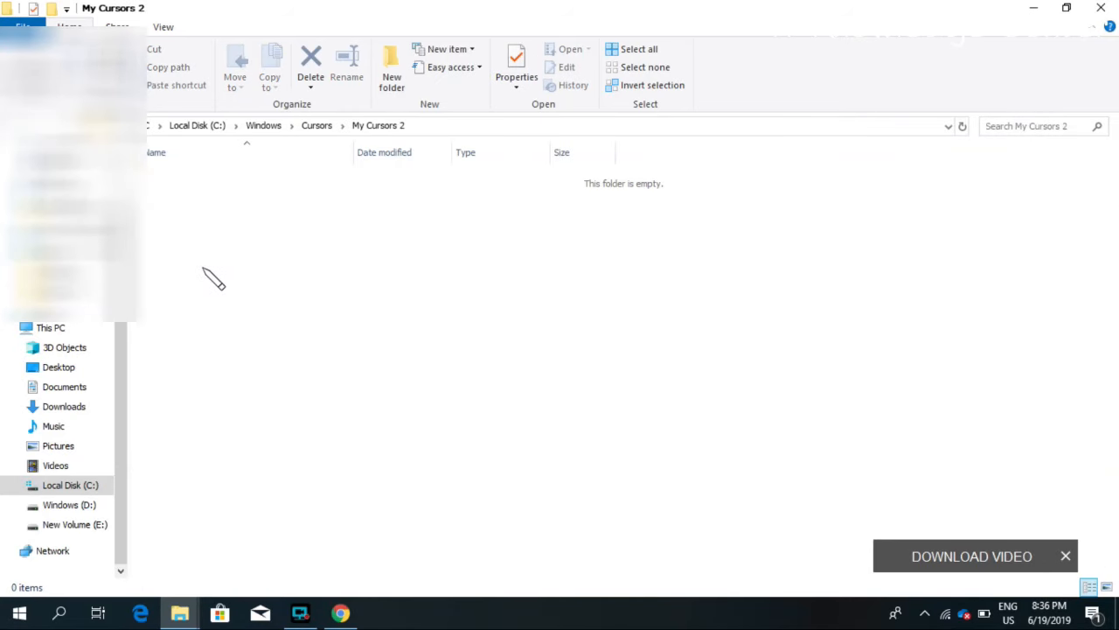
Paste the TnT - Black cursor files into My Cursors 2, granting administrator permission for all items.
right_click(214, 279)
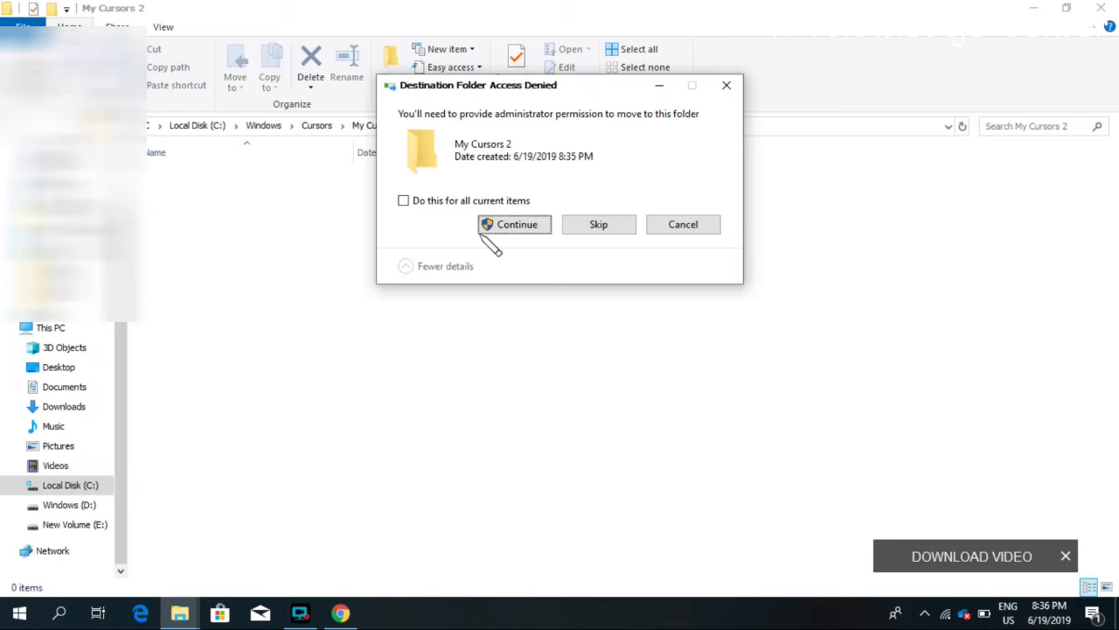
click(513, 224)
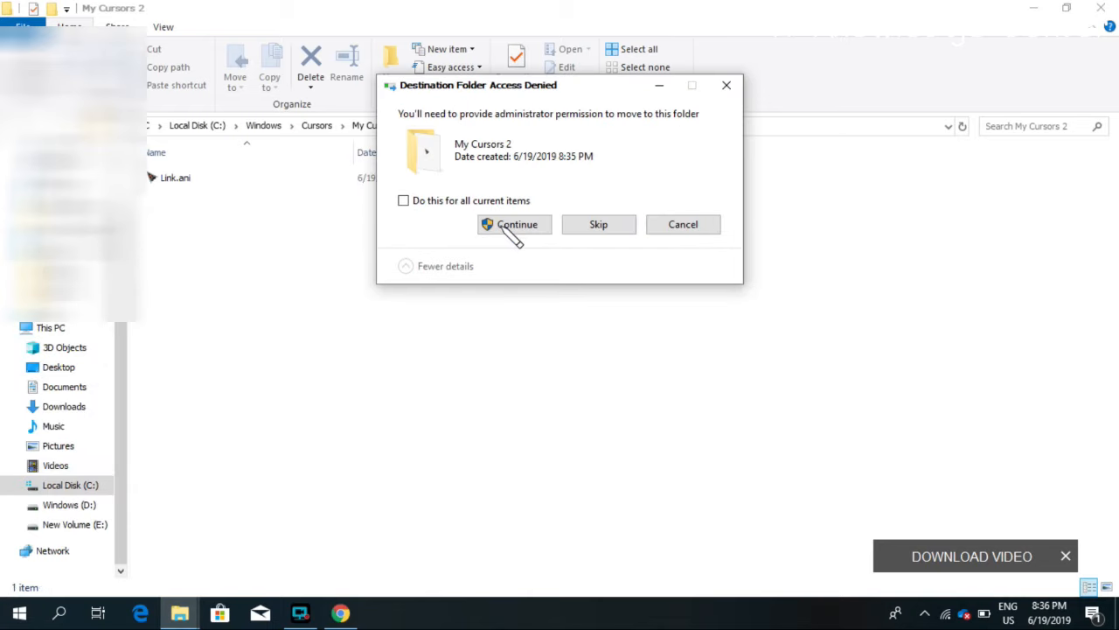
click(404, 200)
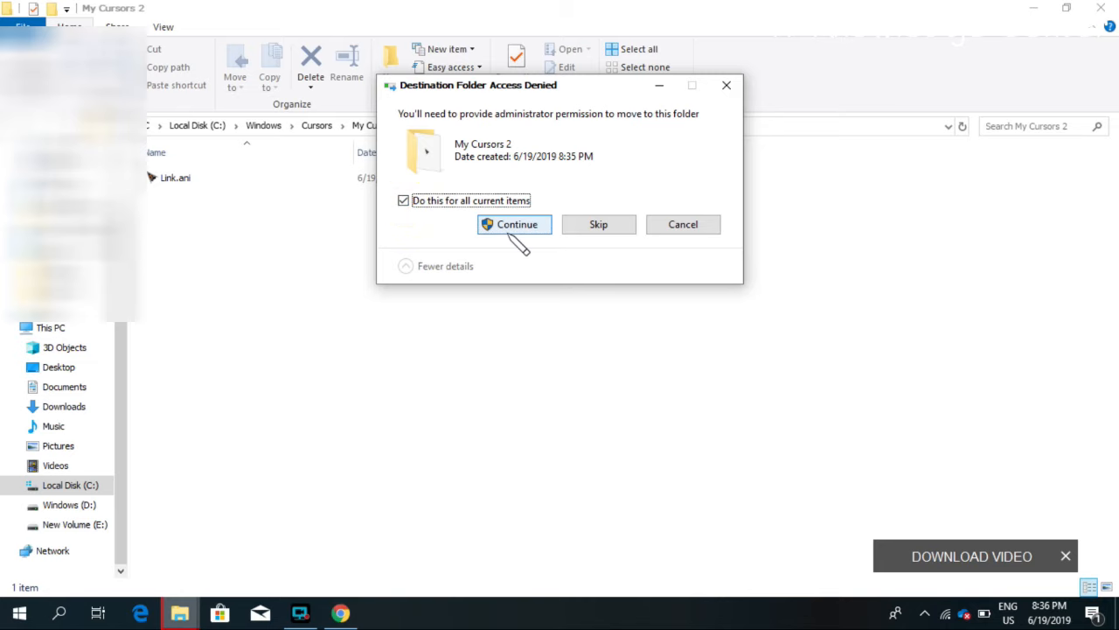
click(514, 224)
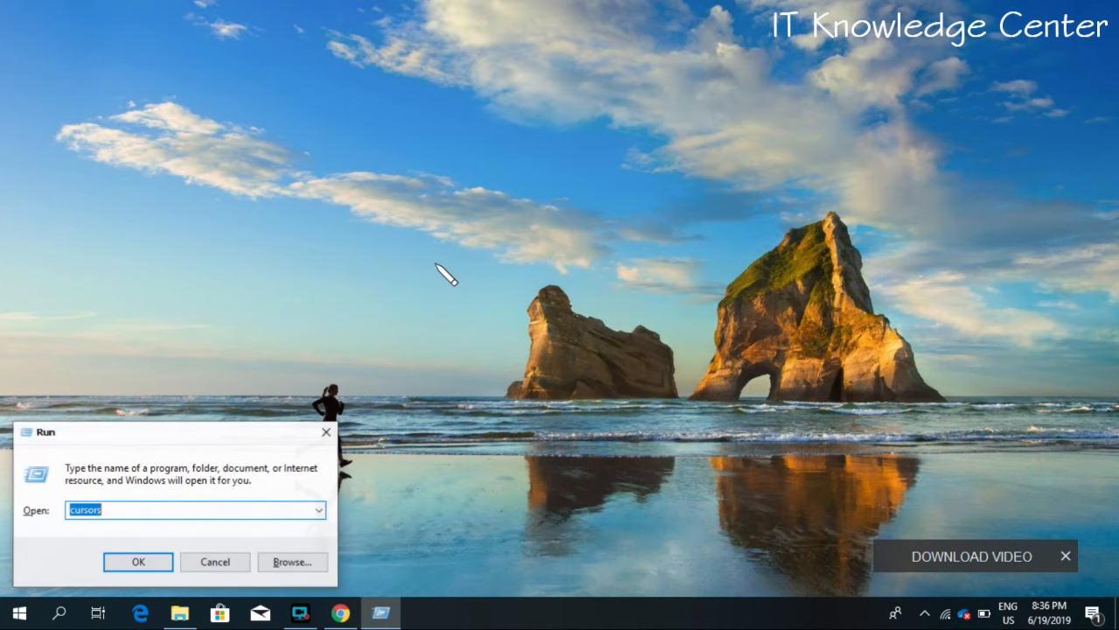
Relaunch Mouse Properties with 'main' and begin browsing for a Normal Select cursor on Pointers.
text(main)
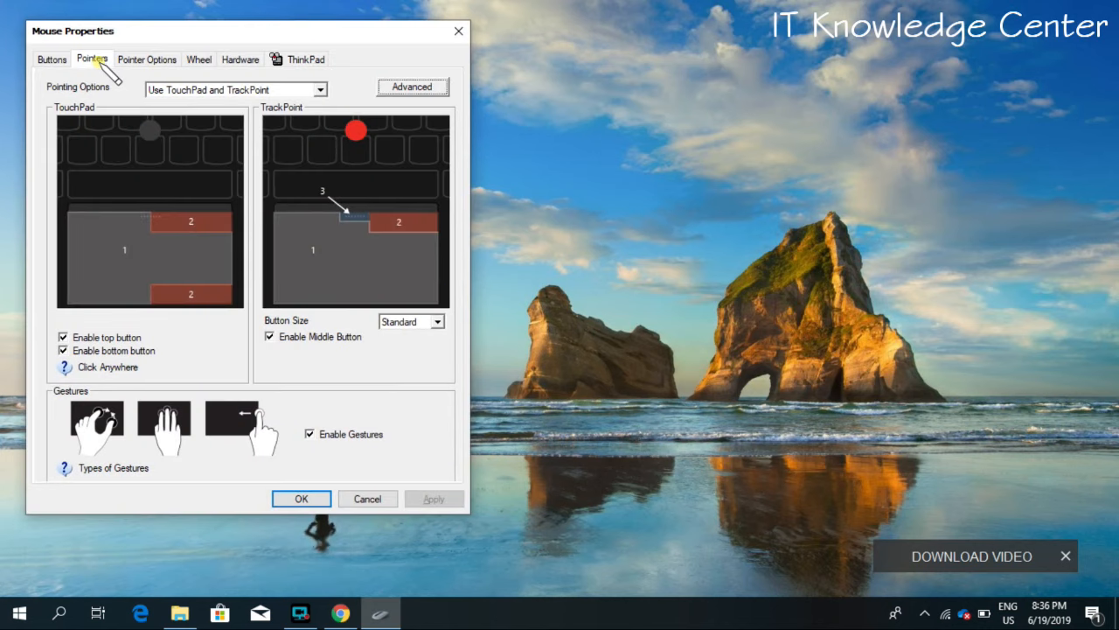
click(88, 59)
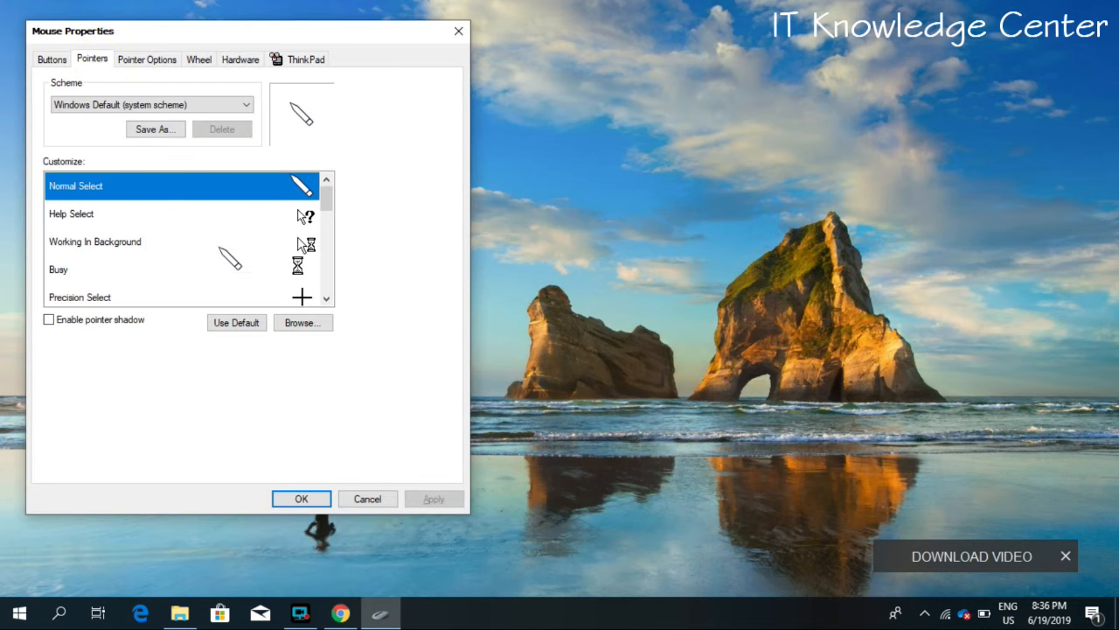
click(303, 322)
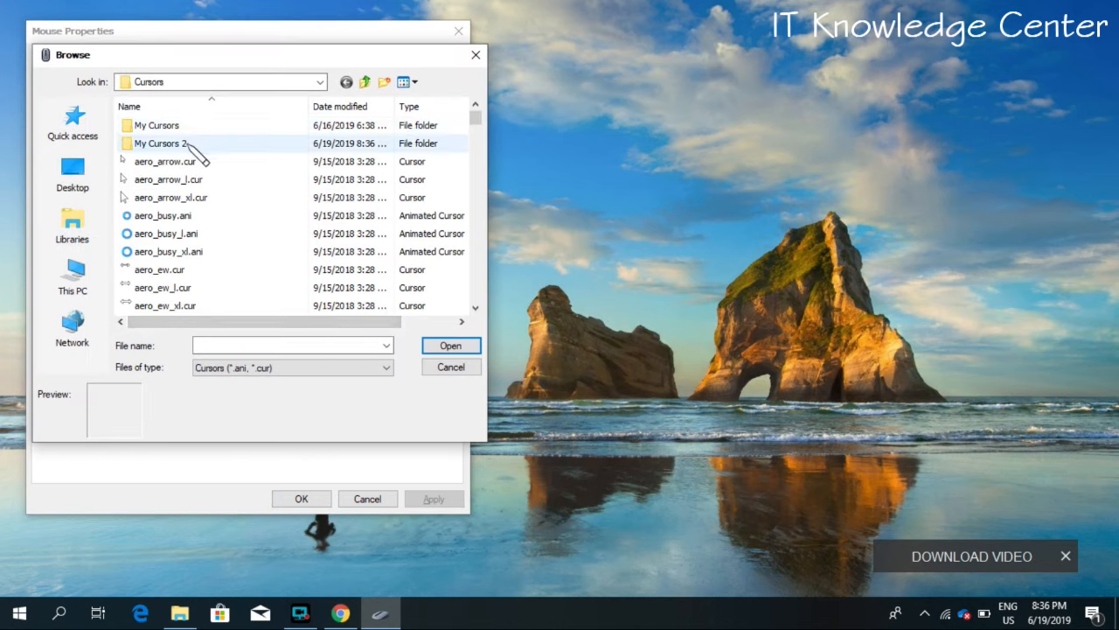
Set Normal Select to Normal.ani from the My Cursors 2 folder and apply it.
click(161, 142)
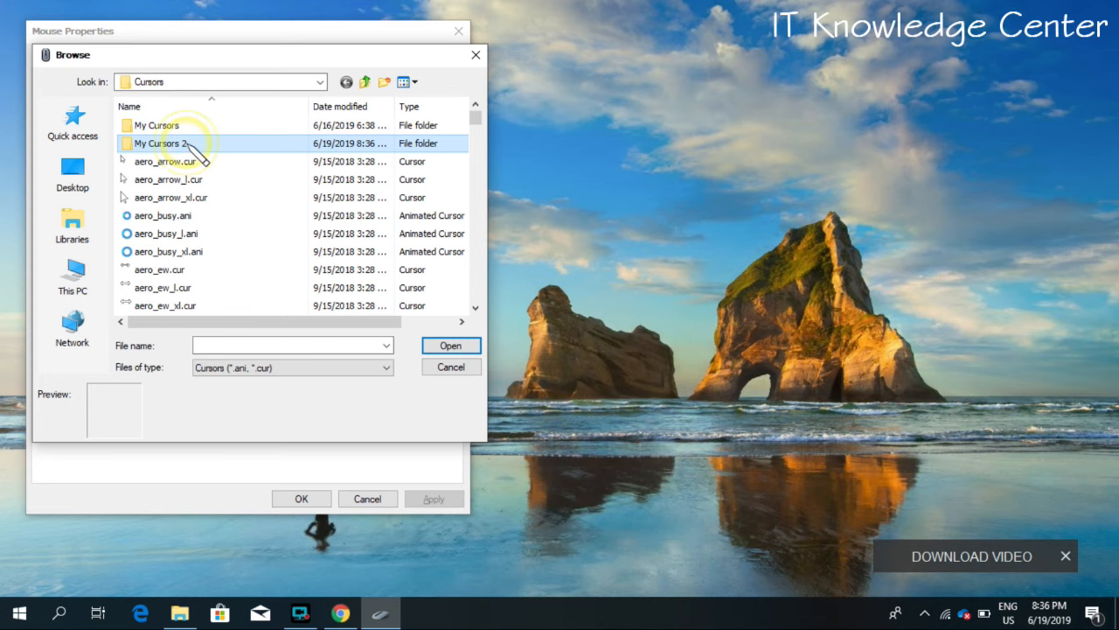
double_click(162, 143)
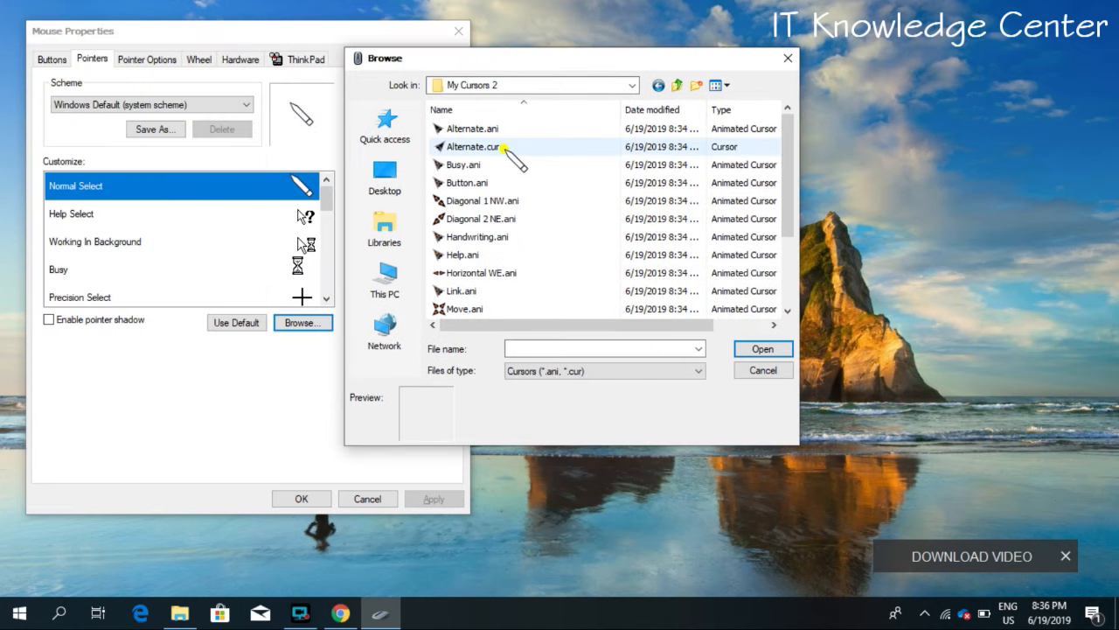
click(470, 146)
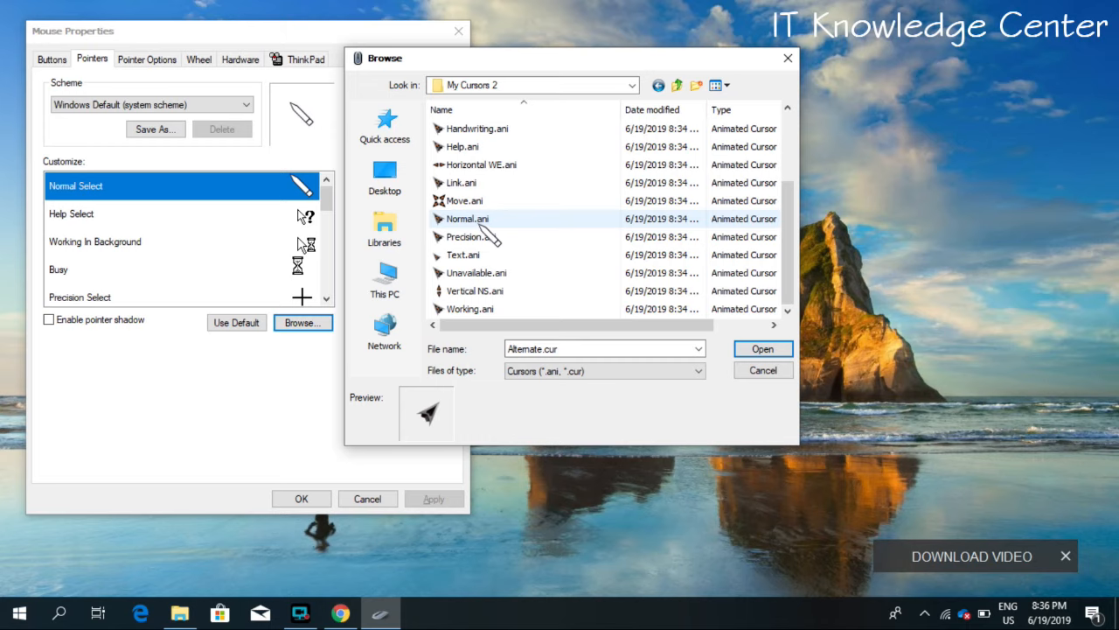
click(468, 218)
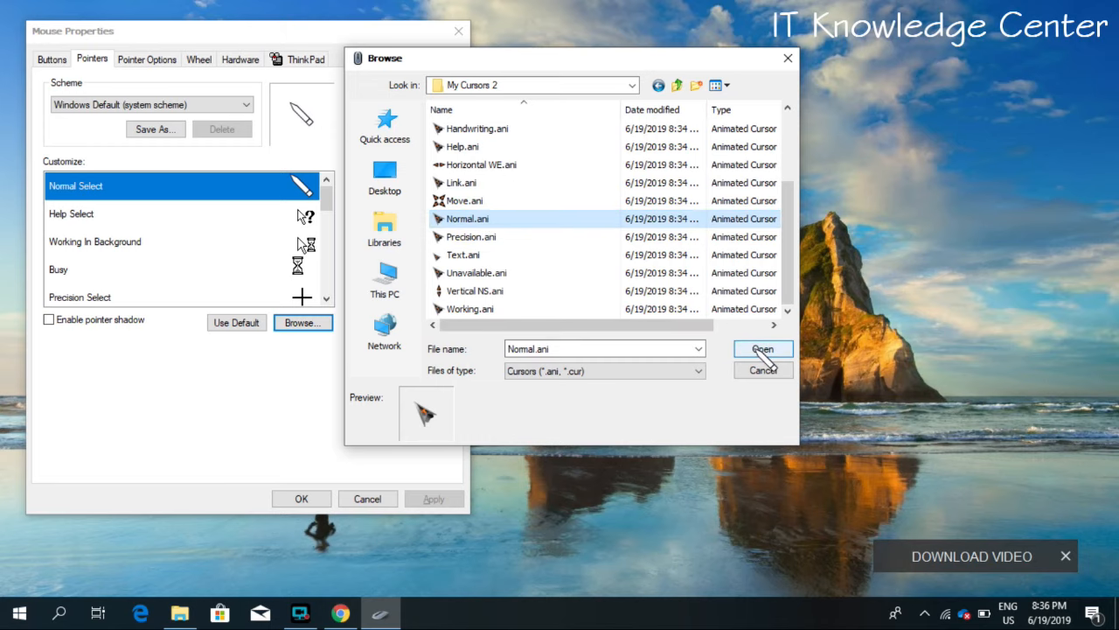
click(761, 348)
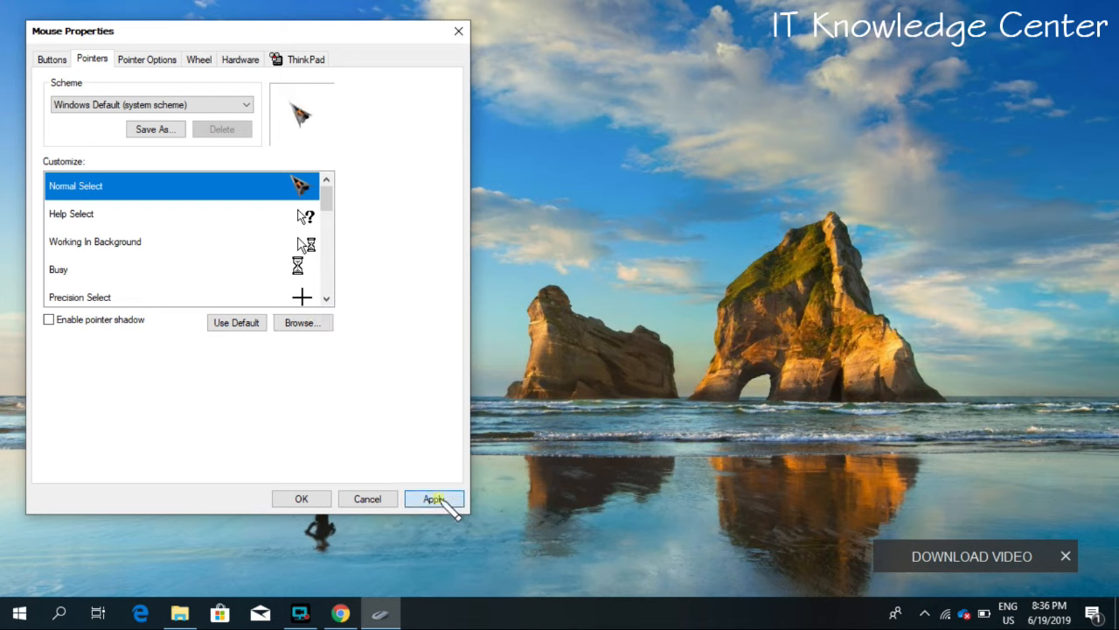
click(433, 498)
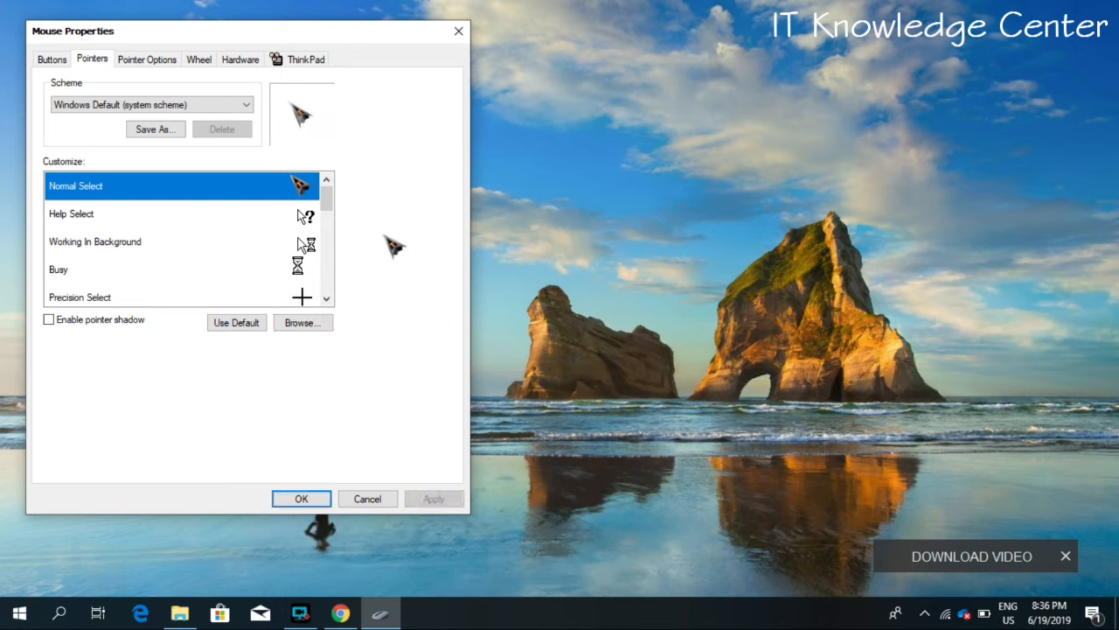
mouse_move(388, 233)
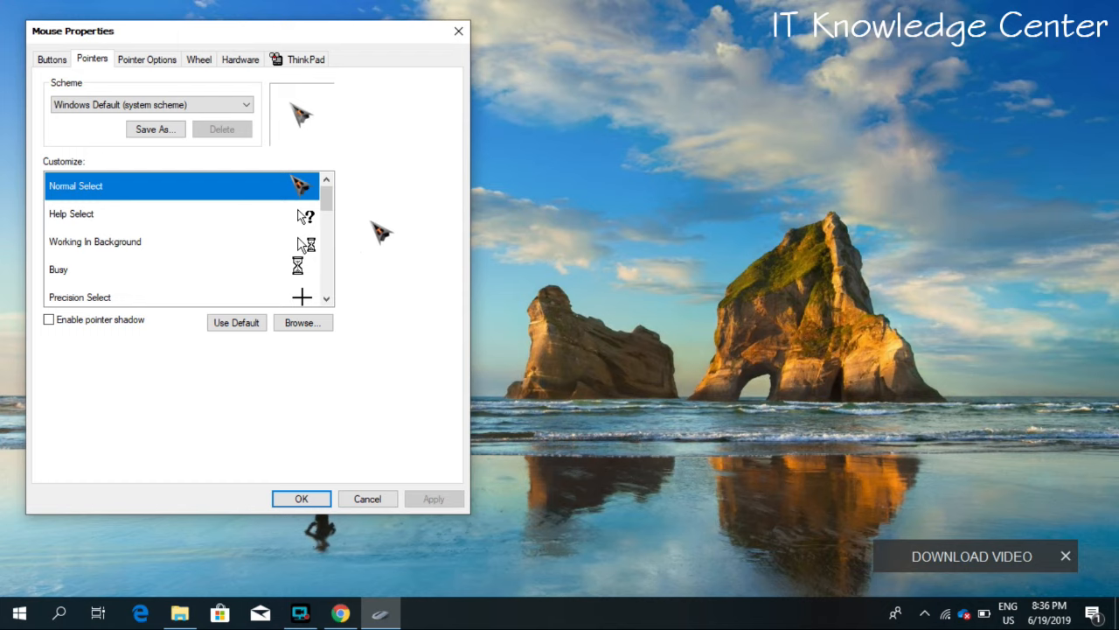
mouse_move(279, 232)
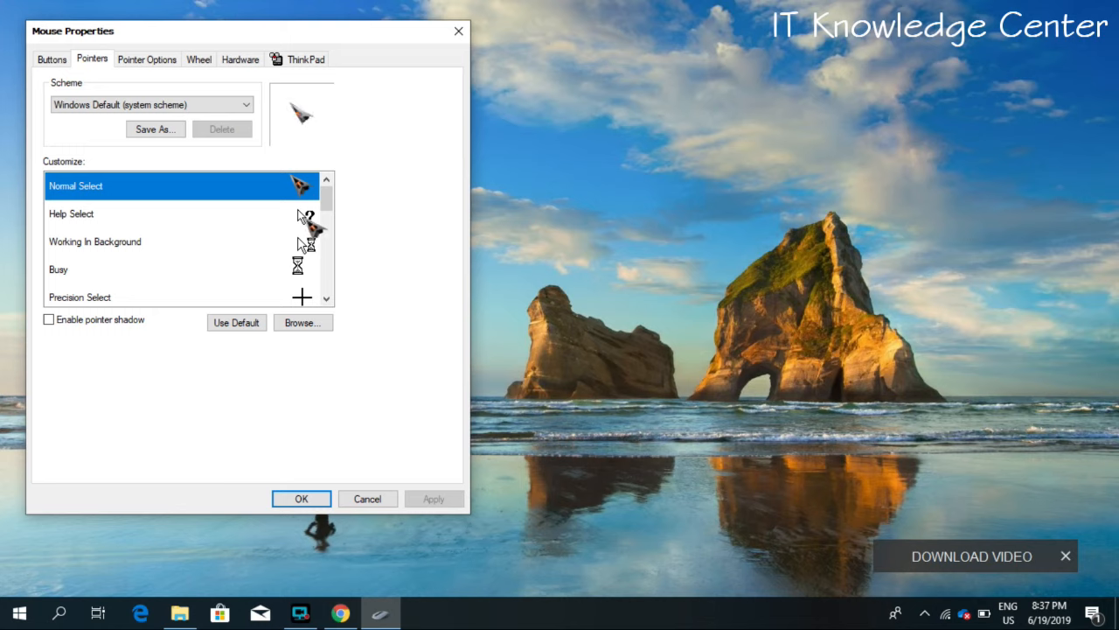
mouse_move(254, 229)
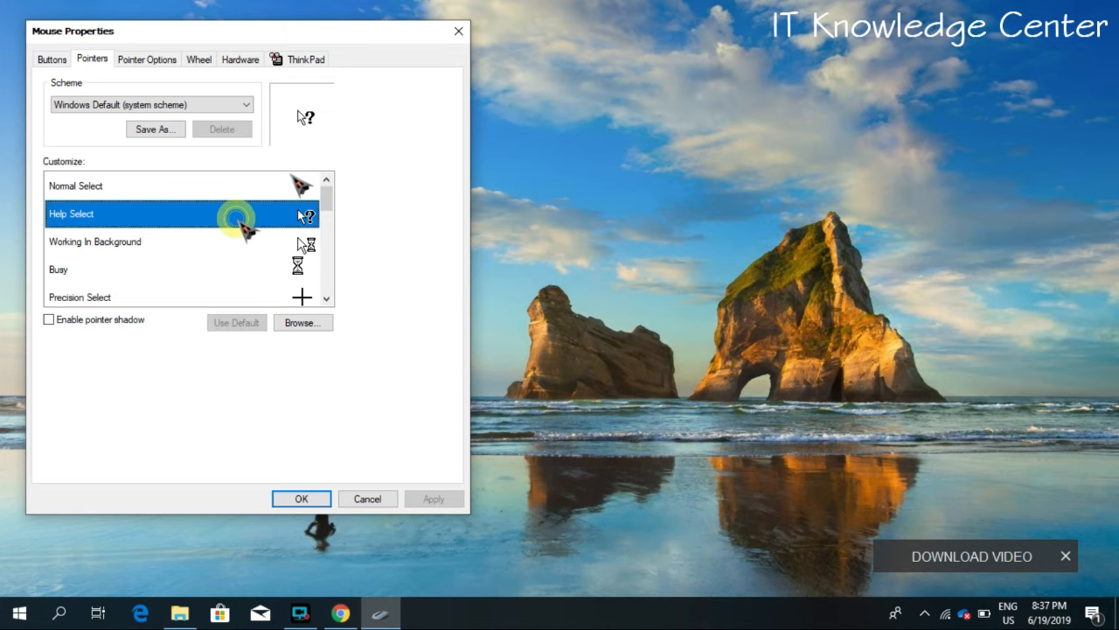
Set the Help Select pointer to Help.ani.
click(302, 322)
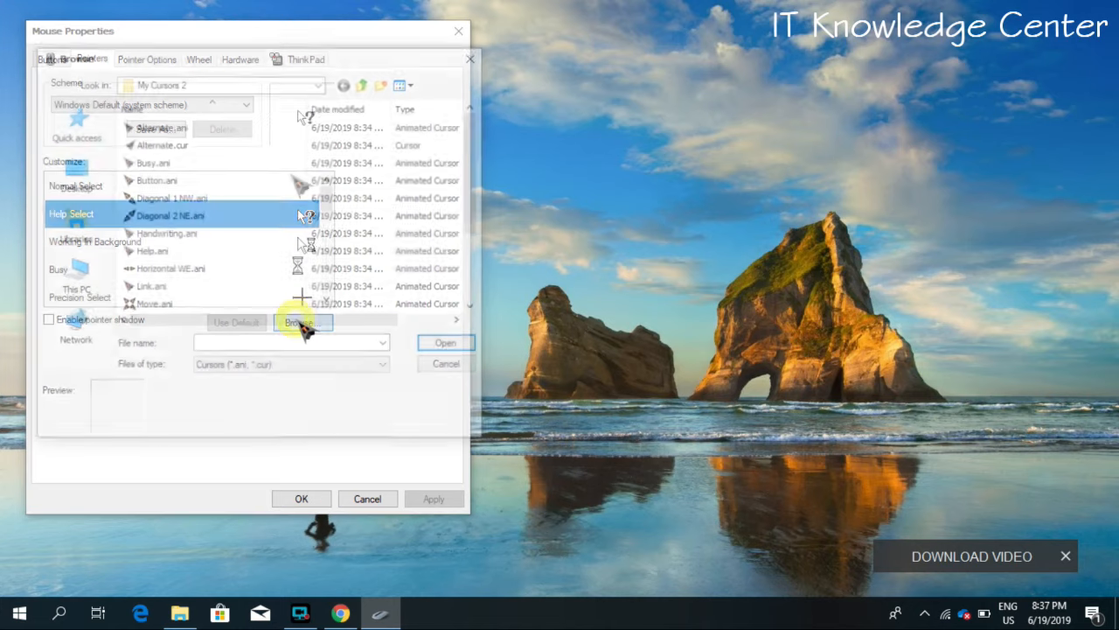
click(153, 251)
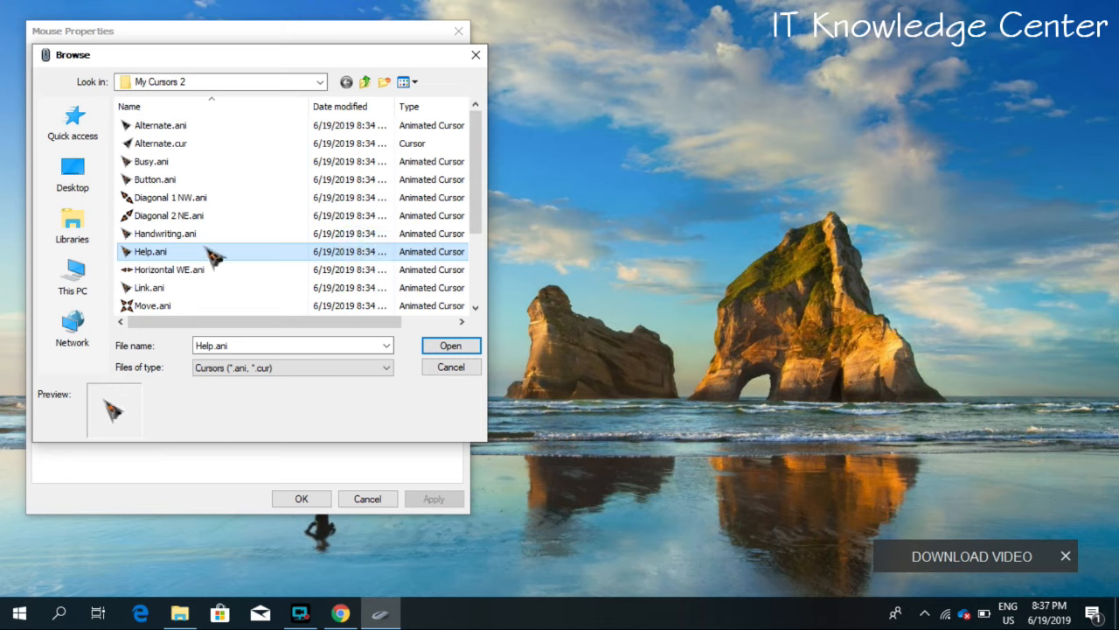
mouse_move(196, 262)
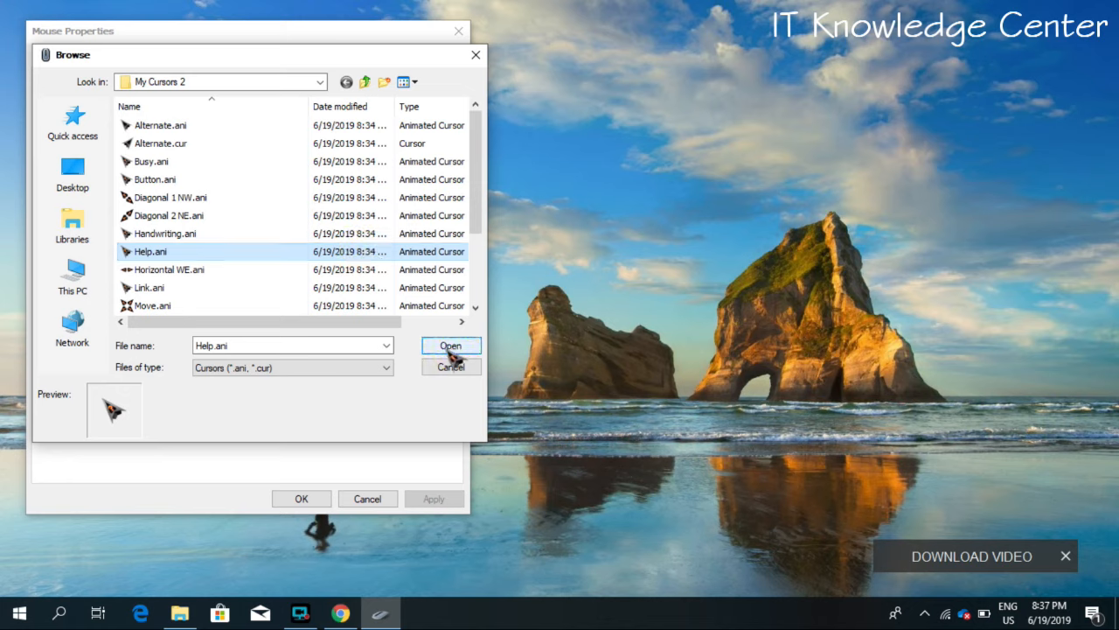
click(450, 345)
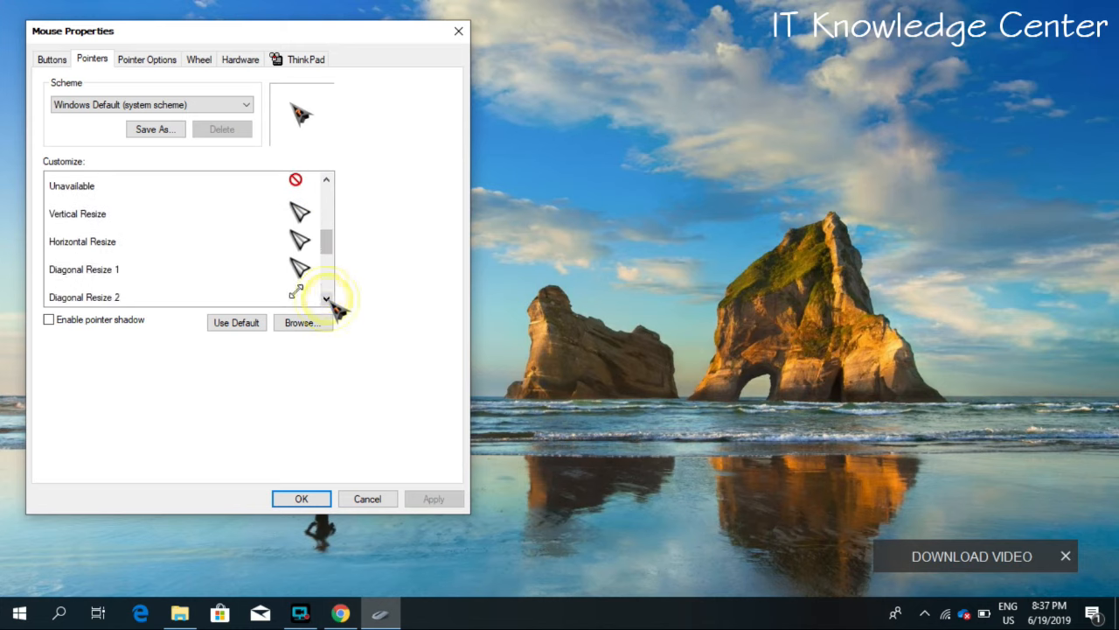
mouse_move(194, 278)
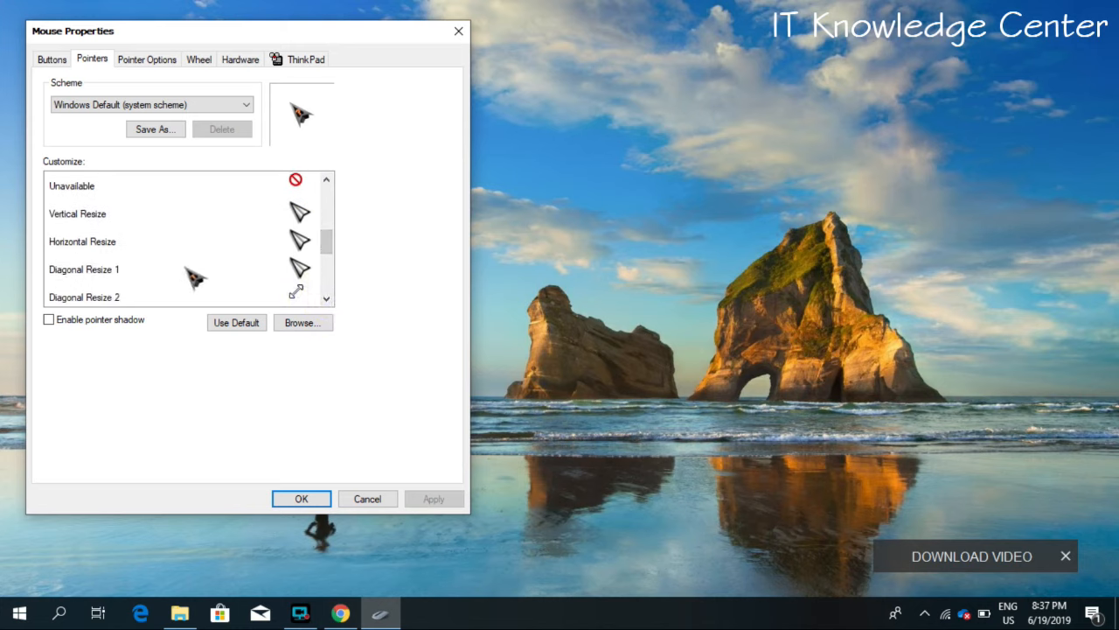
Give Diagonal Resize 2 the black animated diagonal cursor and confirm with OK.
scroll(down, 3)
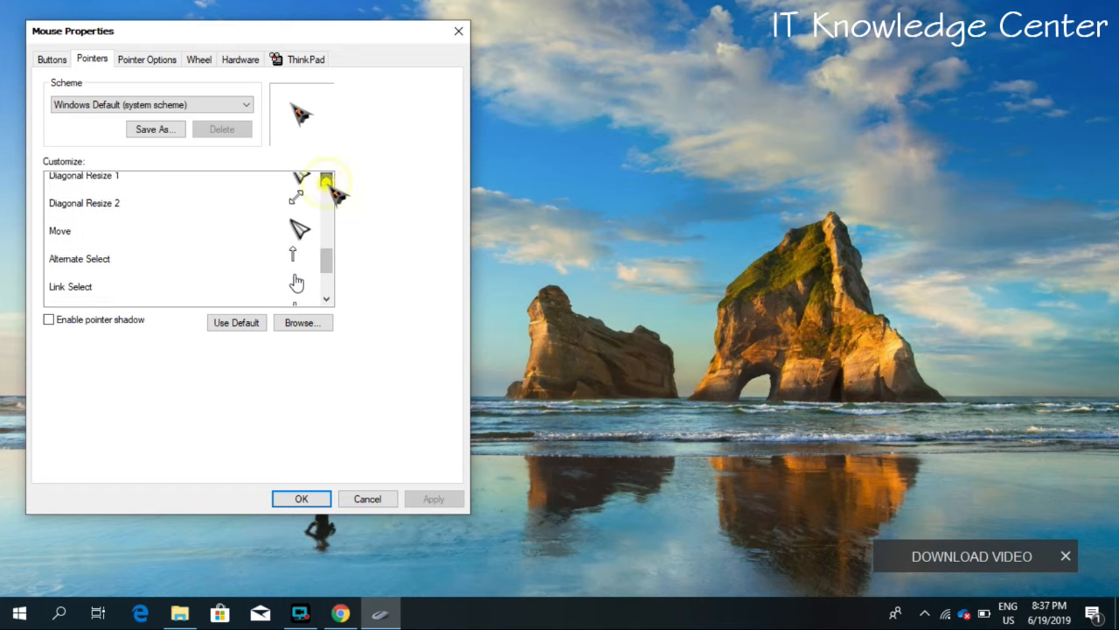
click(83, 241)
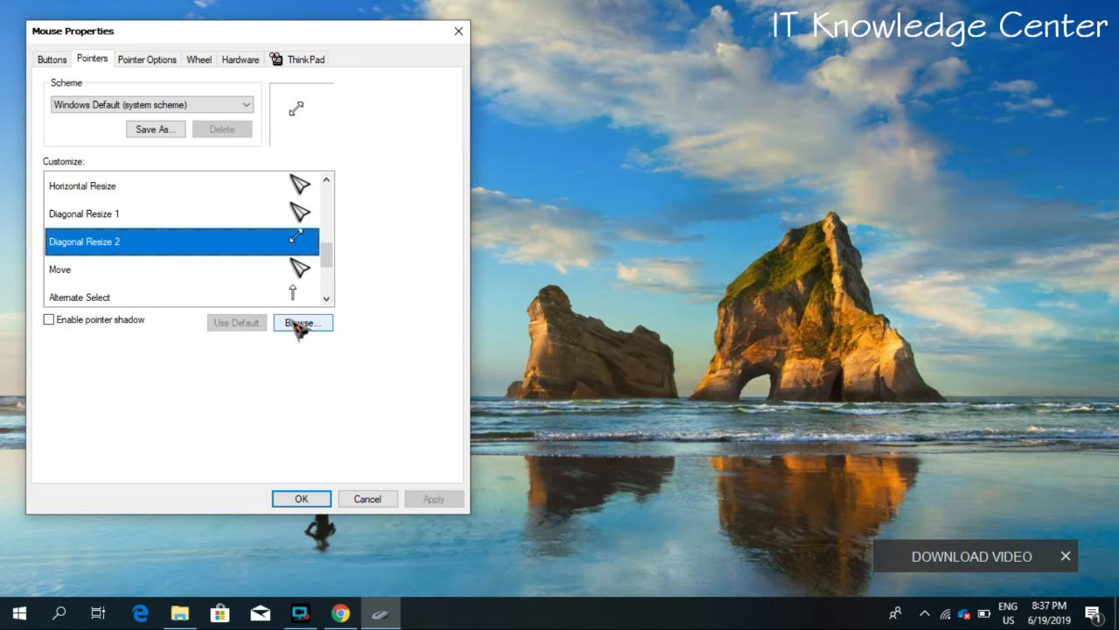
click(301, 322)
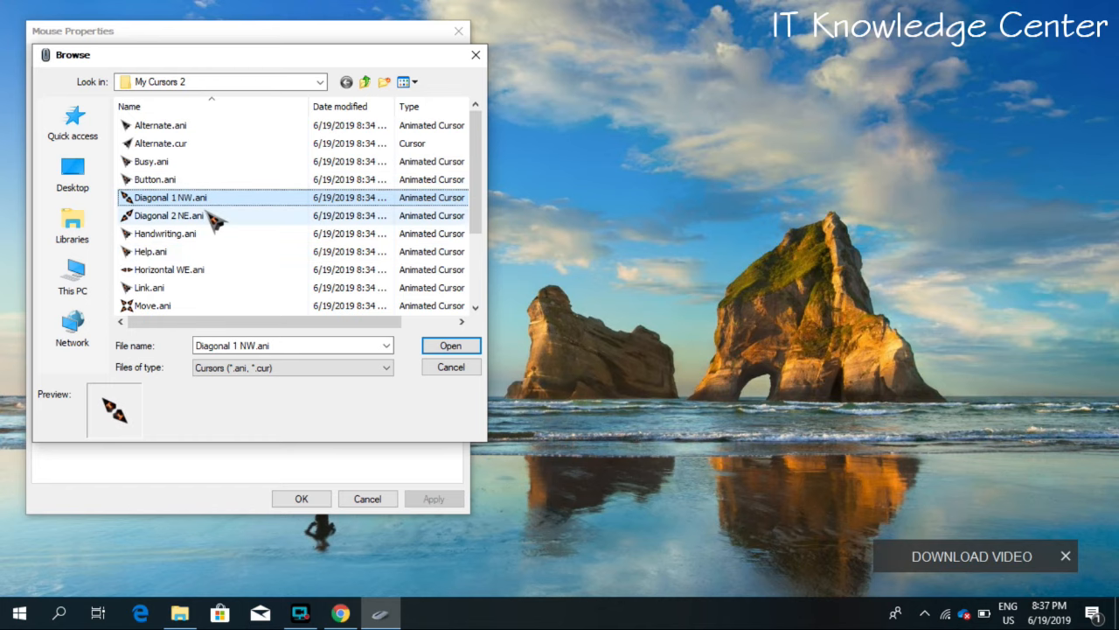
click(451, 345)
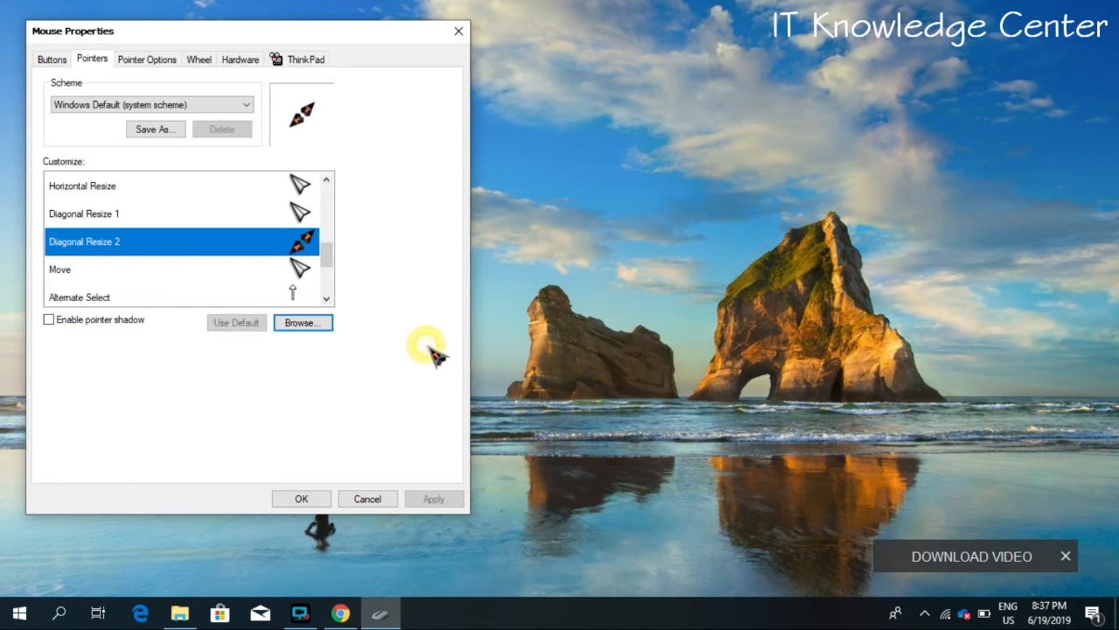
mouse_move(301, 499)
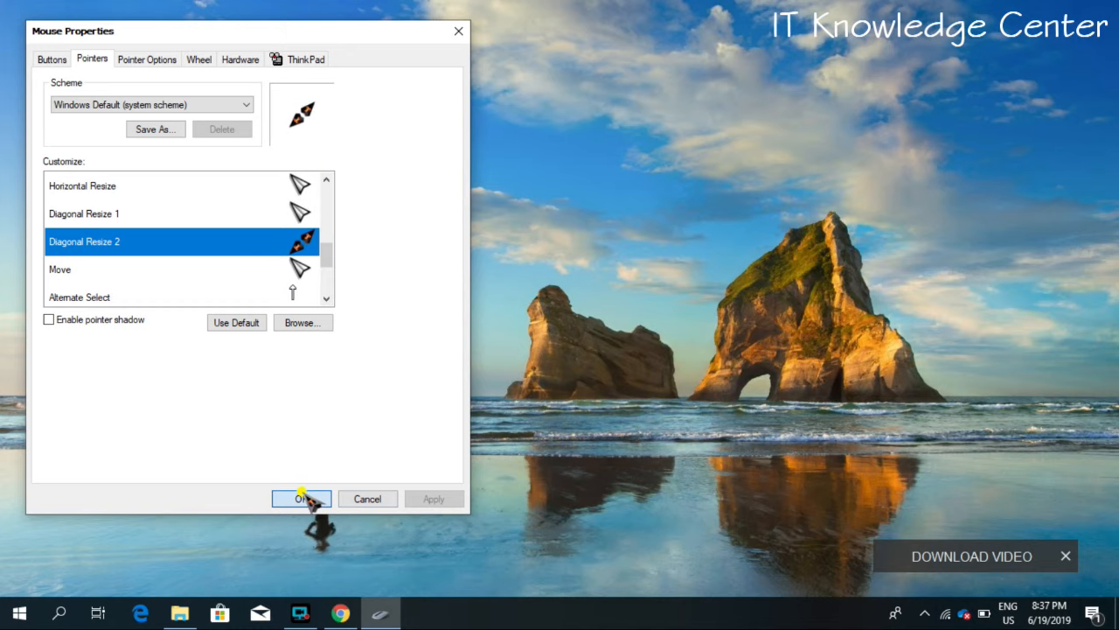
click(301, 499)
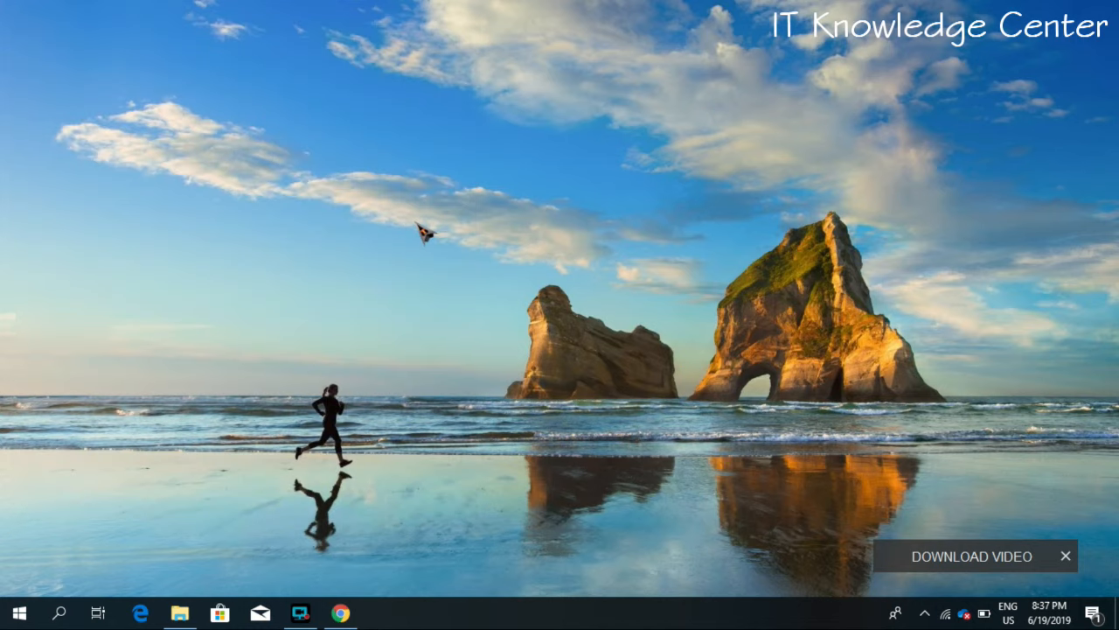
Open File Explorer from the taskbar to try out the new cursors.
click(178, 613)
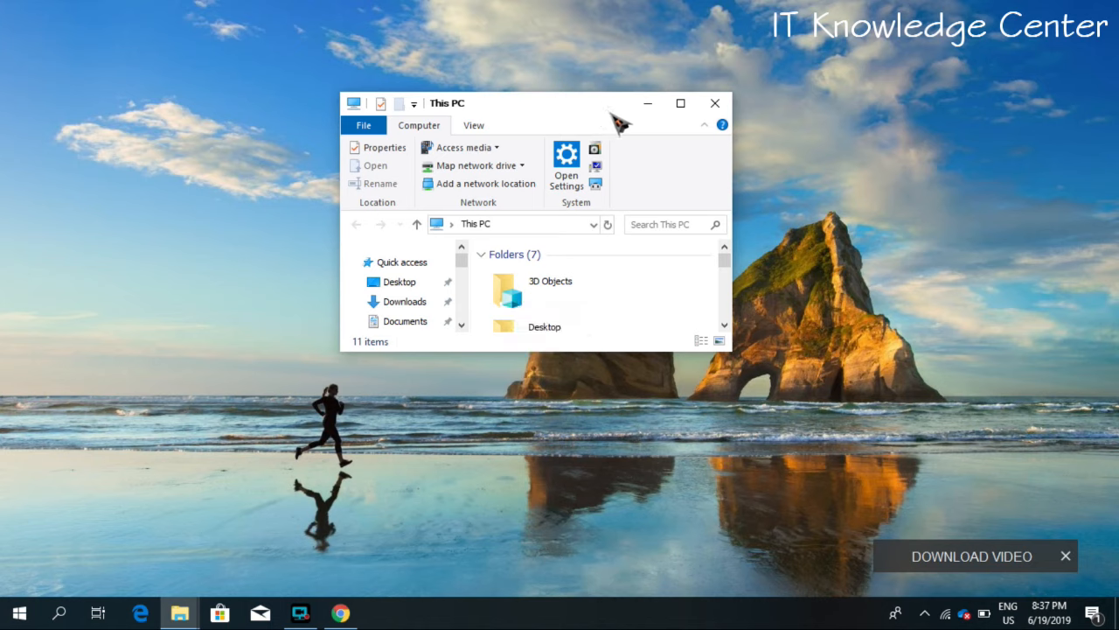
mouse_move(680, 109)
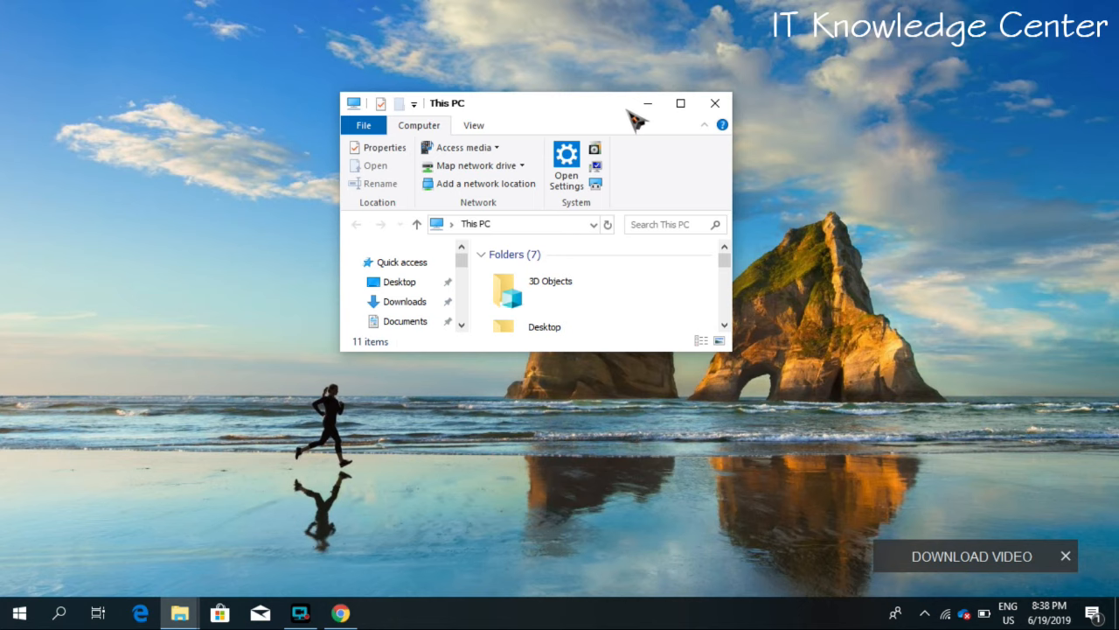
mouse_move(600, 118)
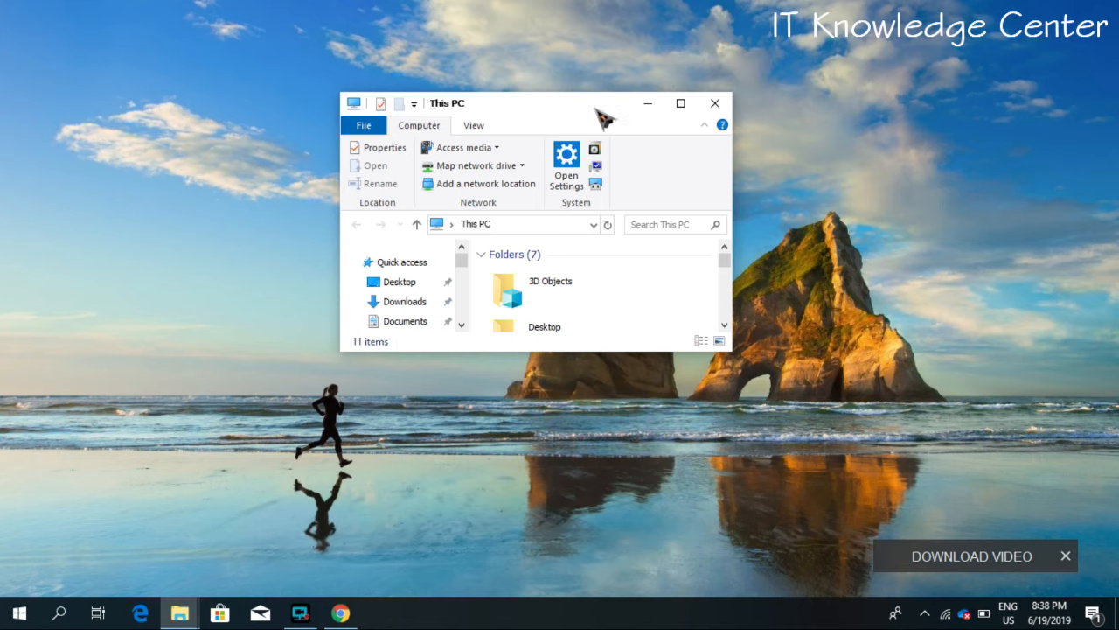
mouse_move(606, 114)
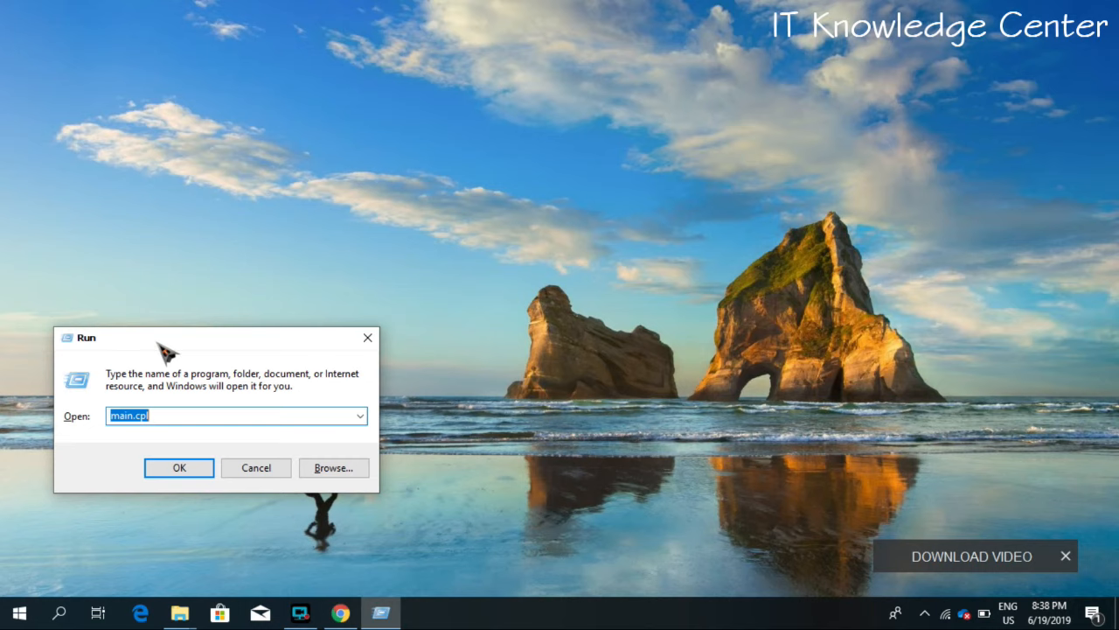
Launch Notepad from Run and set its font to Consolas Regular, size 20.
text(not)
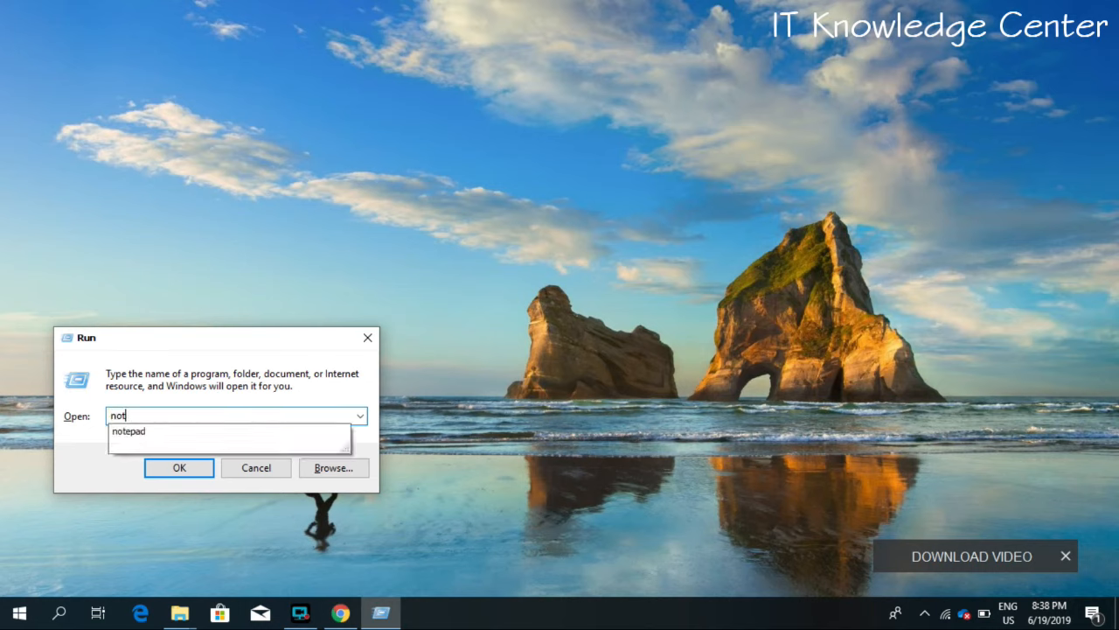
click(178, 468)
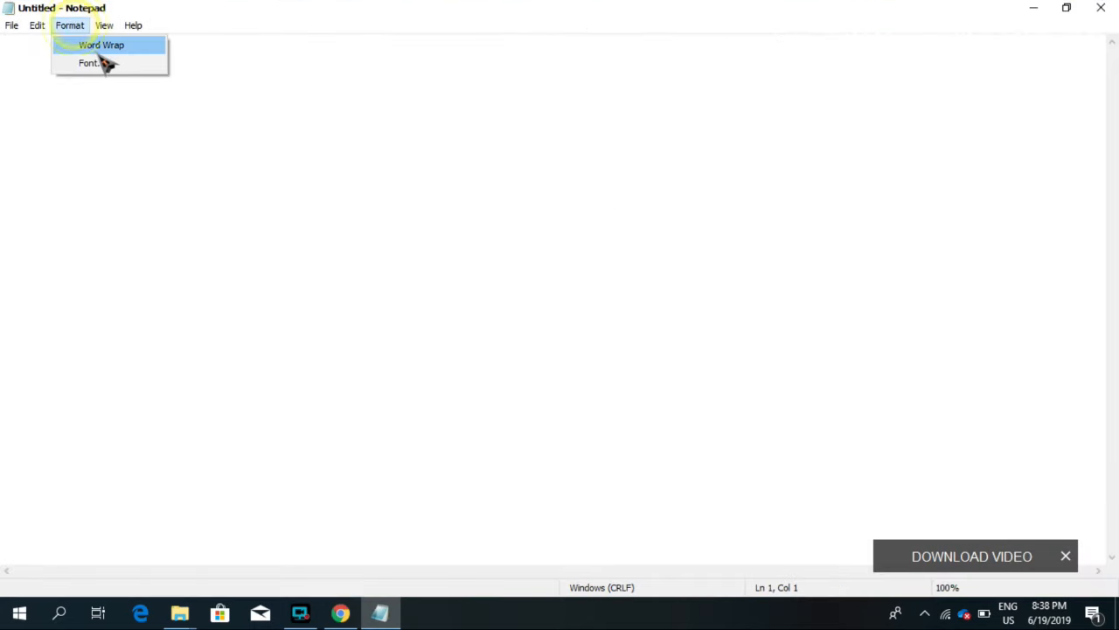
click(94, 63)
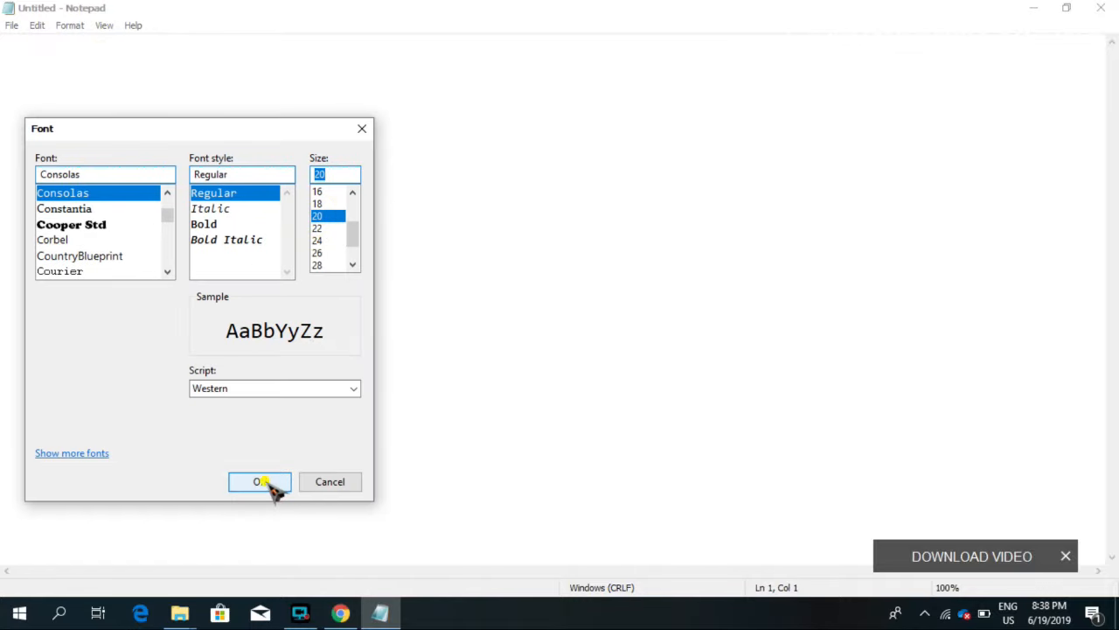
click(258, 482)
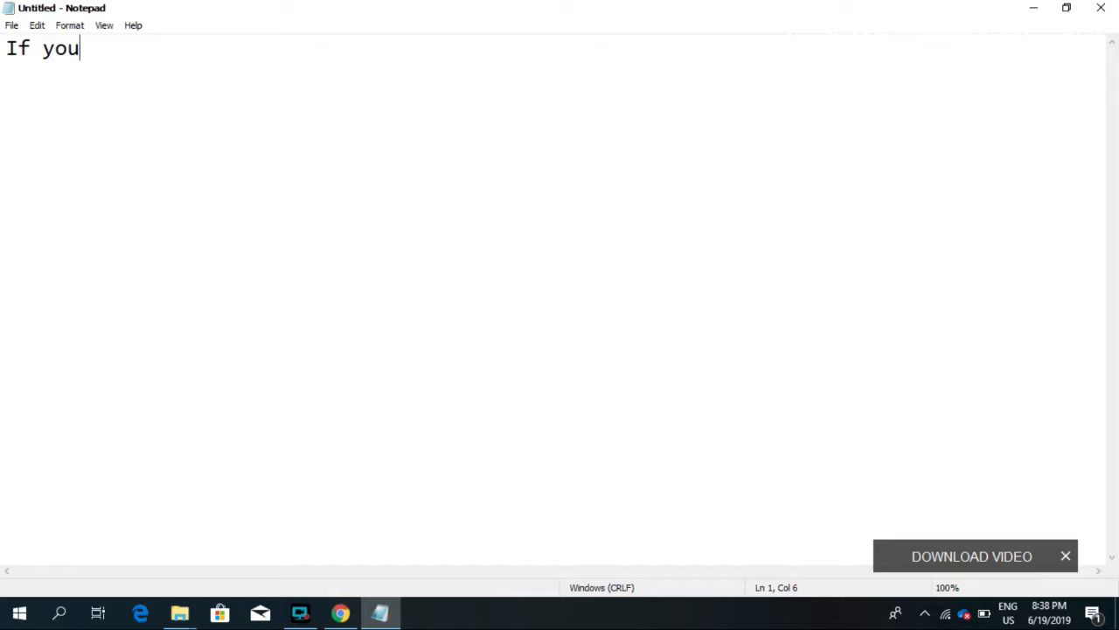
Type the quote ending 'been in the dark with a mosquito.' and open Run.
text(think you)
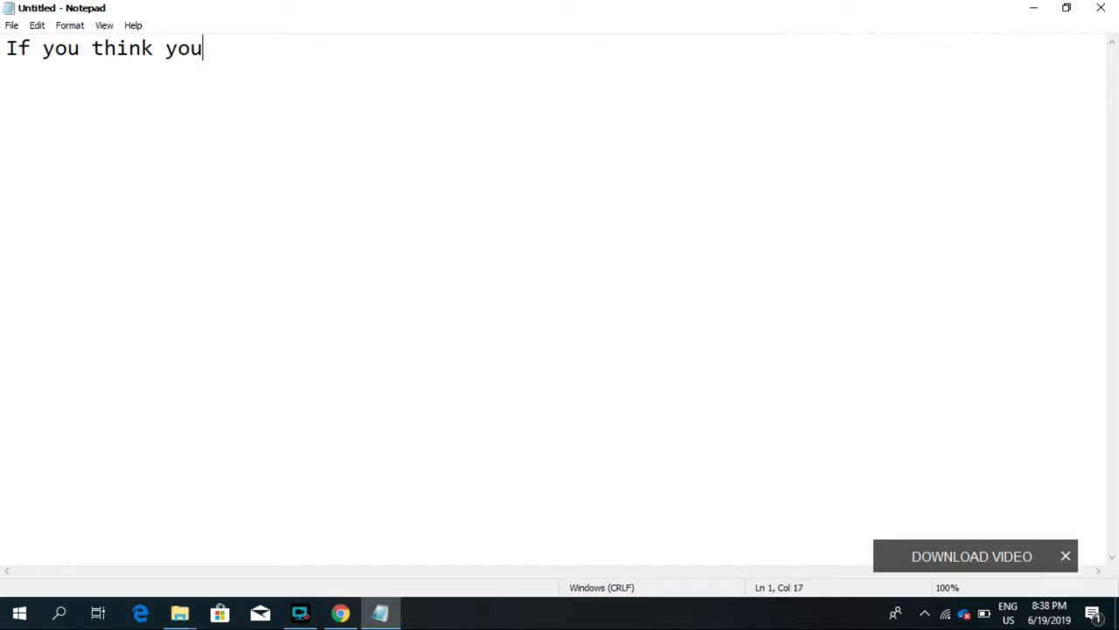
text(are too)
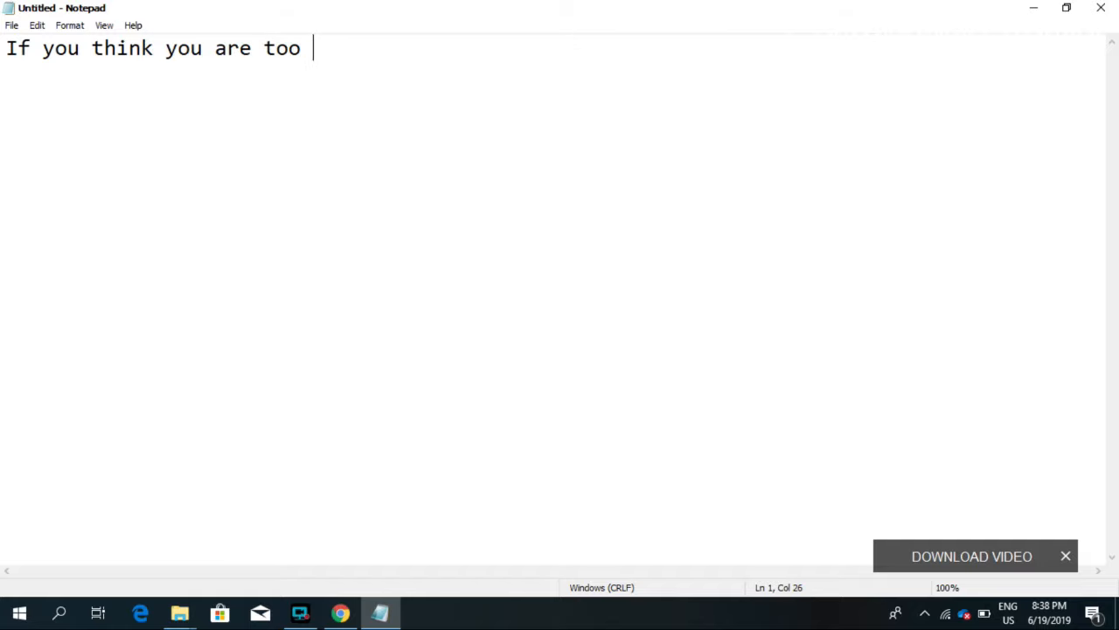
text(small to)
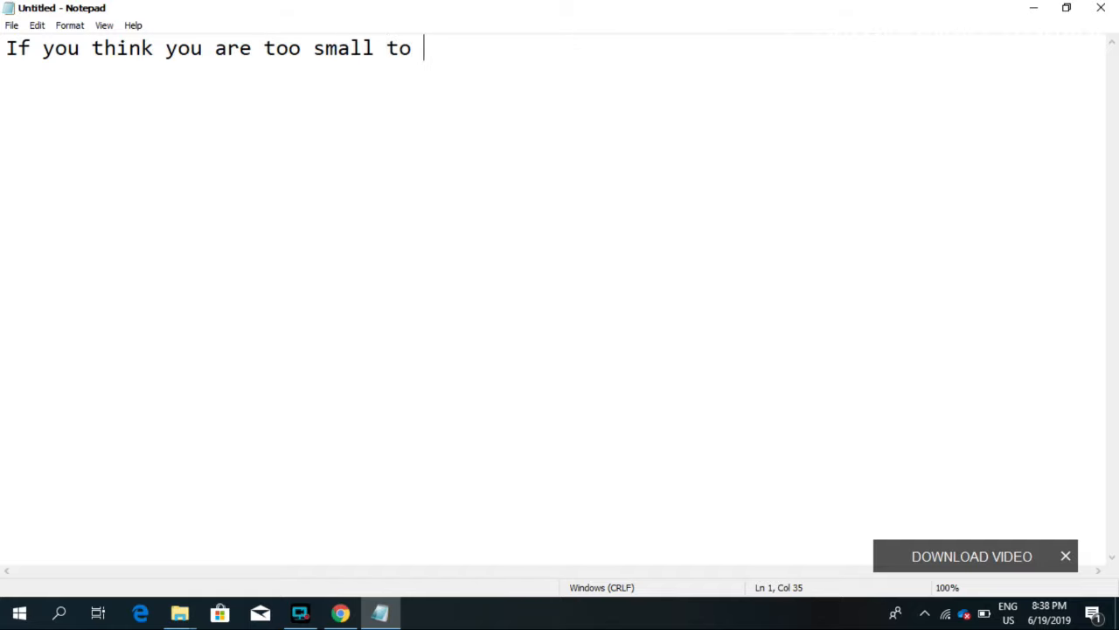
text(be effecti)
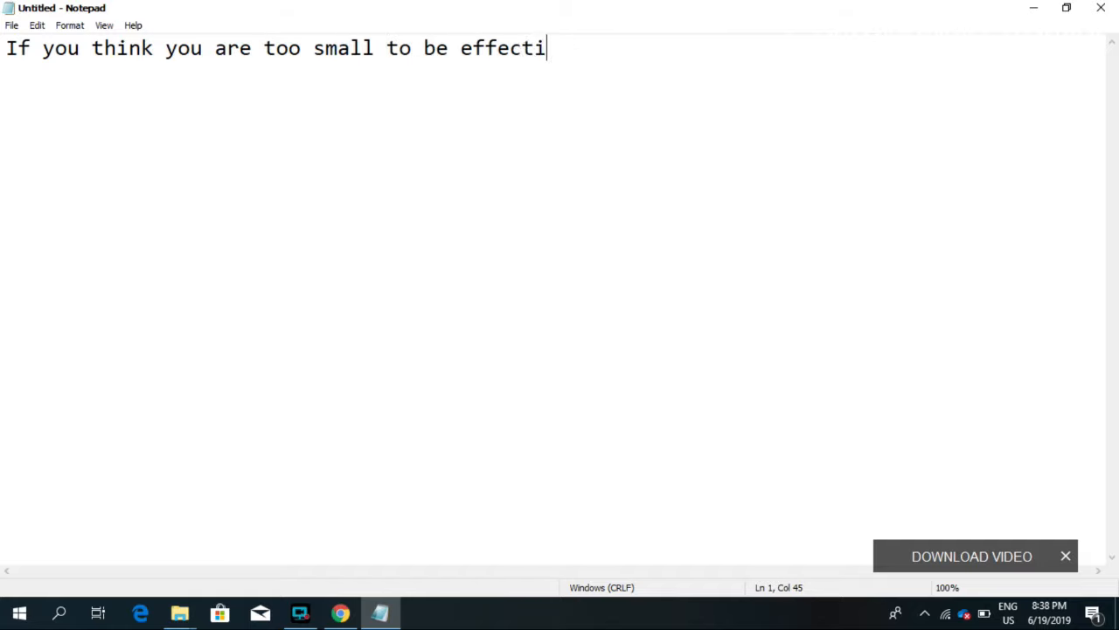
text(ve, you)
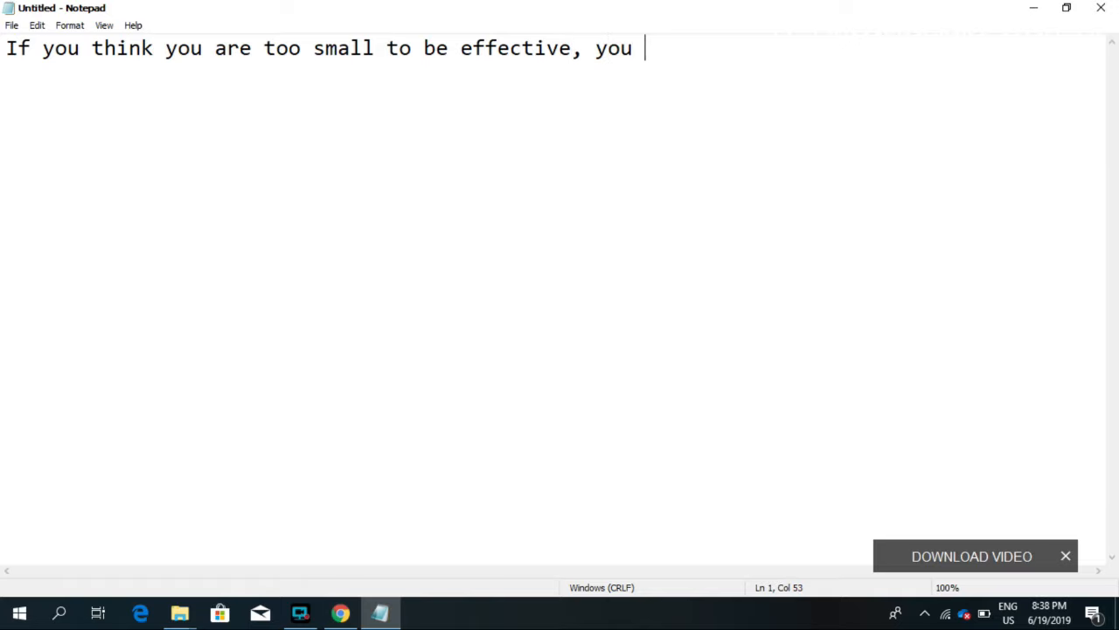
text(have never be)
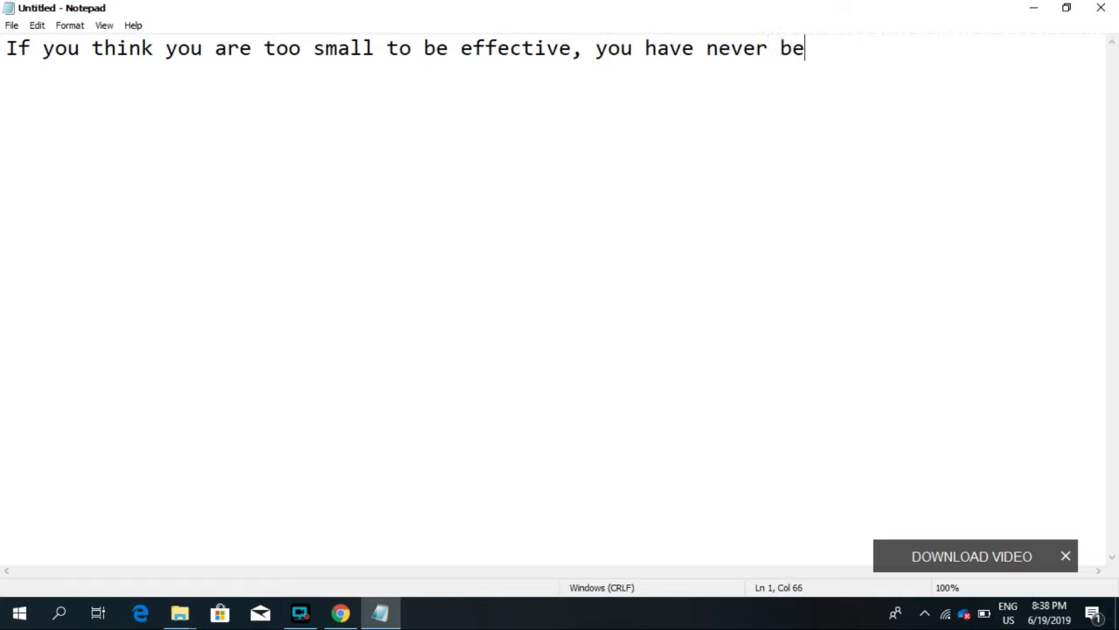
text(en in th)
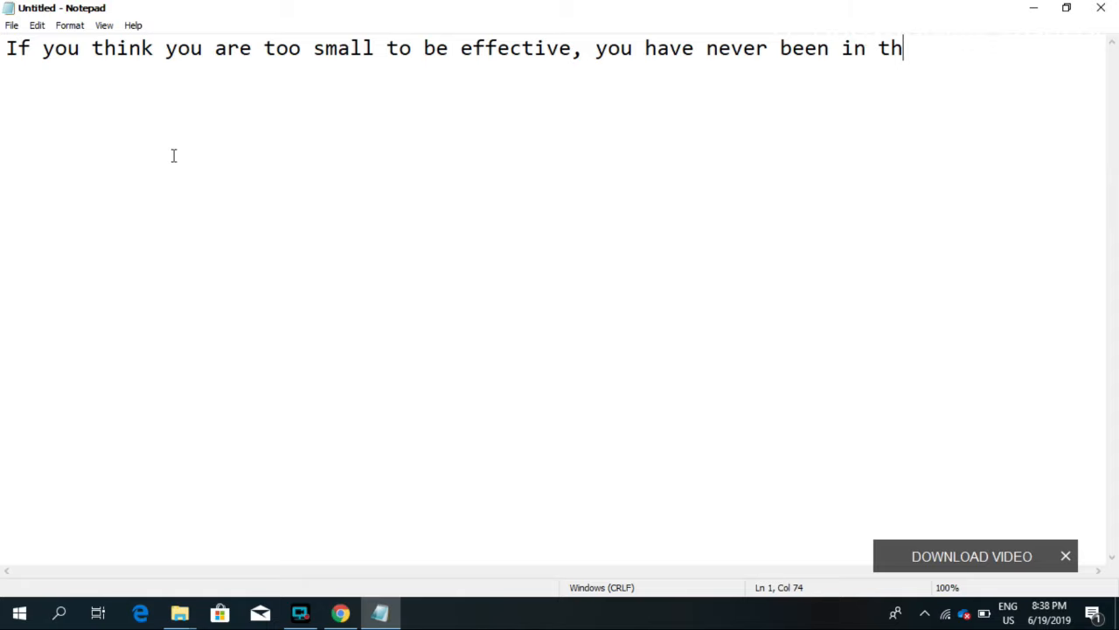
text(e dark)
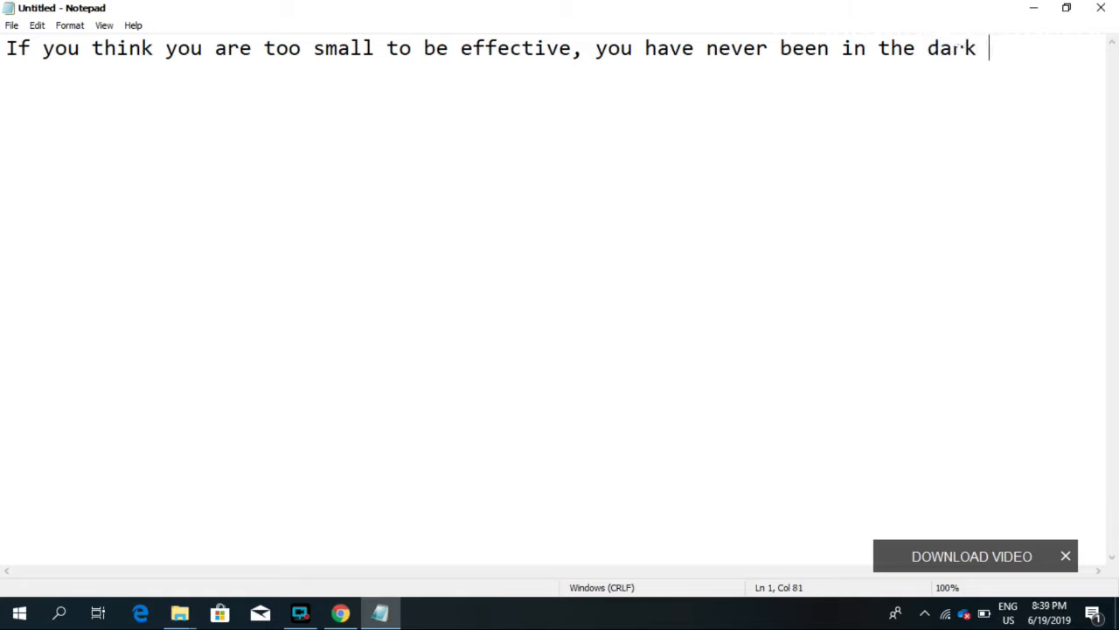
text(with a)
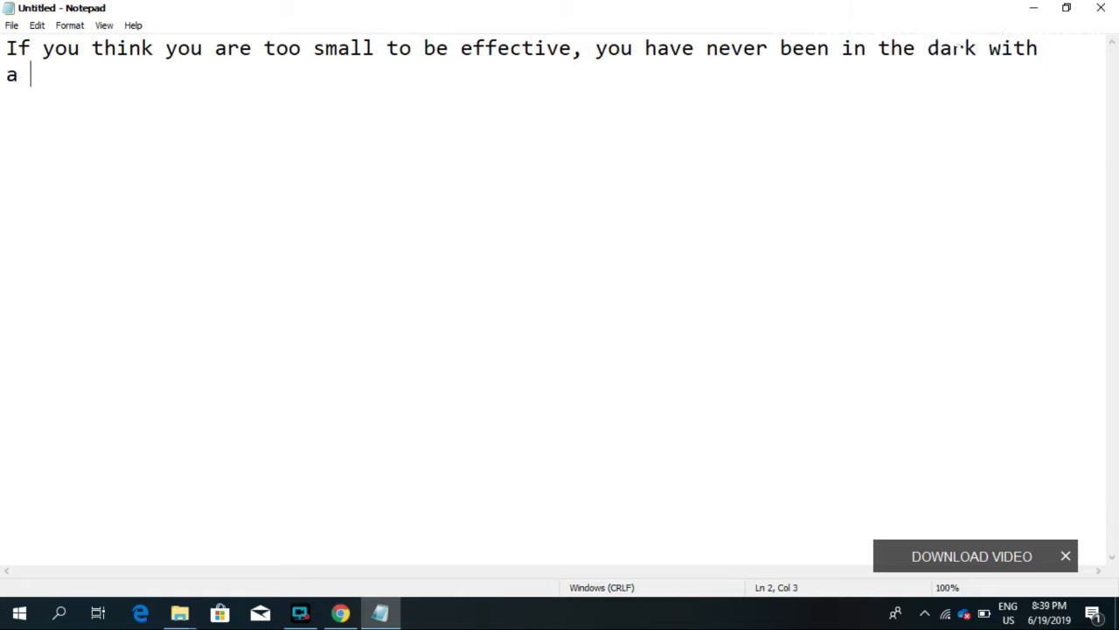
text(mosqui)
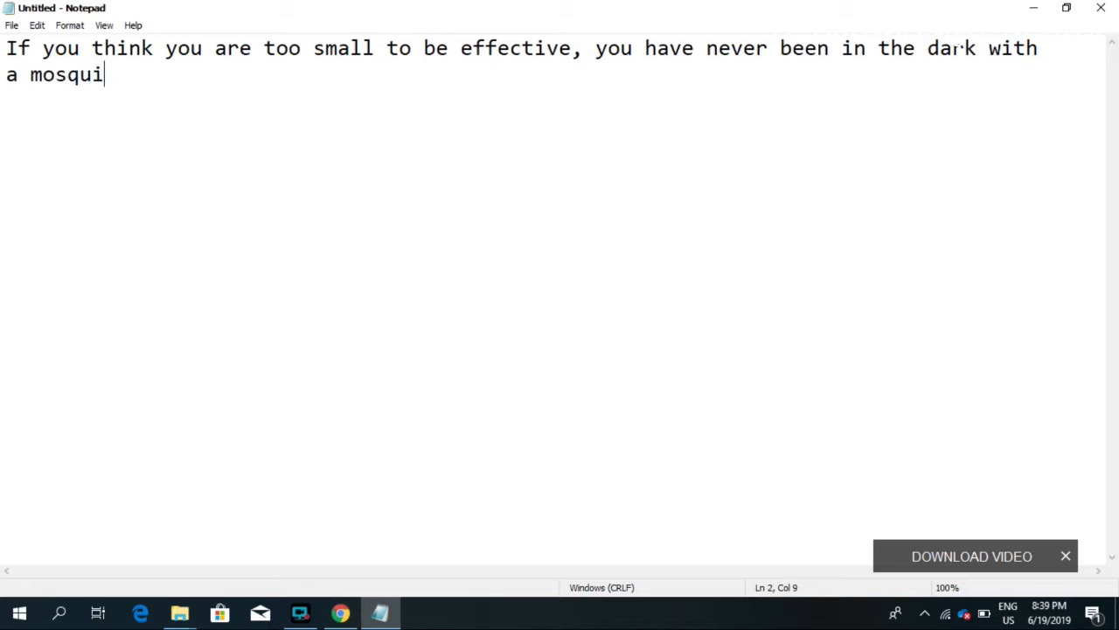
text(to.)
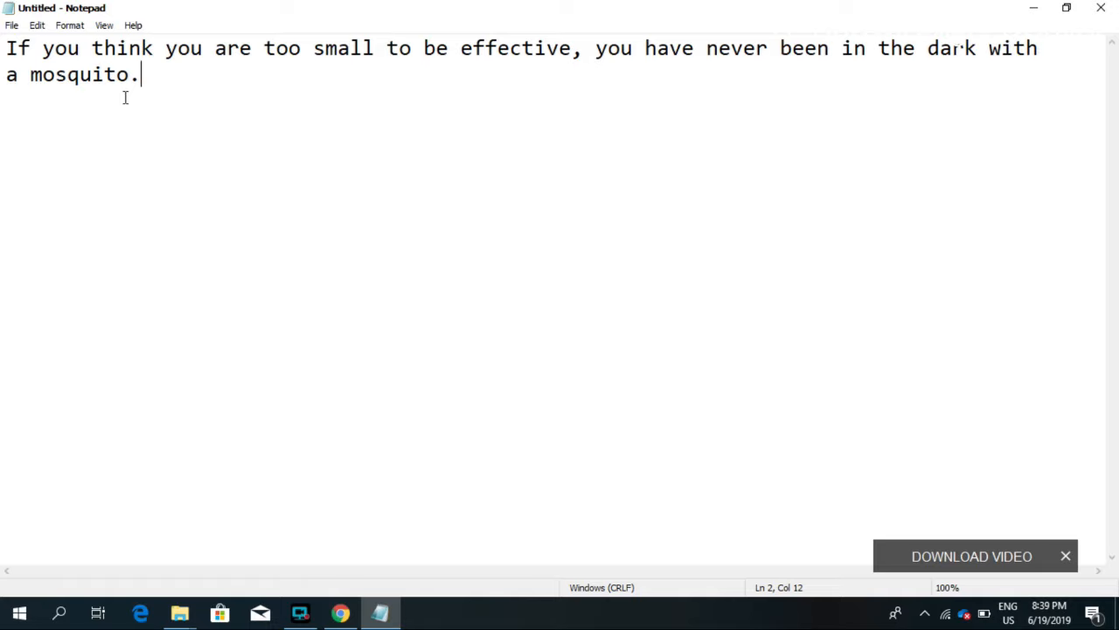
mouse_move(199, 93)
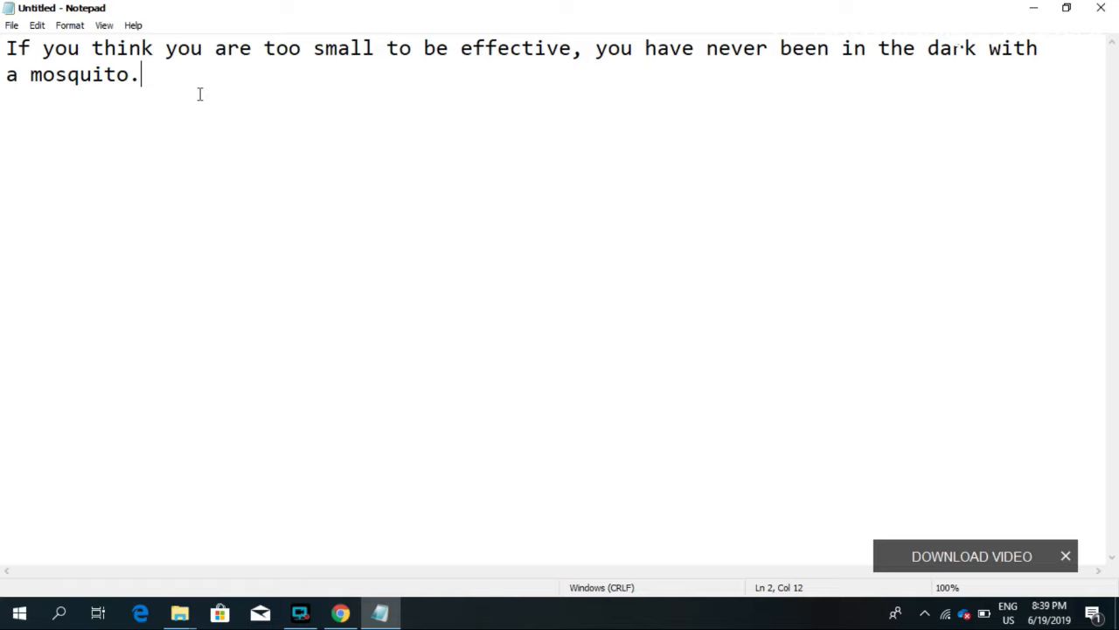
key(Win+r)
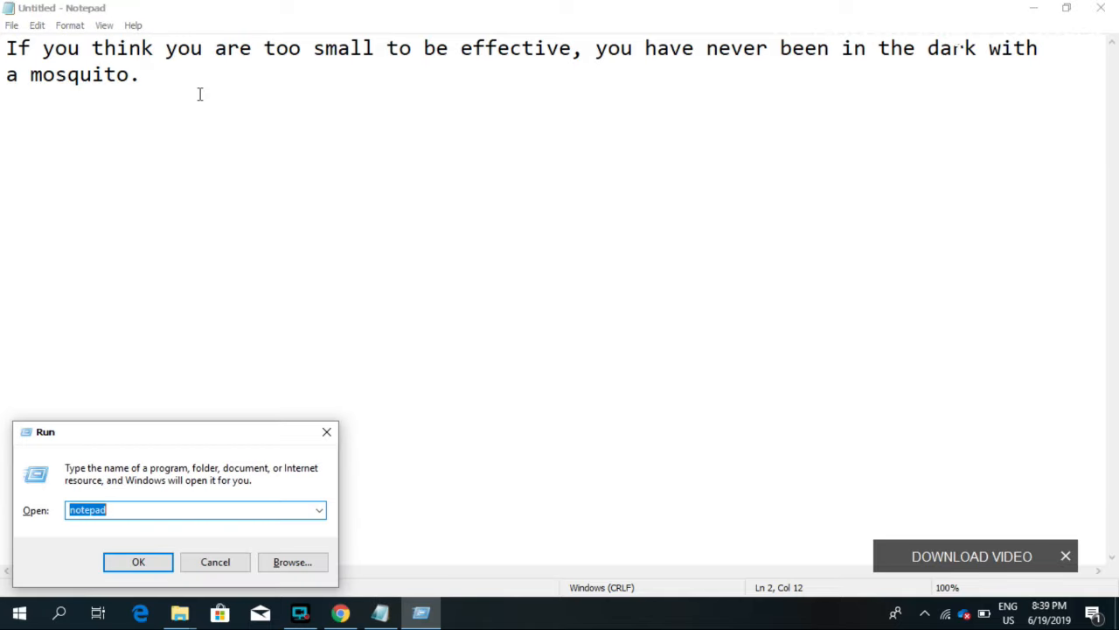